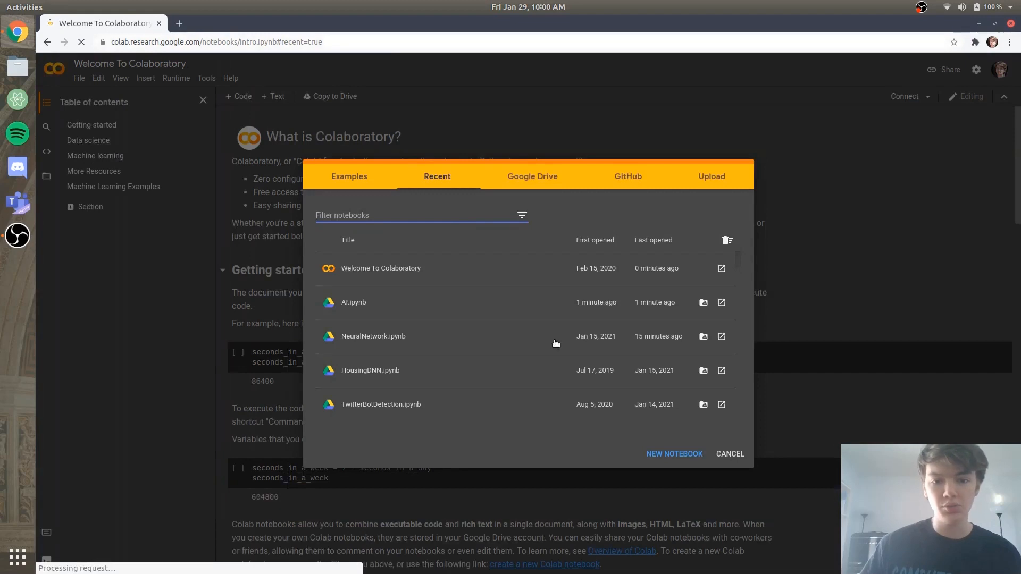
Create a new notebook and rename it from Untitled0.ipynb to AI.ipynb
click(674, 455)
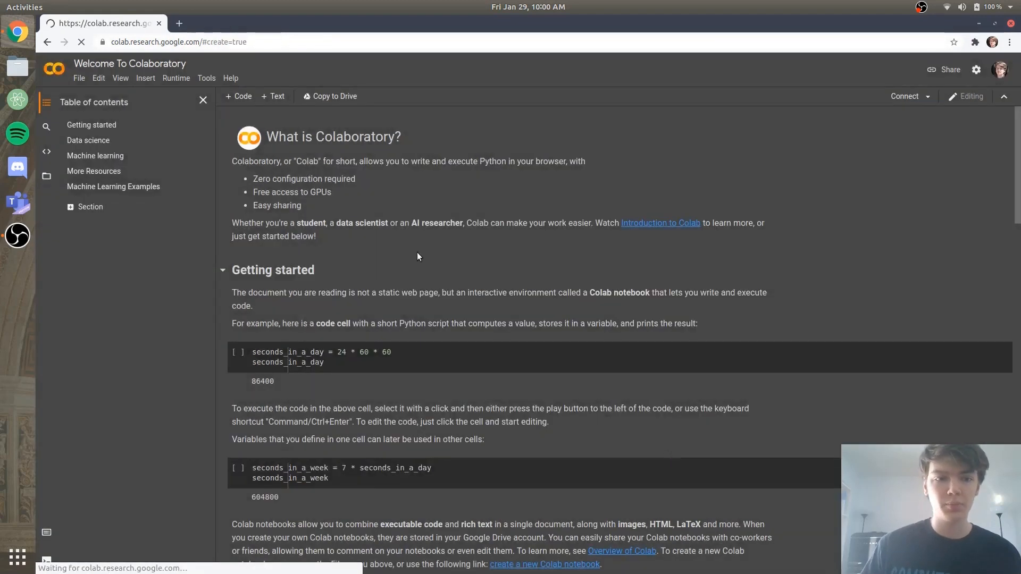
click(81, 41)
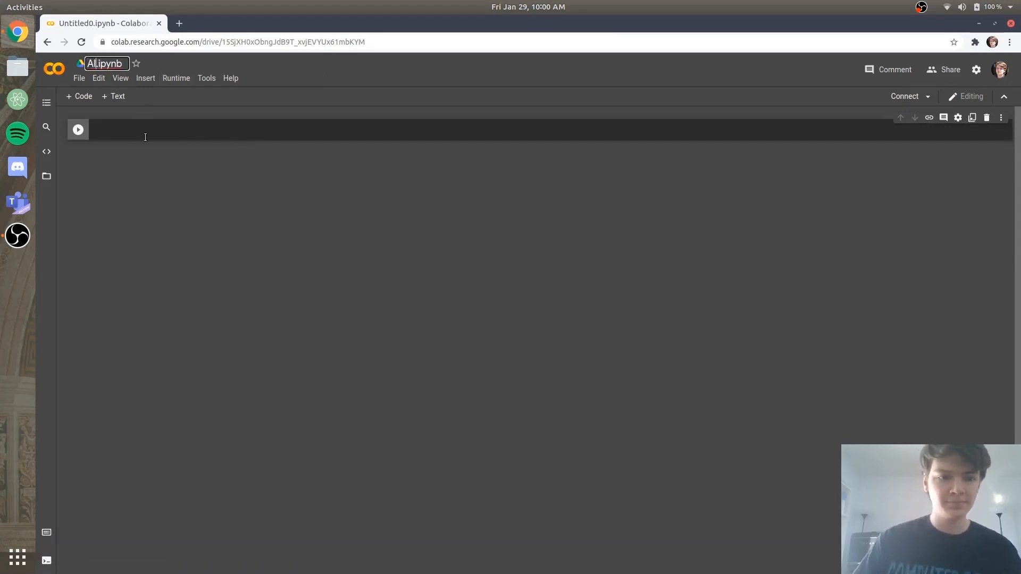
key(Return)
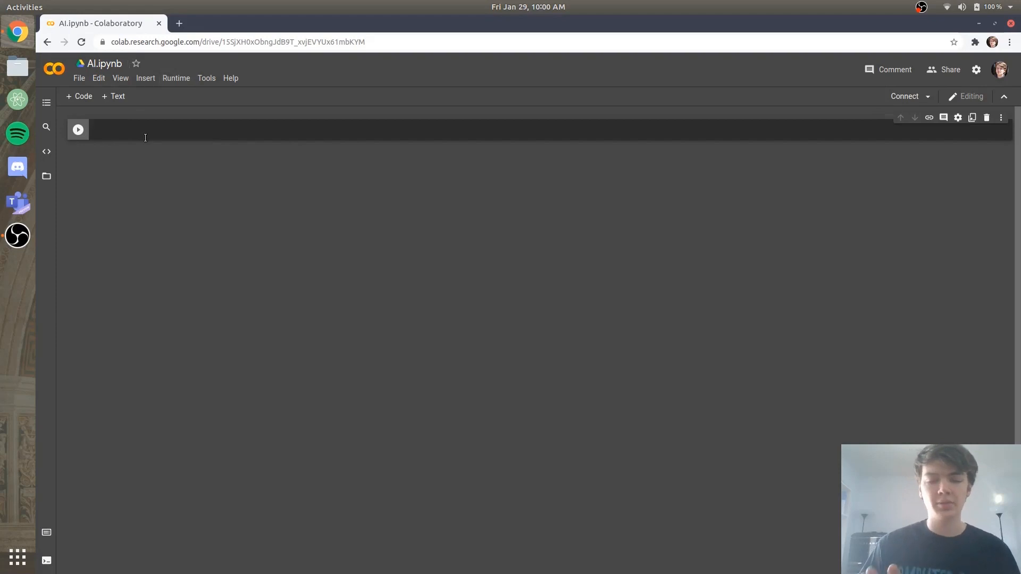
mouse_move(338, 214)
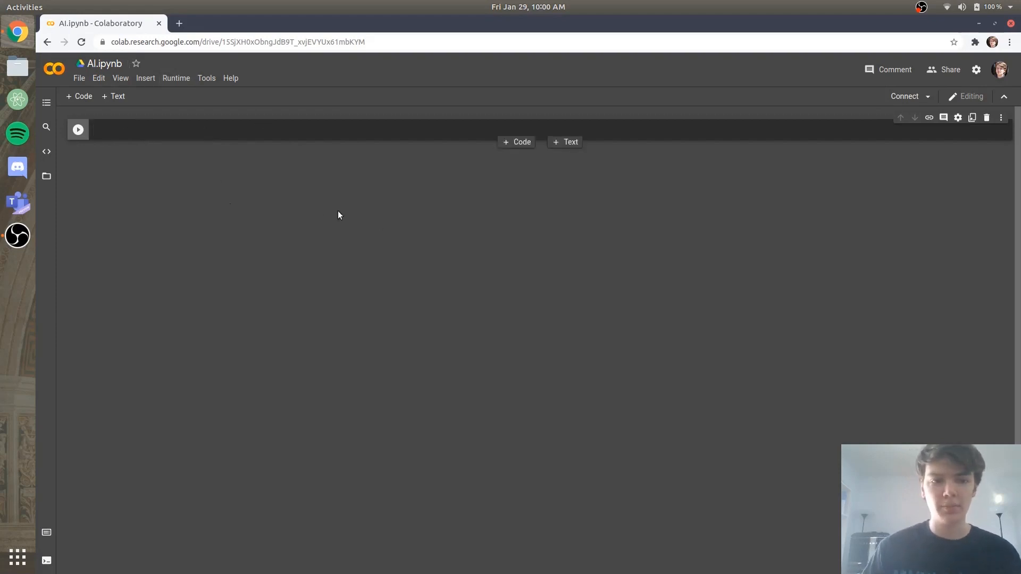
mouse_move(368, 234)
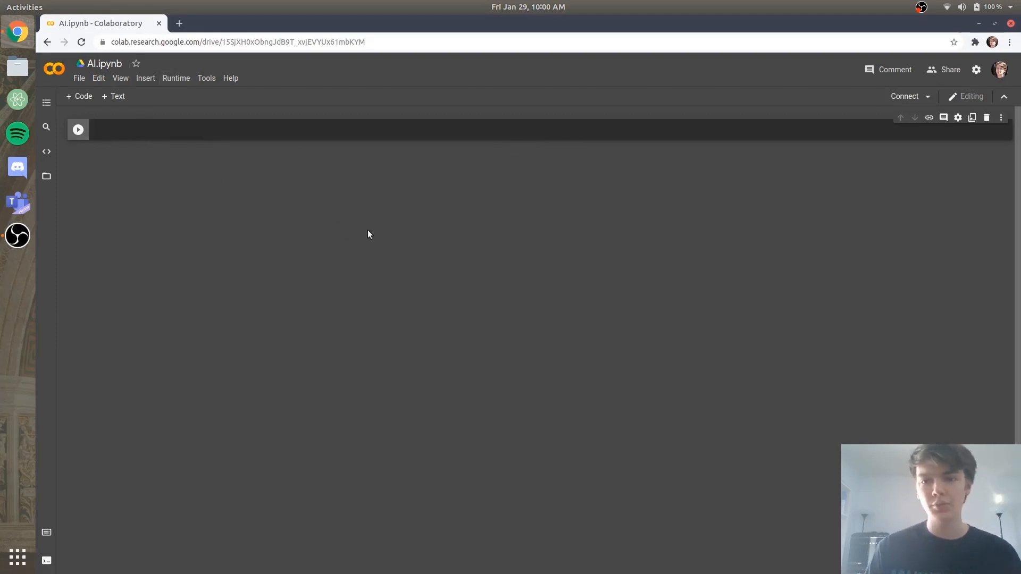
mouse_move(721, 154)
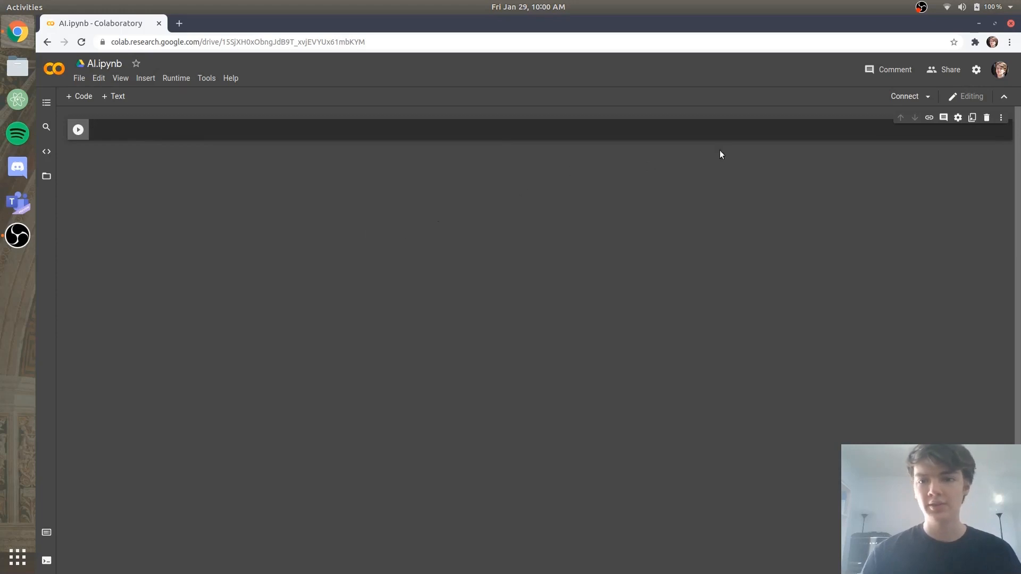
mouse_move(904, 97)
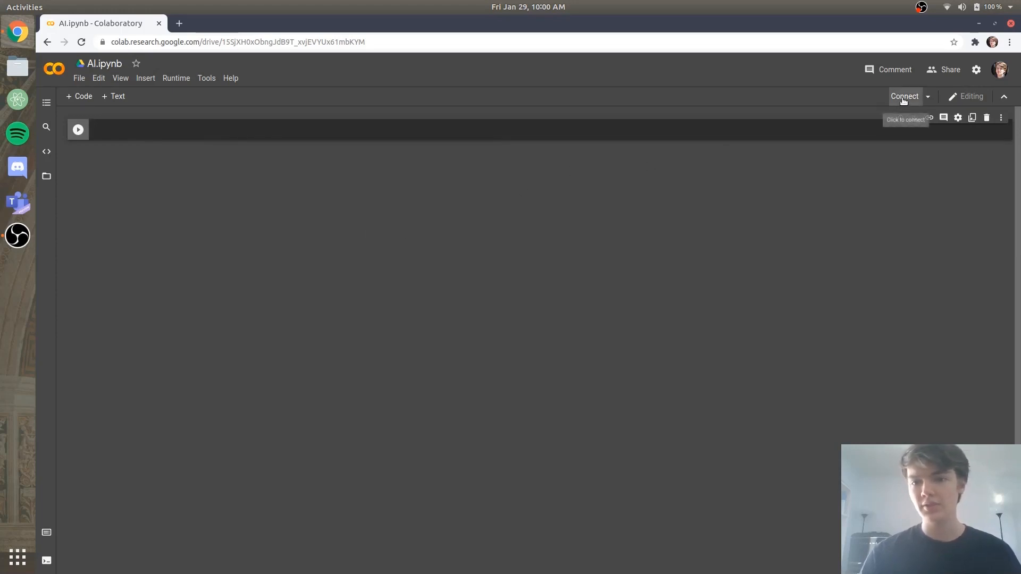
Connect to a runtime and show the session file browser with sample_data
click(904, 96)
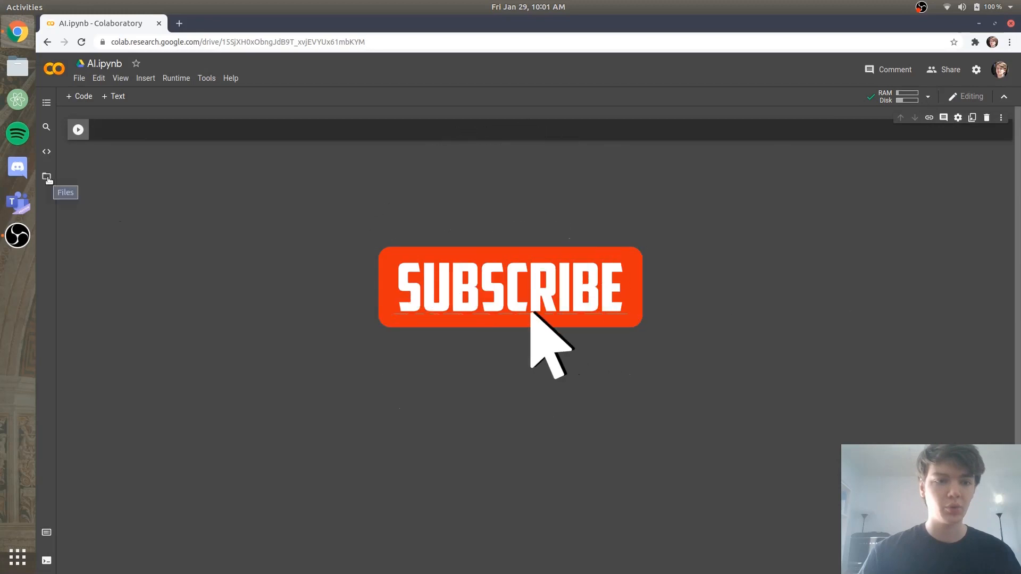
click(46, 176)
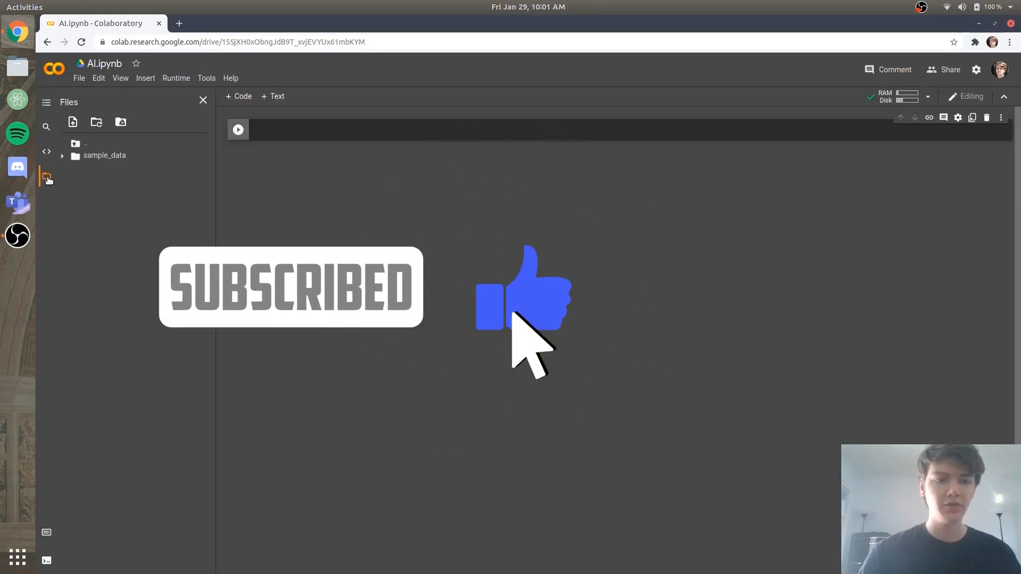
mouse_move(73, 122)
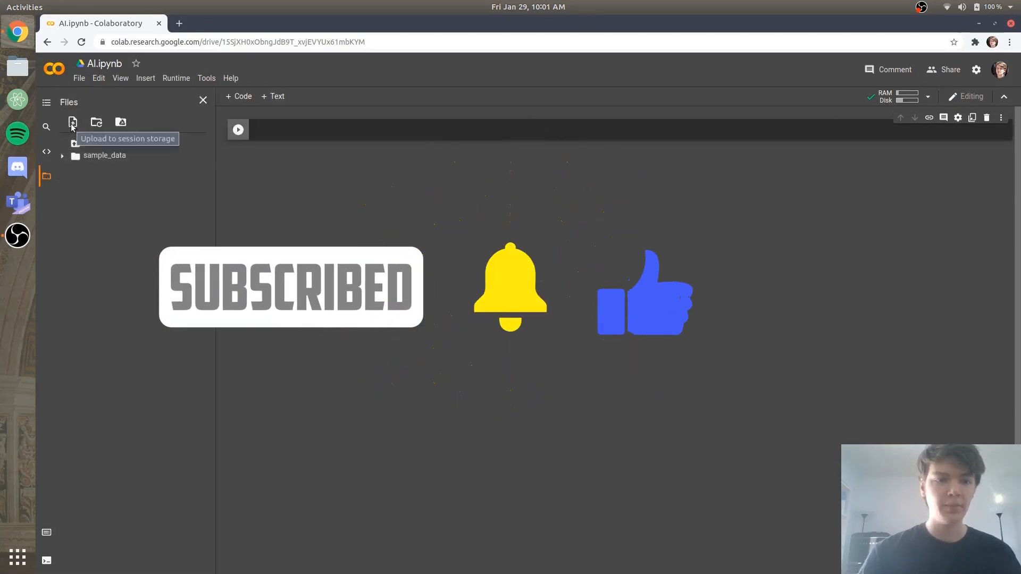
Upload cancer.csv from Documents to session storage, dismissing the deletion reminder
click(73, 121)
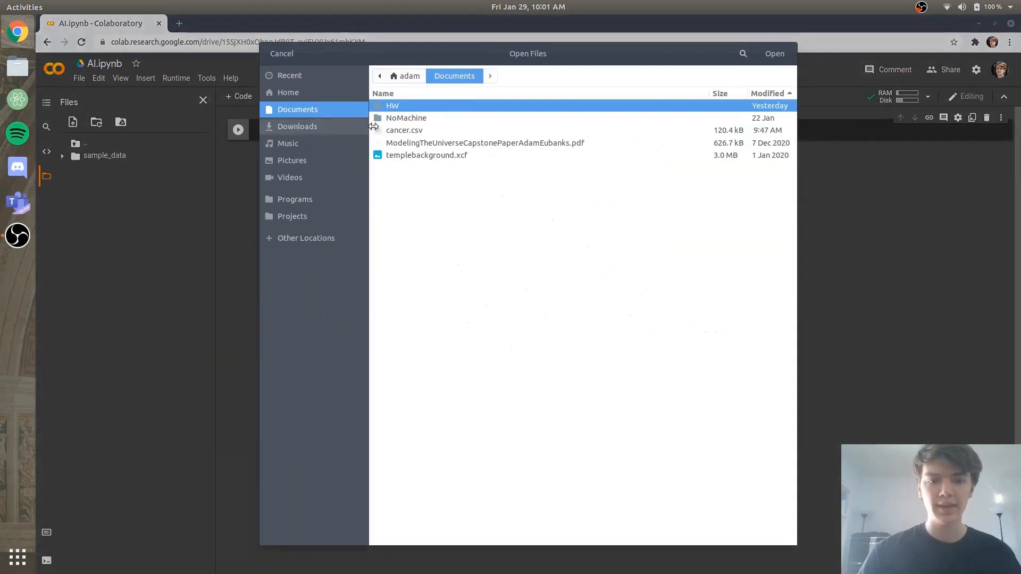
click(404, 129)
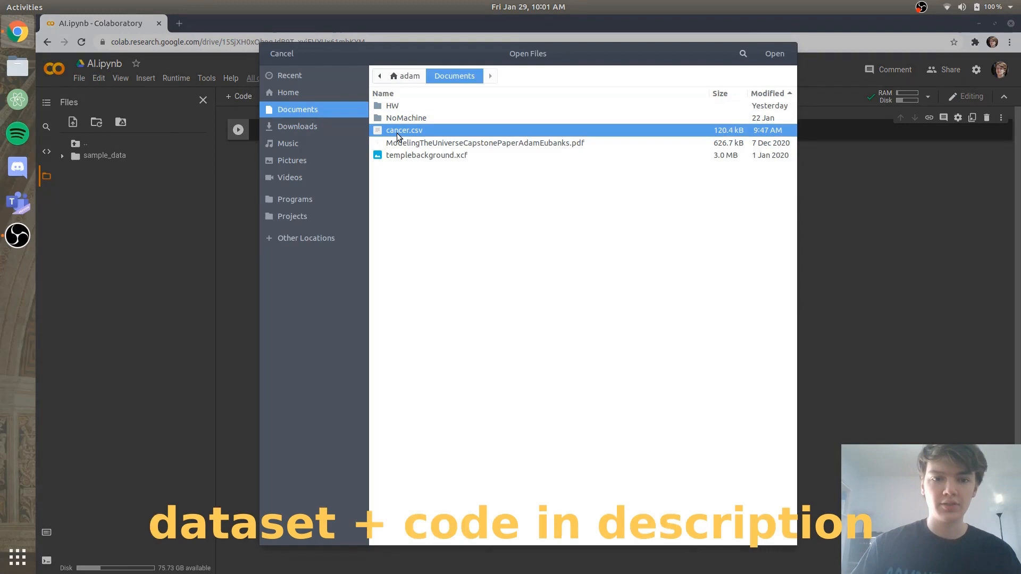
mouse_move(440, 137)
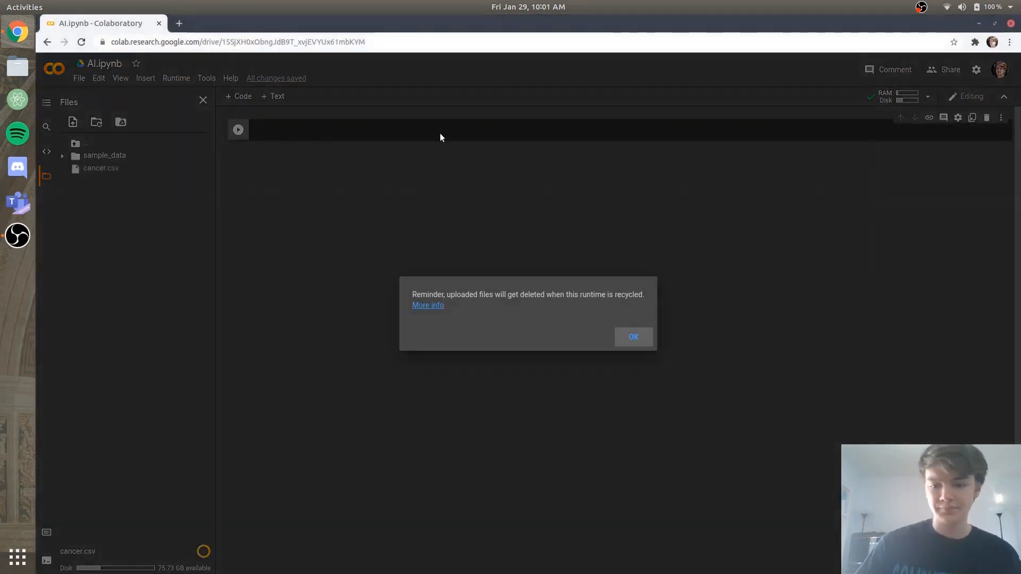
click(632, 337)
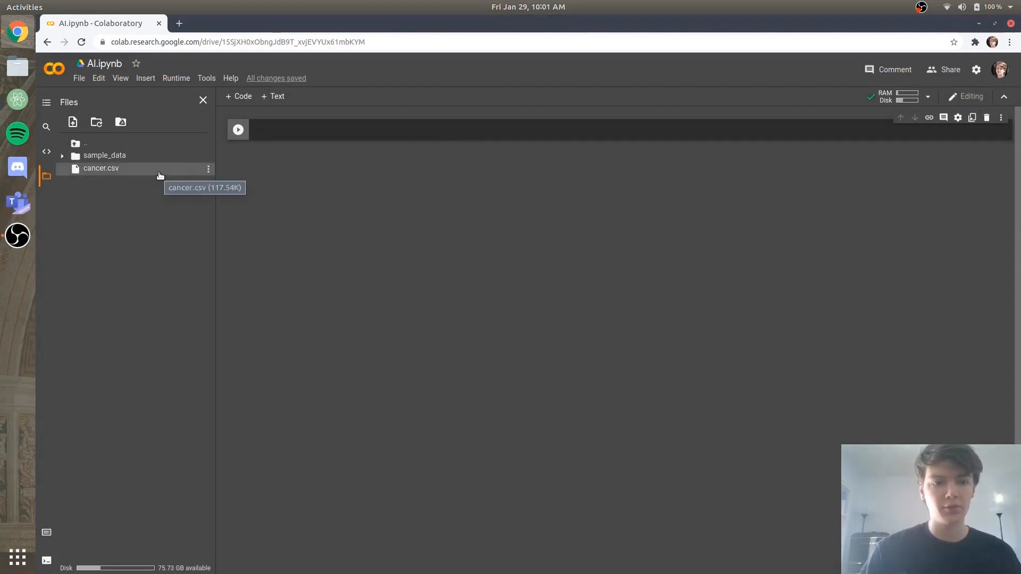
Preview cancer.csv's 569 entries as a table and scroll through its columns
double_click(101, 168)
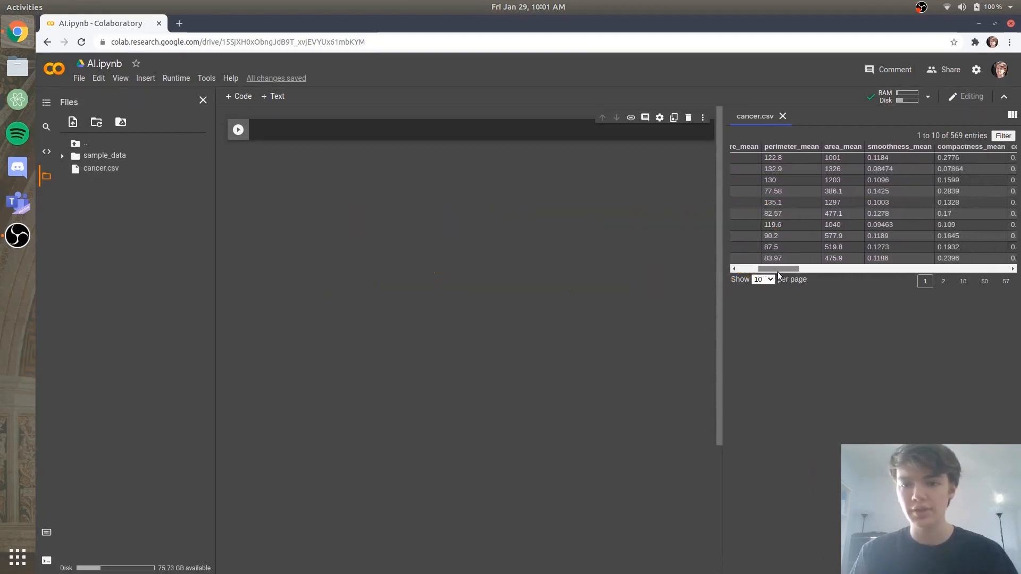
scroll(right, 3)
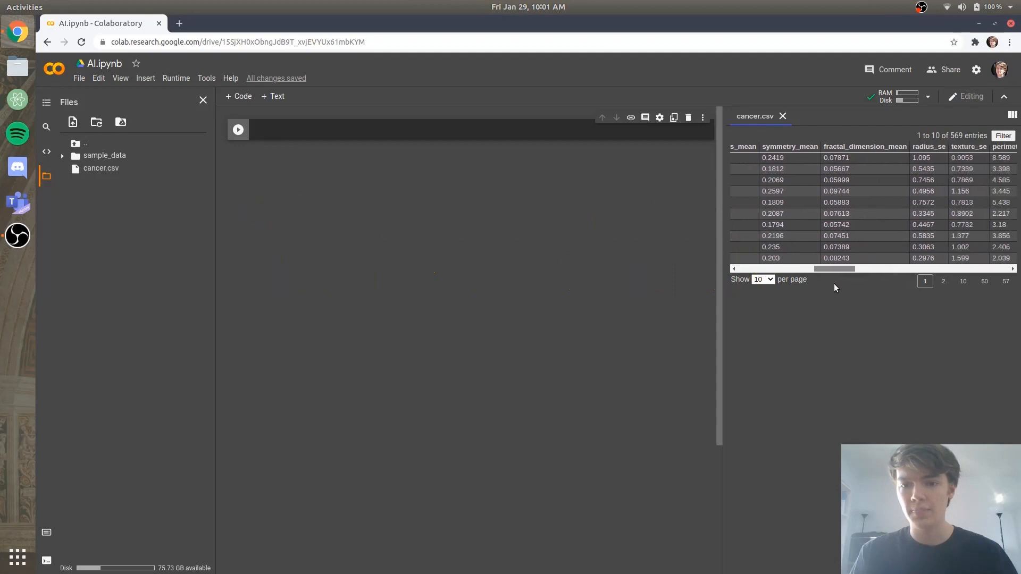
scroll(right, 3)
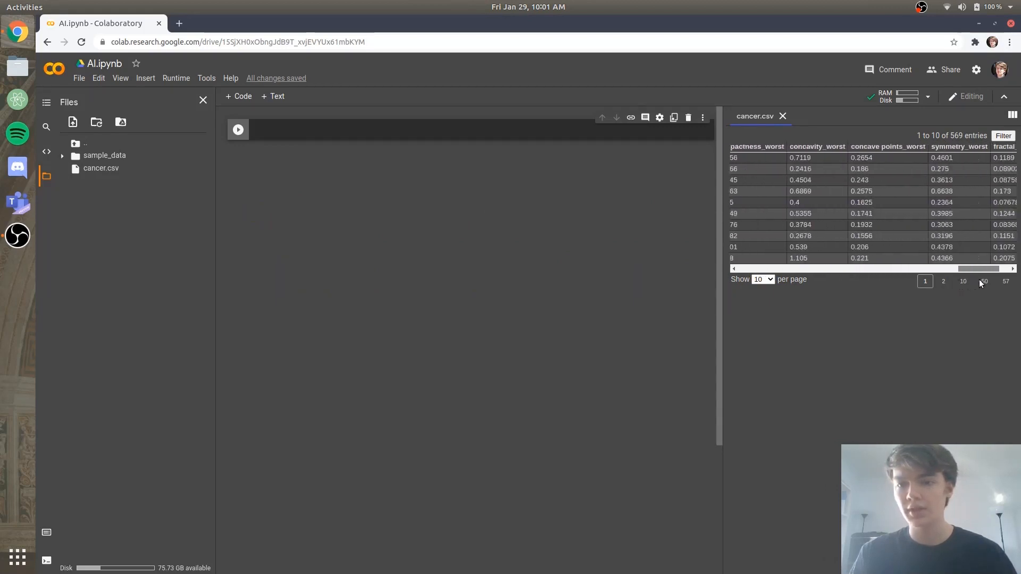
scroll(right, 3)
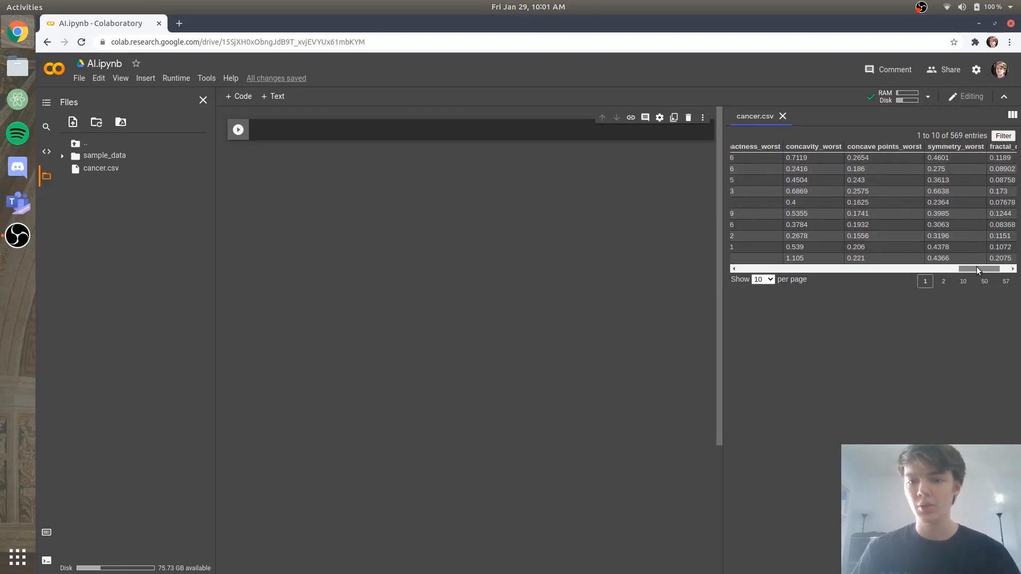
scroll(left, 3)
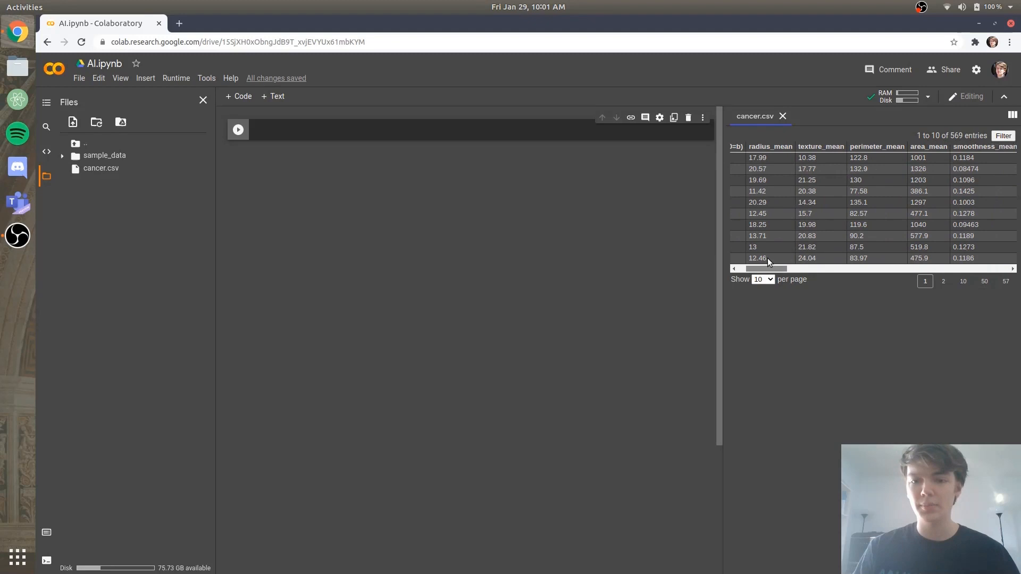
scroll(left, 3)
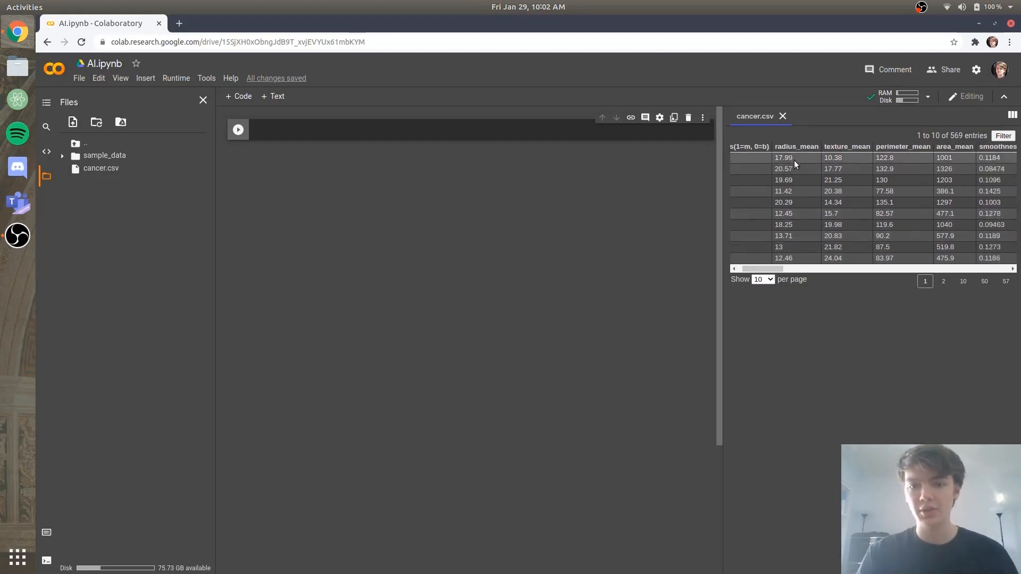
scroll(left, 3)
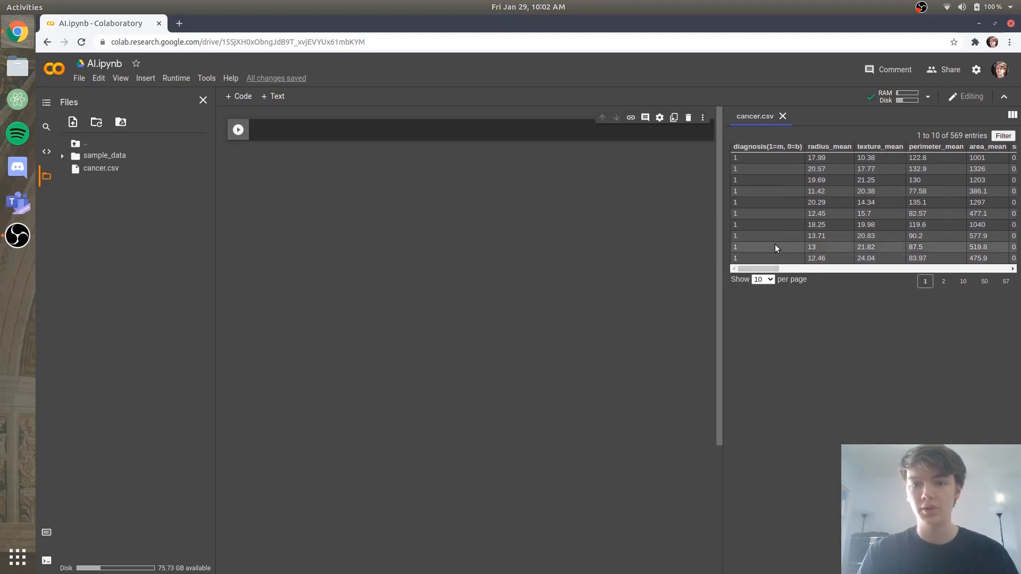
mouse_move(782, 191)
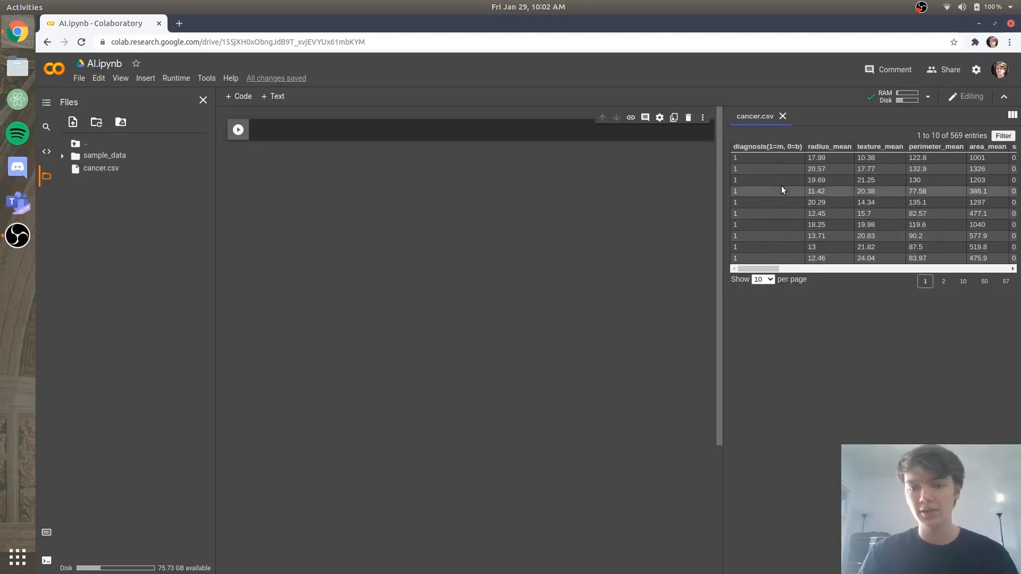
mouse_move(810, 191)
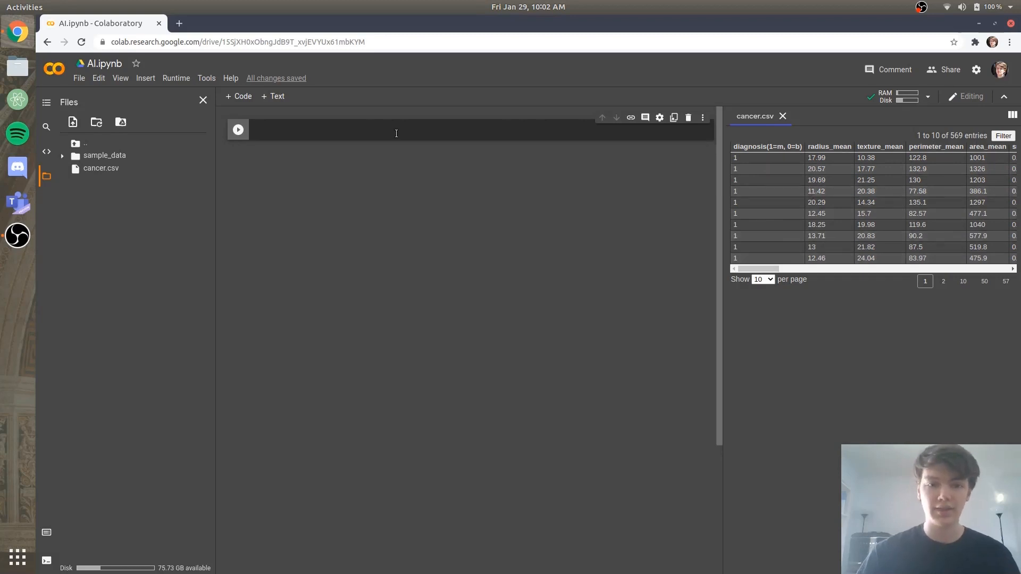
Write and run a cell with import pandas as pd and dataset = pd.read_csv('cancer.csv')
click(390, 129)
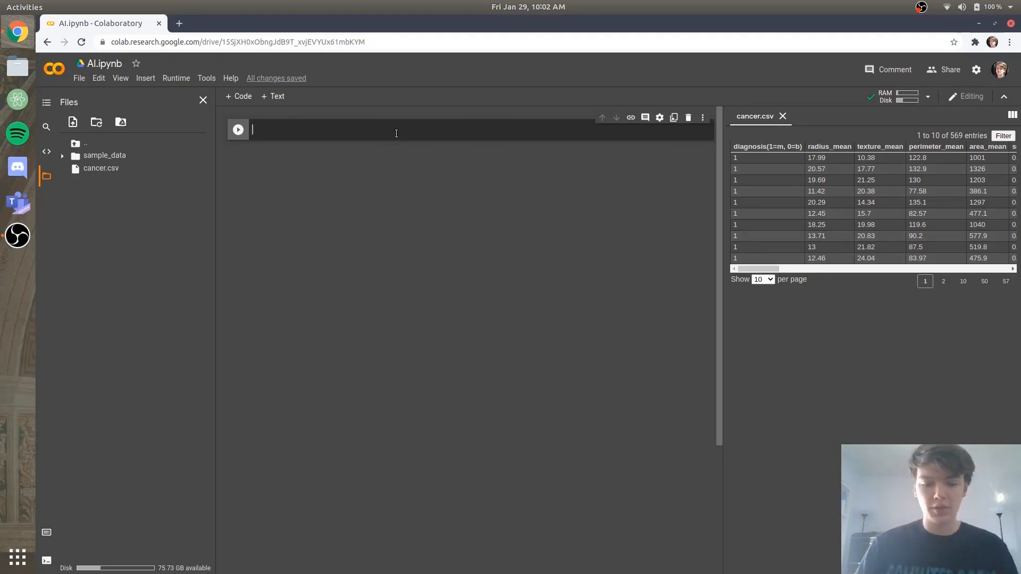
text(import)
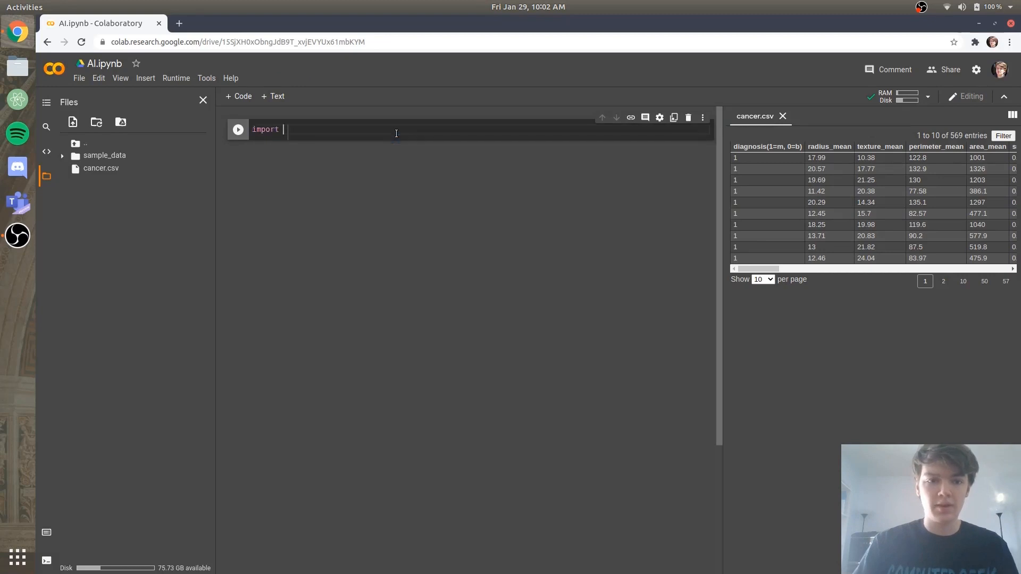
text(pandas as)
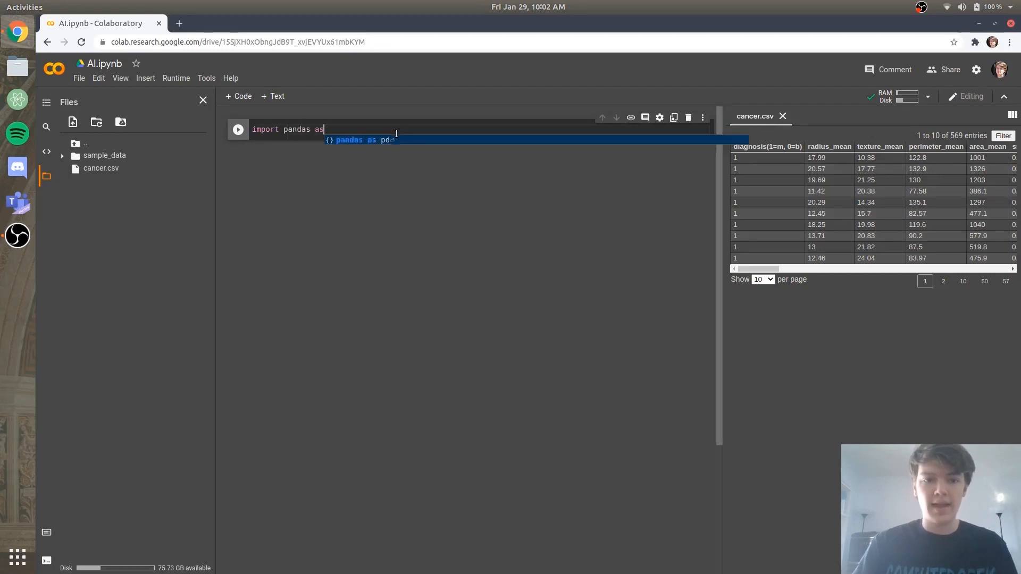
text(pd)
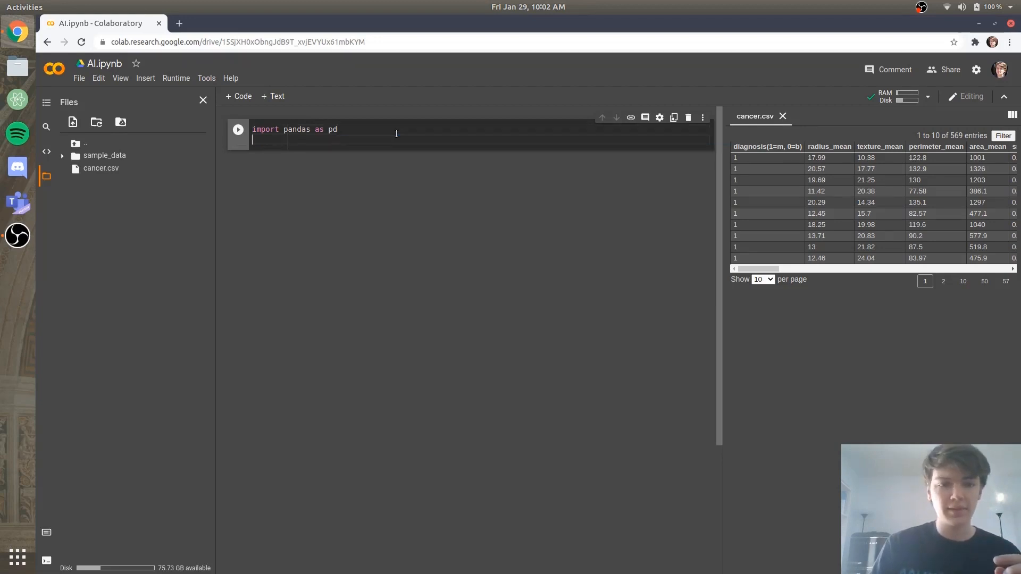
text(dat)
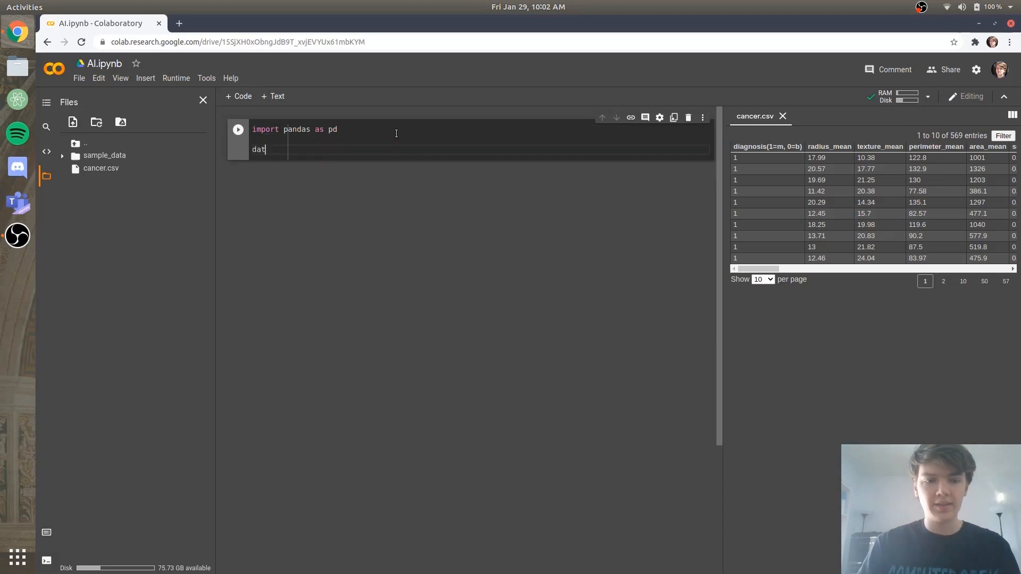
text(aset =)
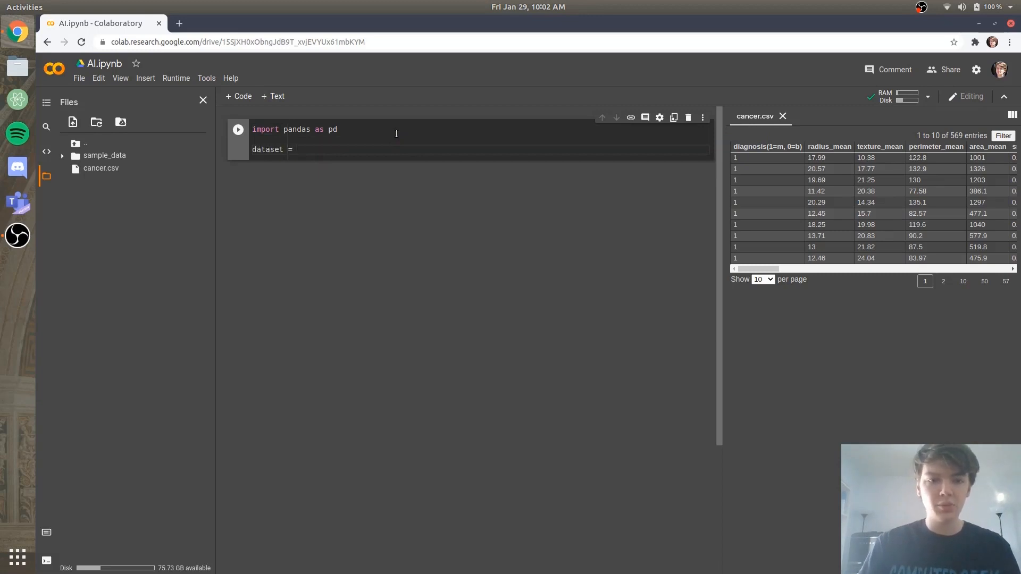
text(pd.)
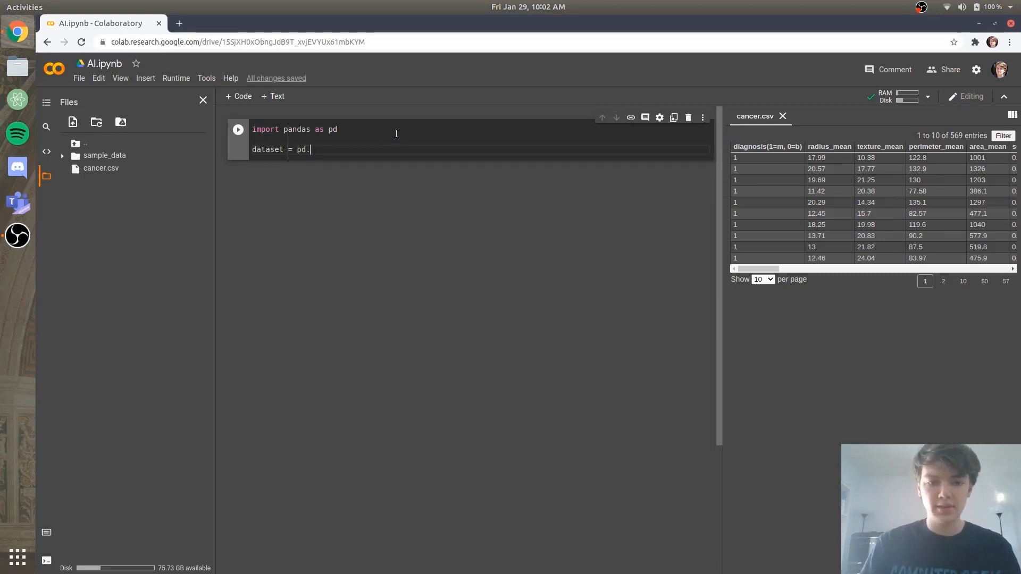
text(read_csv)
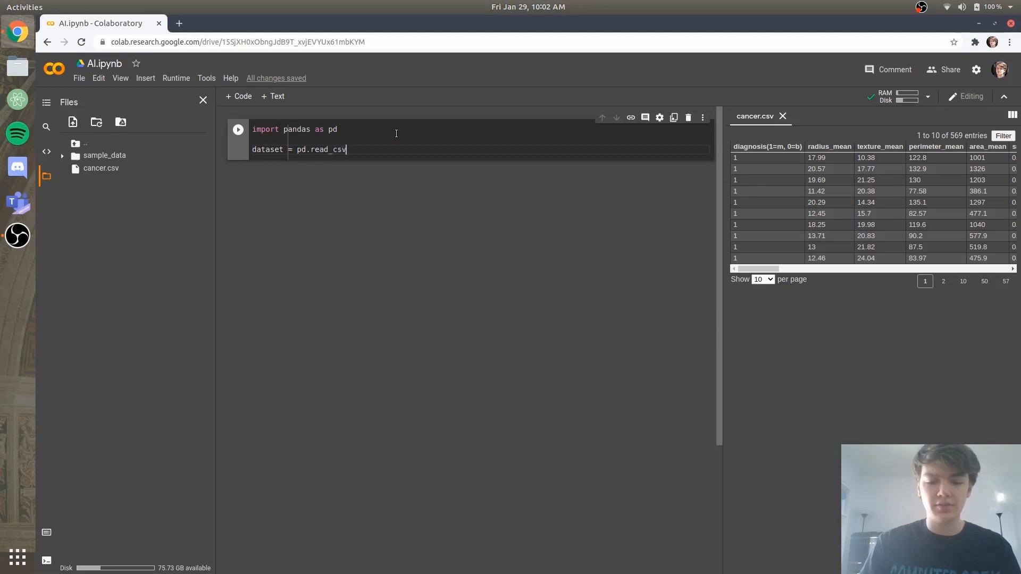
text((''))
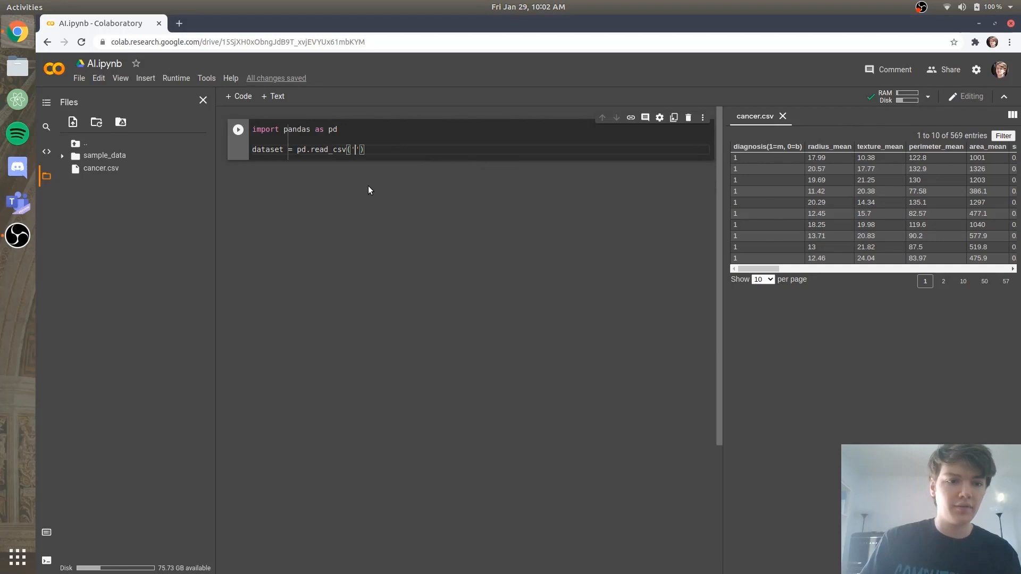
text(cancer)
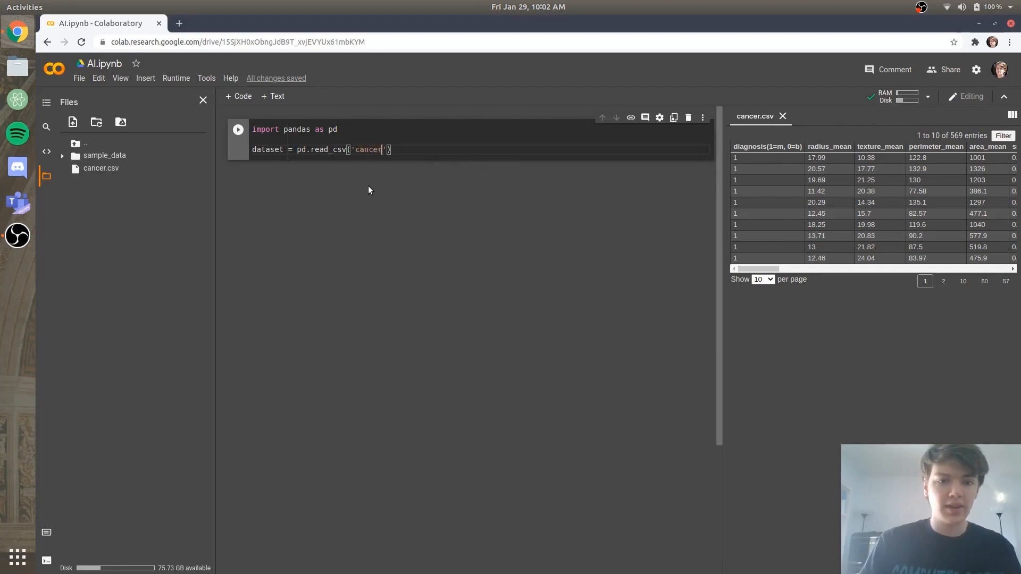
text(.csv)
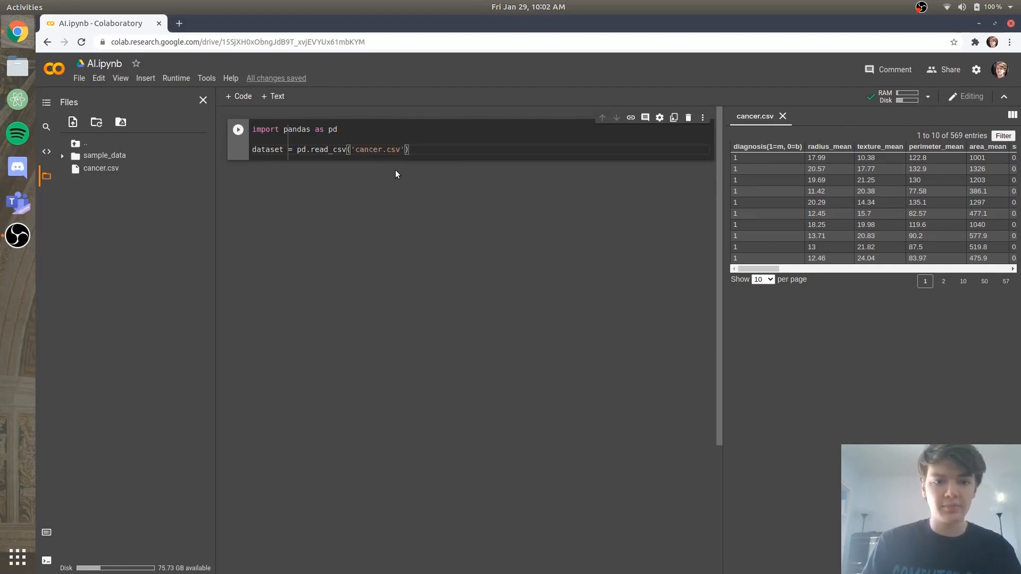
click(445, 146)
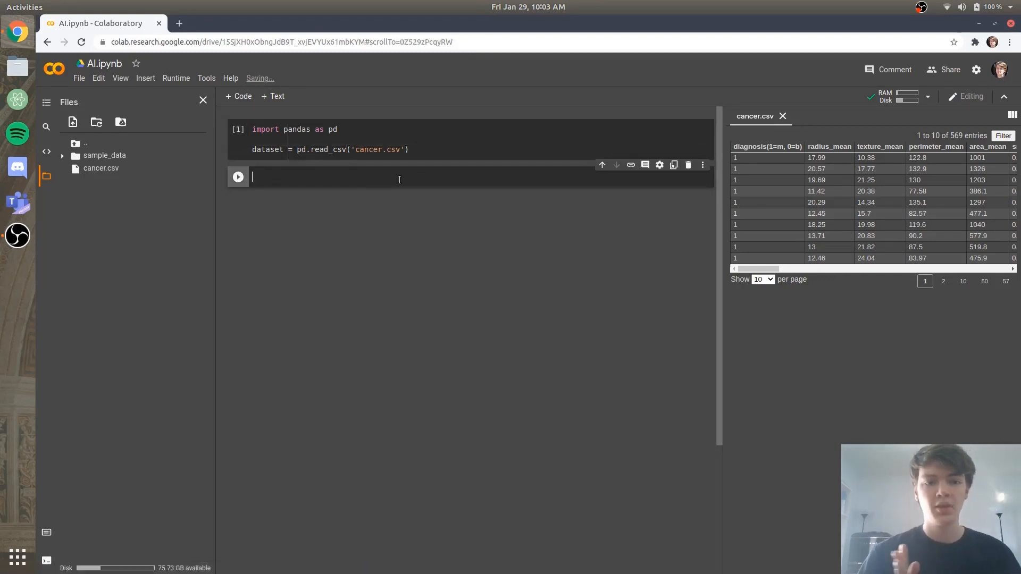
mouse_move(352, 187)
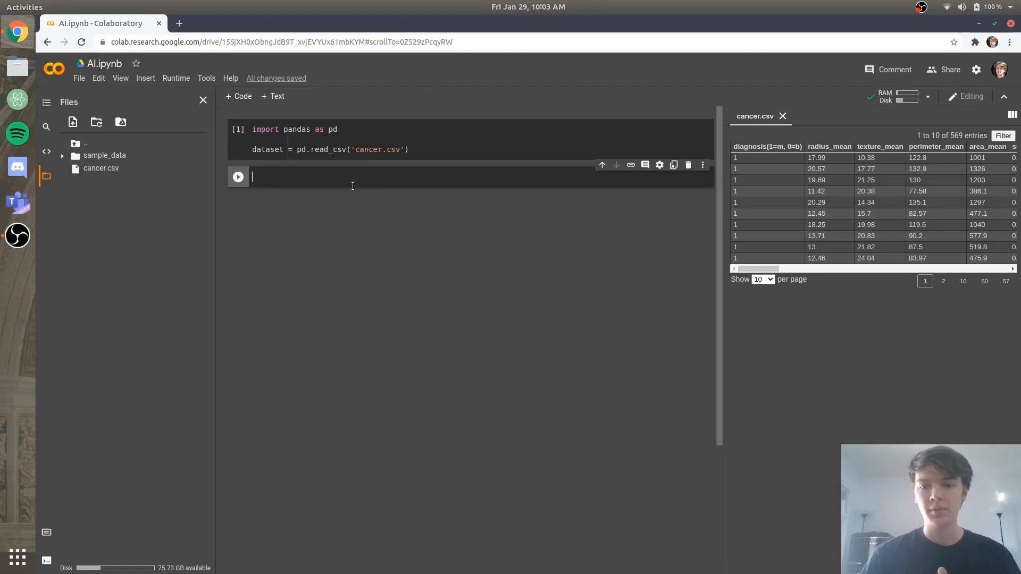
mouse_move(746, 157)
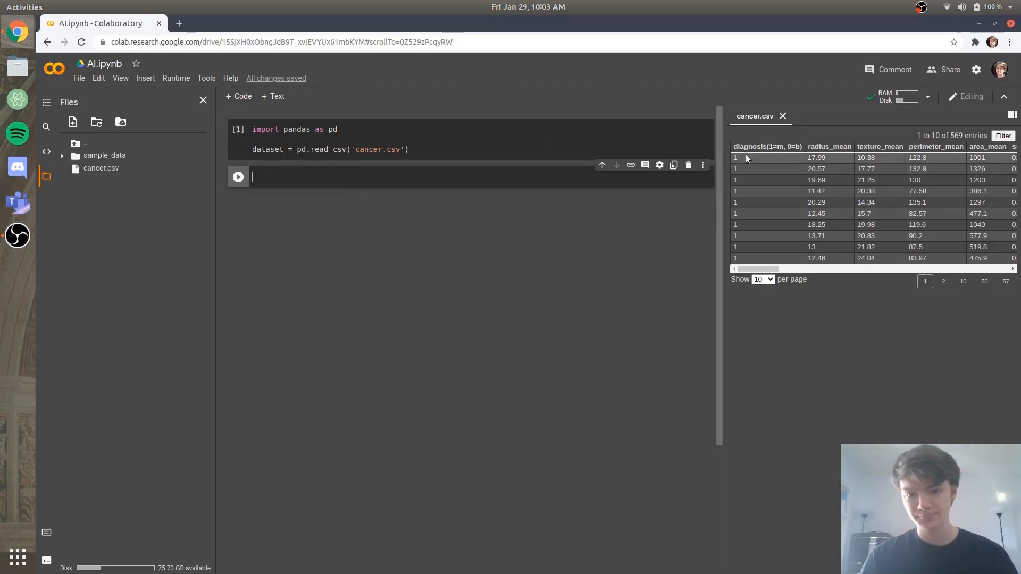
mouse_move(780, 150)
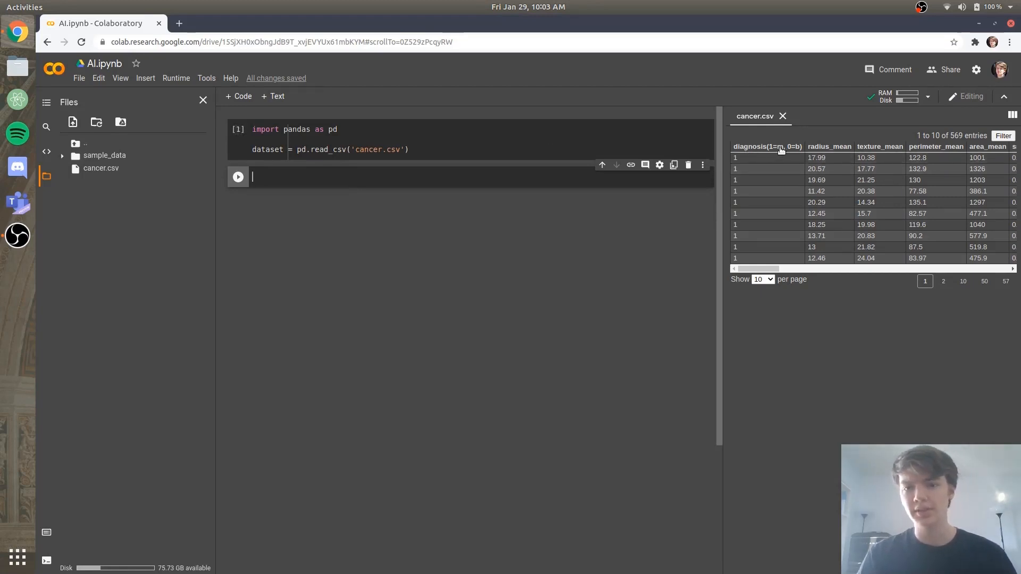
mouse_move(811, 204)
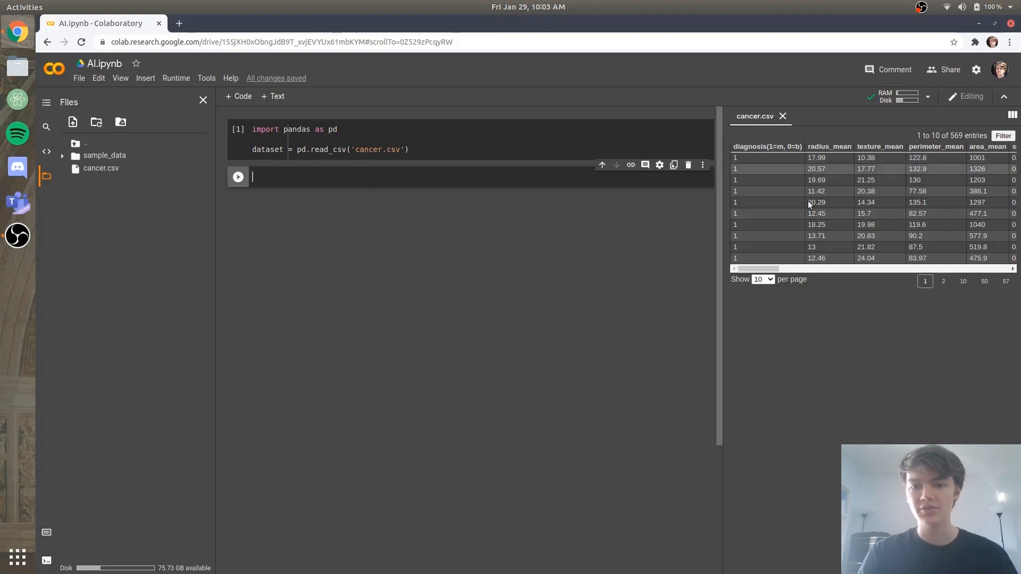
Scroll the cancer.csv preview sideways to review smoothness, concavity and symmetry columns
scroll(right, 3)
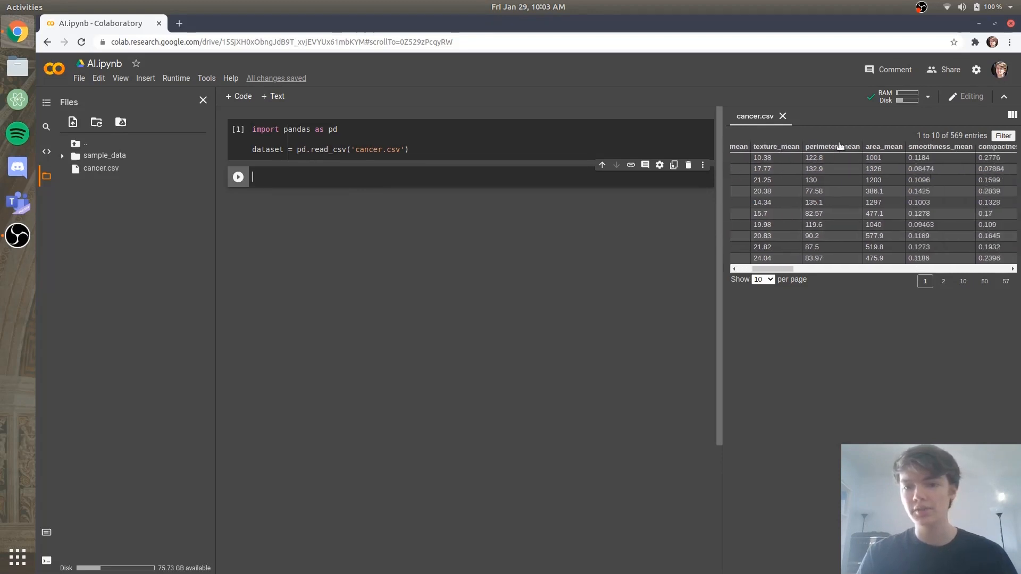
scroll(right, 3)
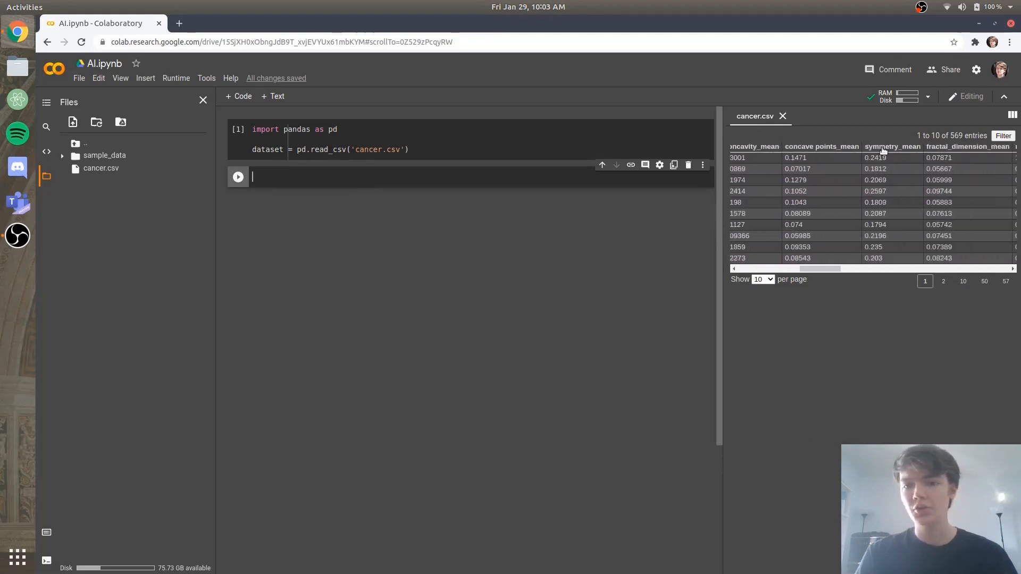
scroll(left, 3)
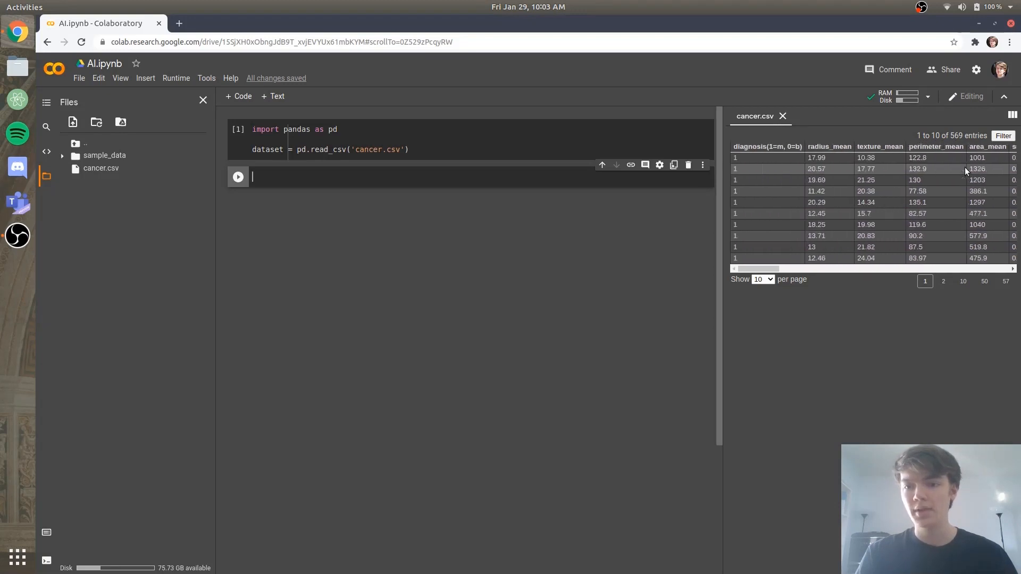
mouse_move(788, 170)
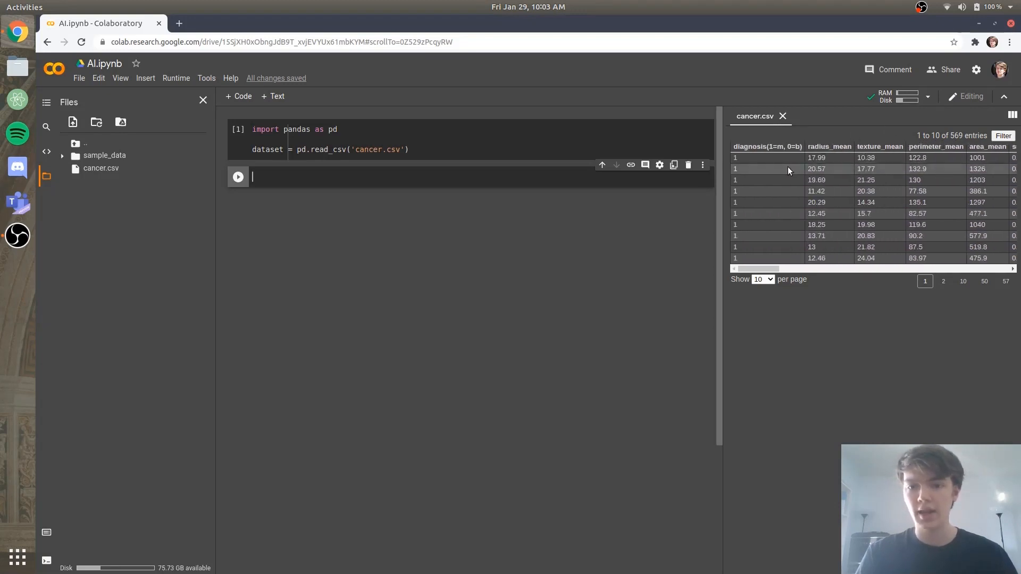
mouse_move(795, 176)
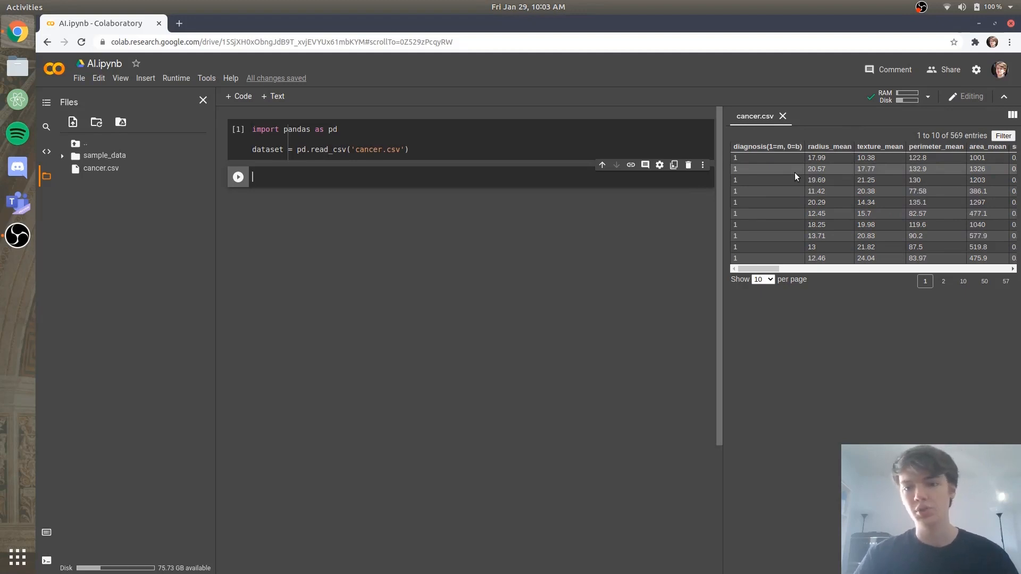
mouse_move(786, 152)
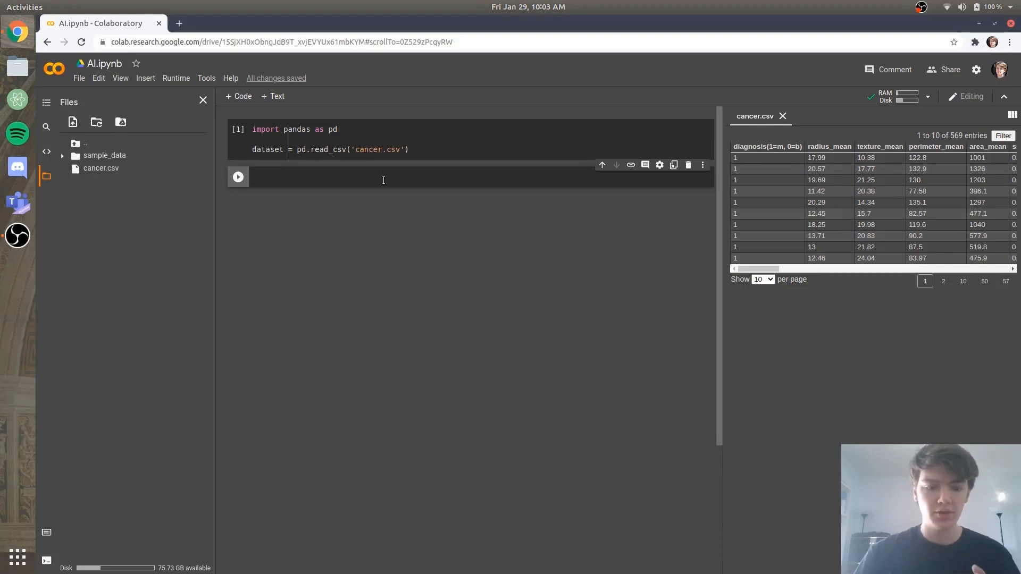
Write x = dataset.drop(["diagnosis(1=m, 0=b)"]) in the second cell
text(x =)
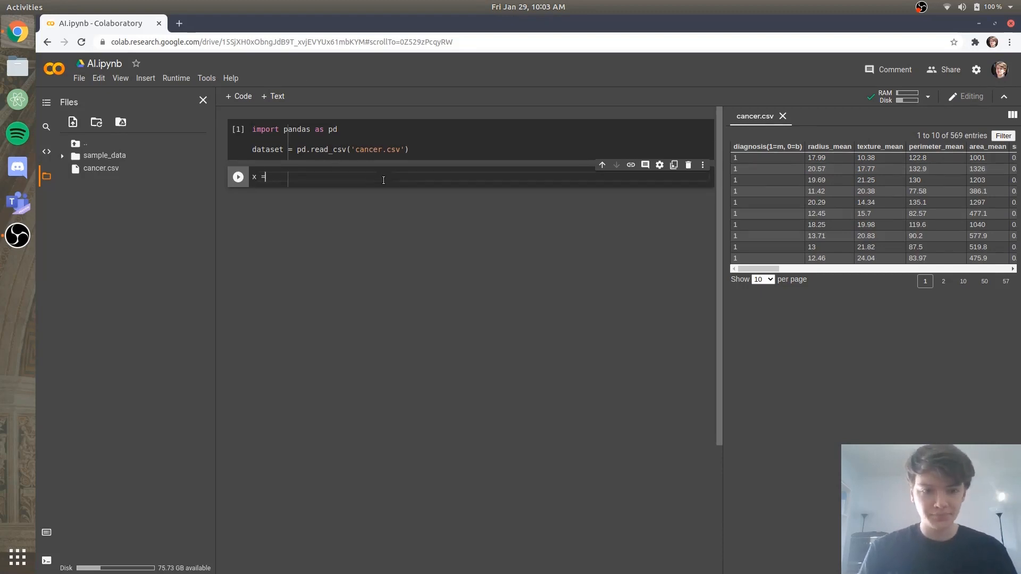
text(dataset.d)
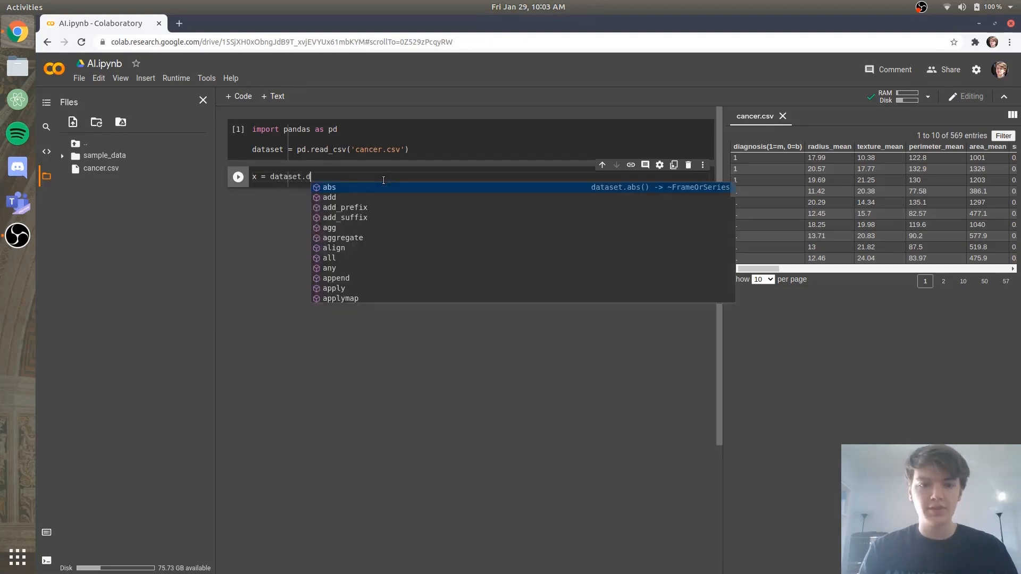
text(rop([)
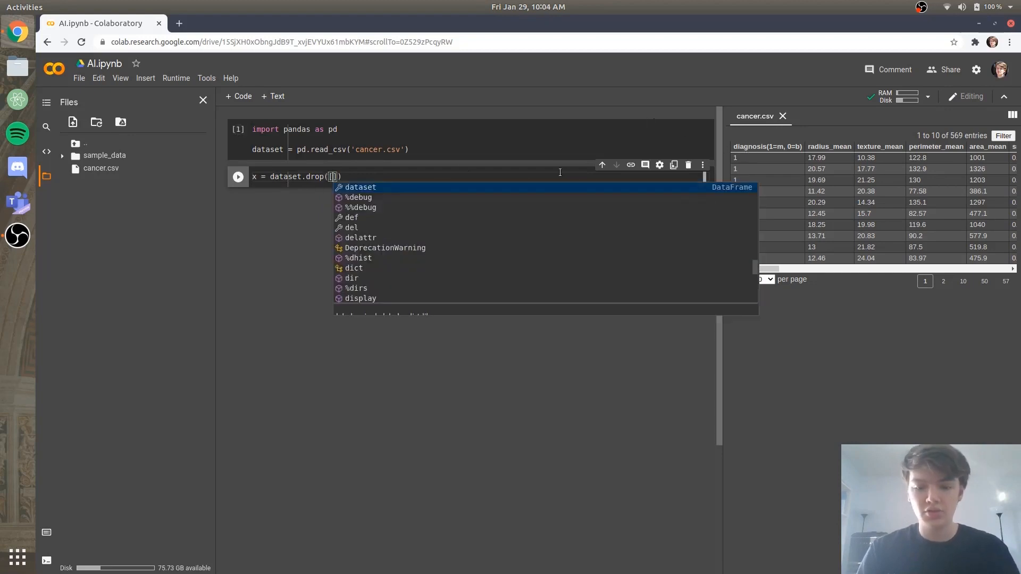
text(["diagn)
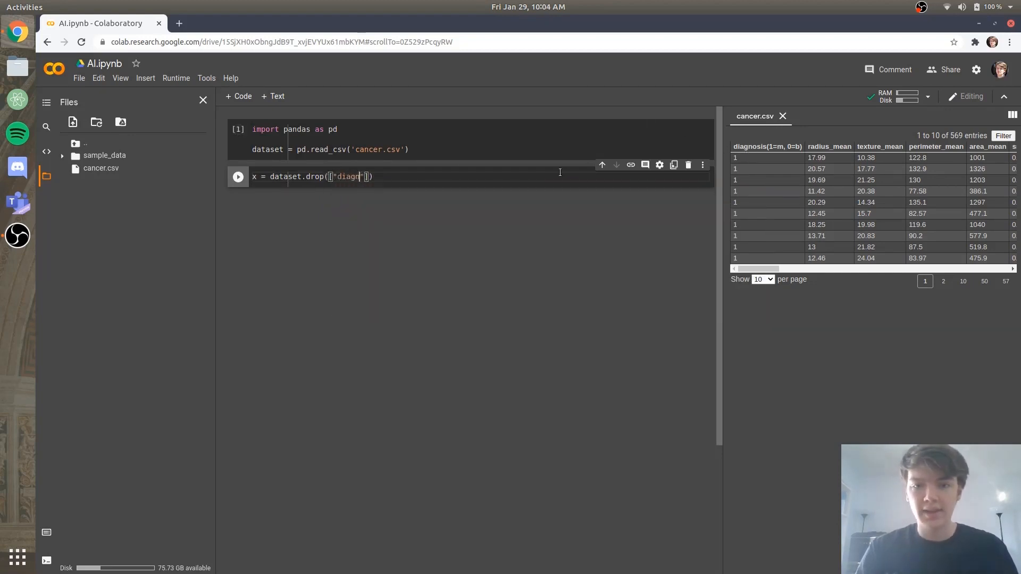
text(osis()
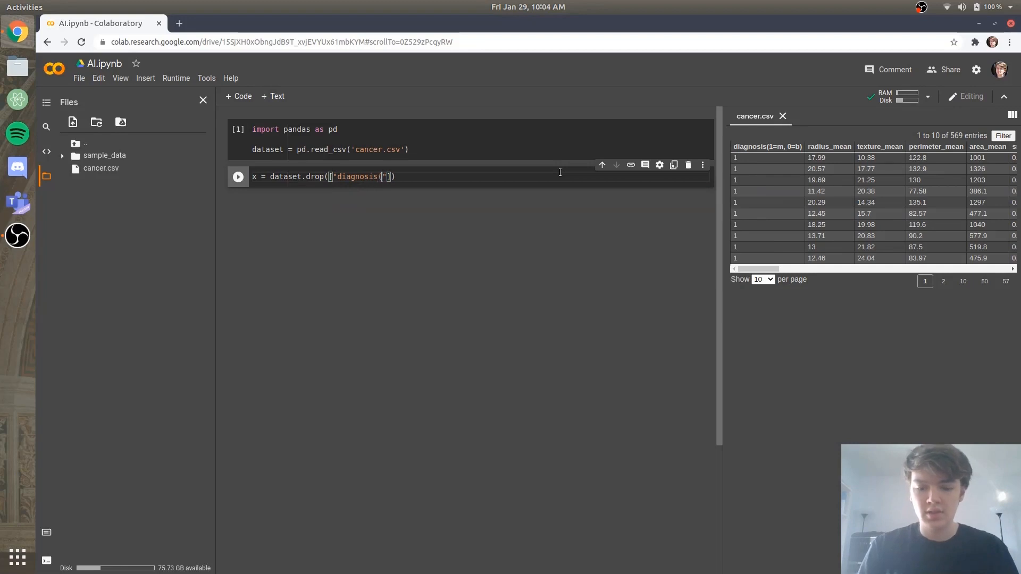
text(1=m)
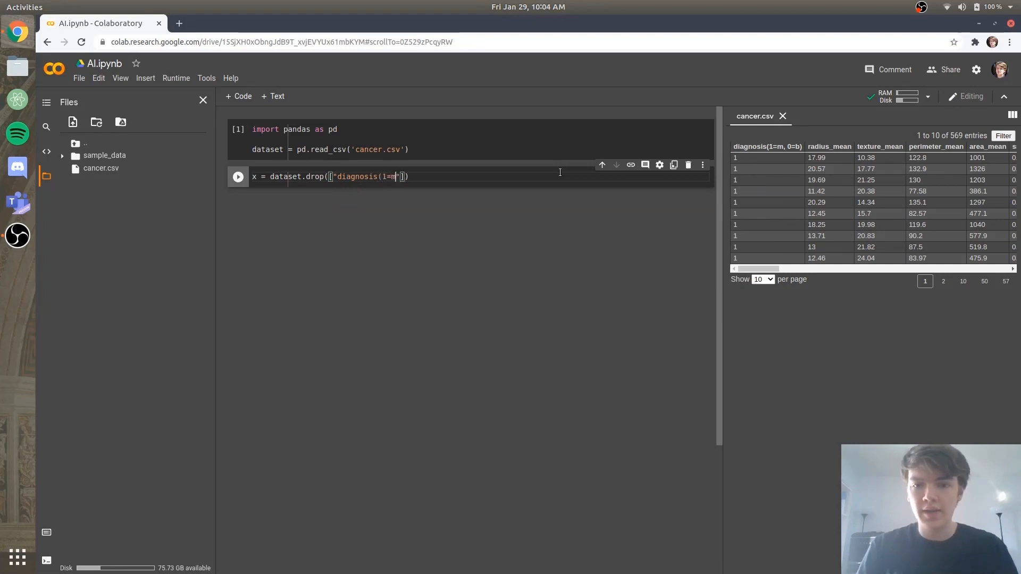
text(, 0=b)
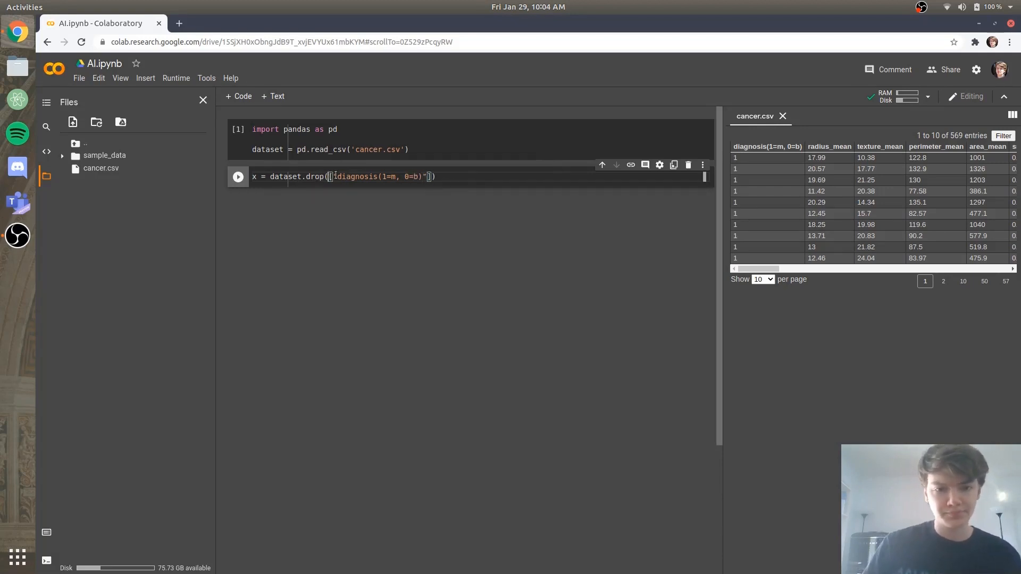
text(")
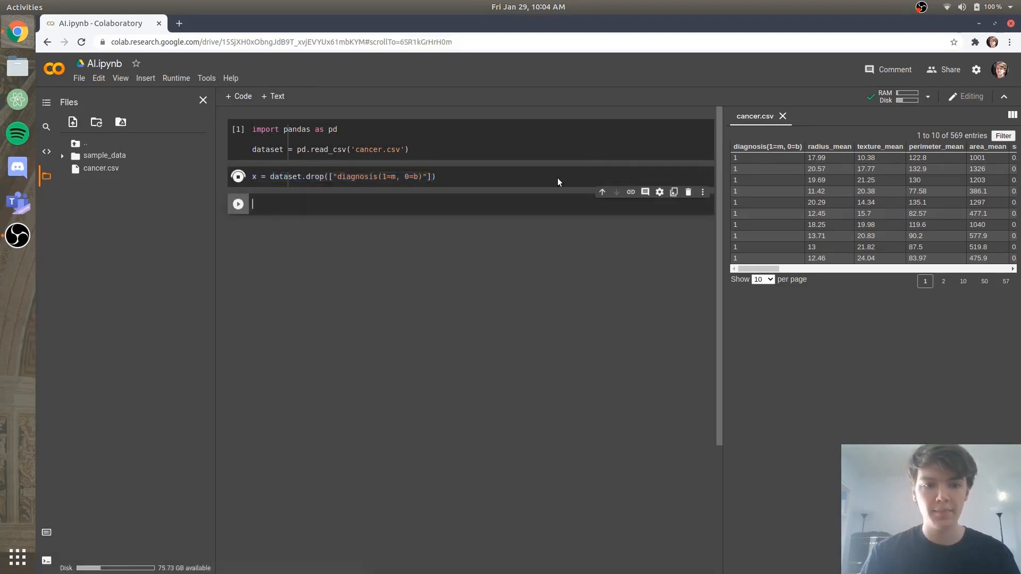
Fix the KeyError by adding columns= to the drop call and rerun the cell
click(237, 177)
text(columns=)
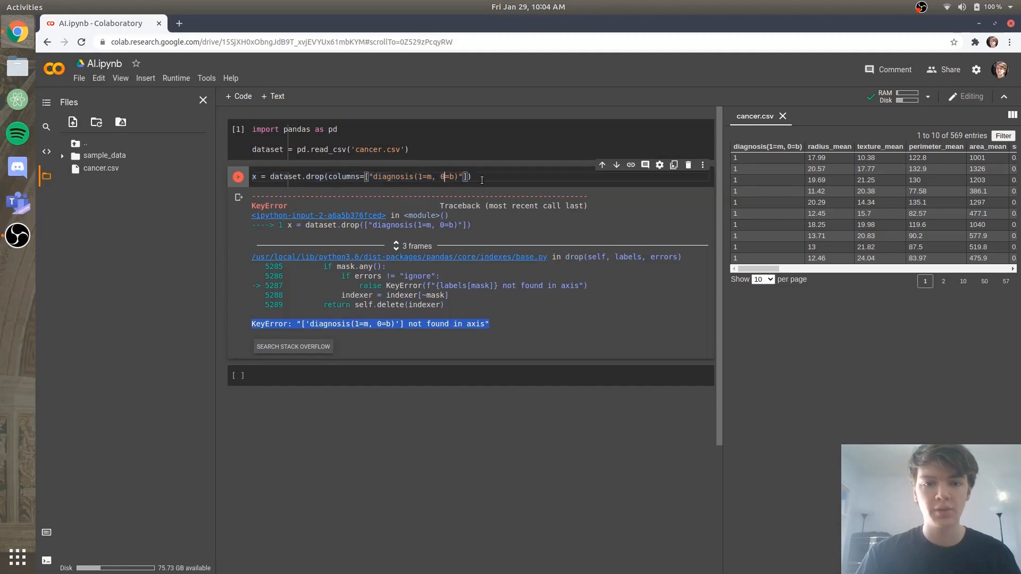
click(237, 176)
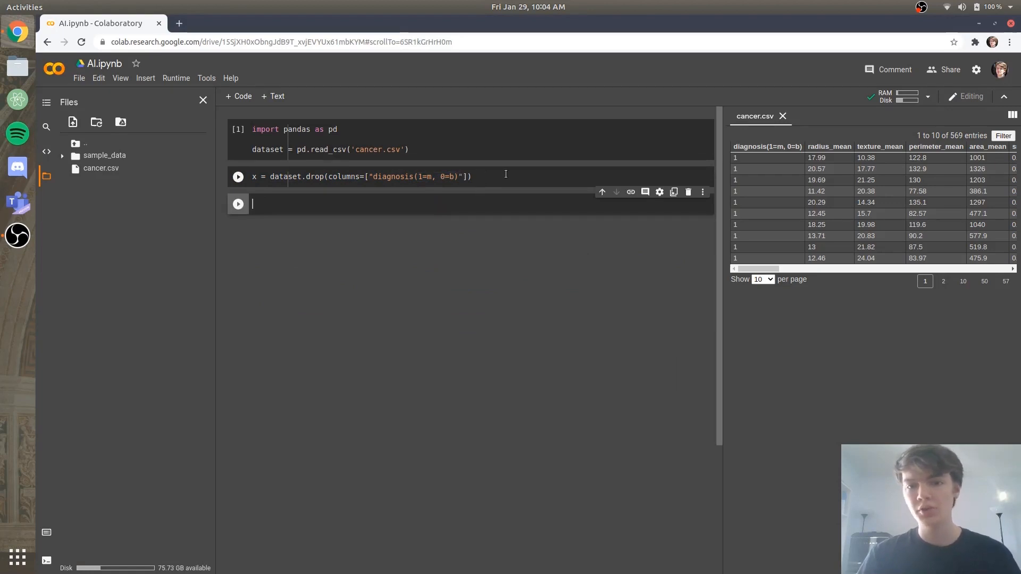
Write and run y = dataset["diagnosis(1=m, 0=b)"] in the third cell
click(238, 177)
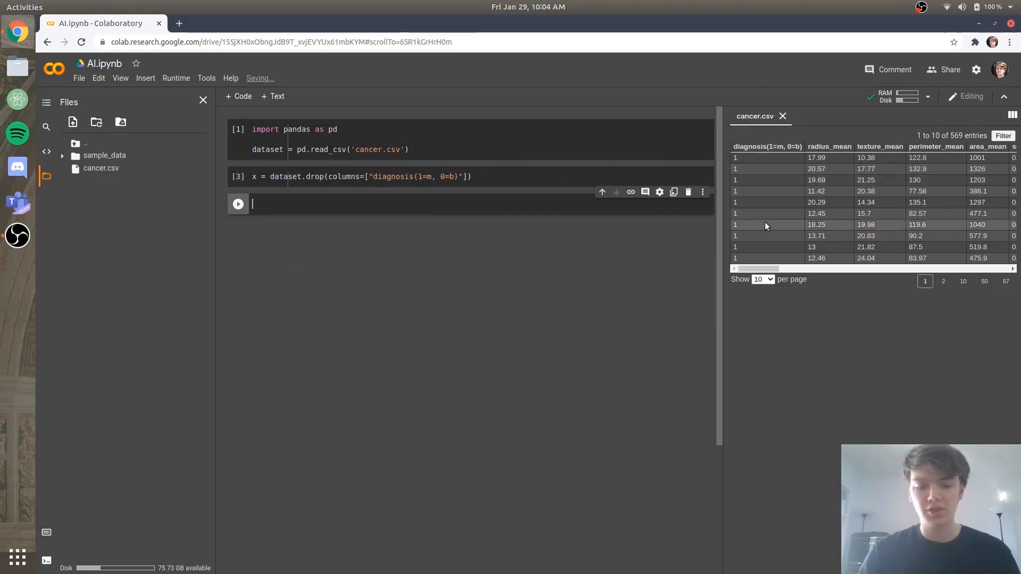
text(y =)
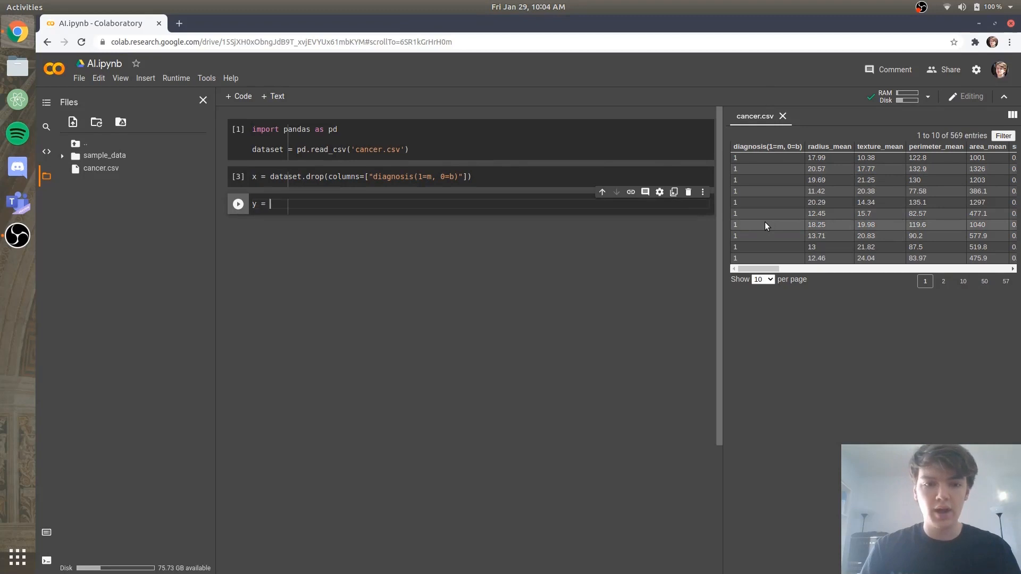
text(daa)
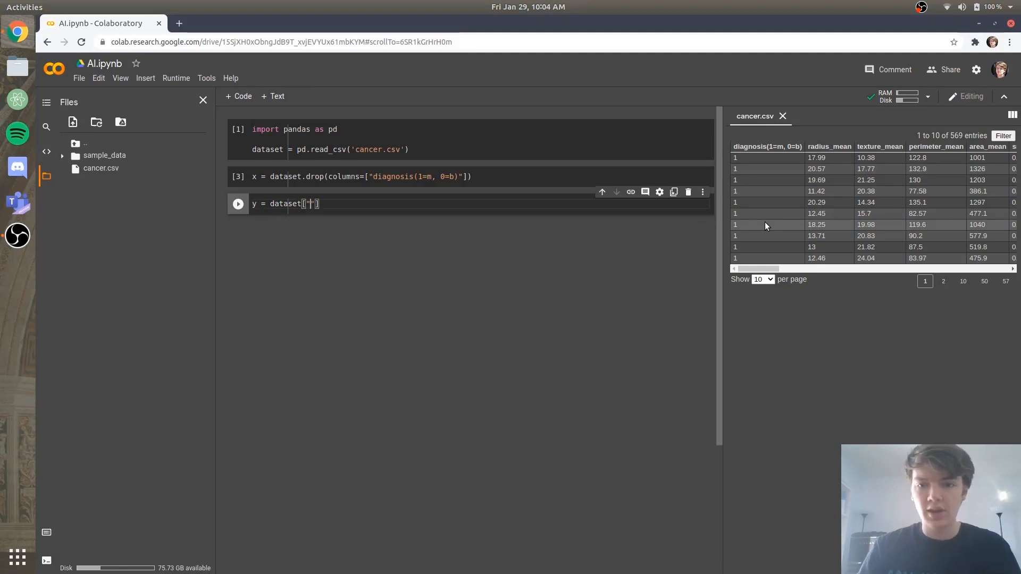
text(diagnosis)
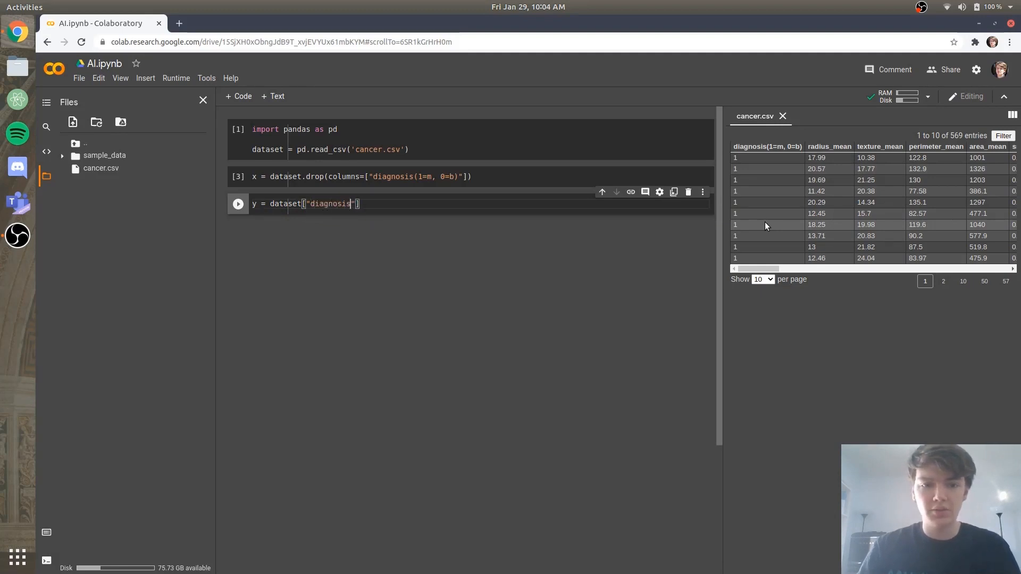
text((1=)
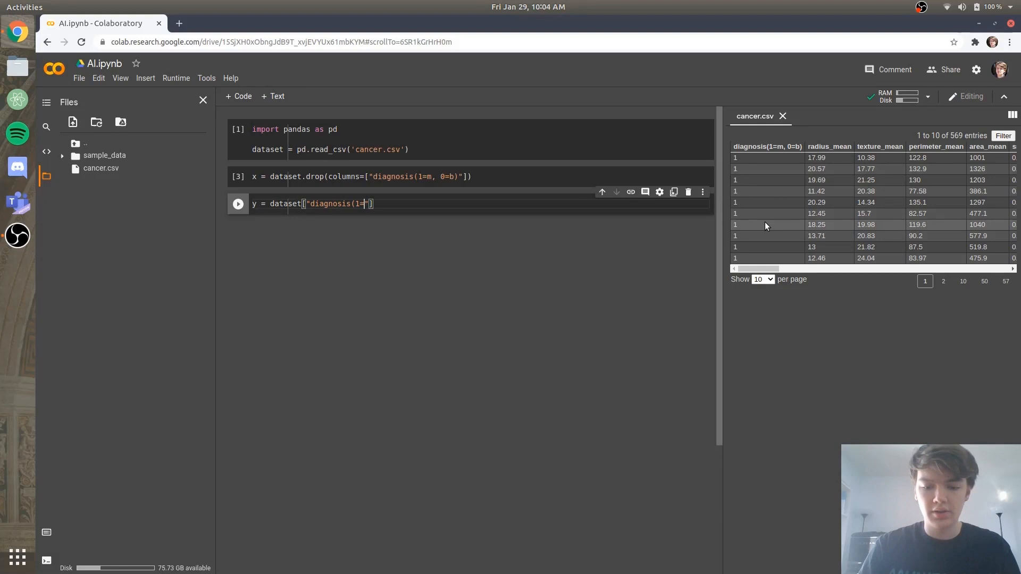
text(m,)
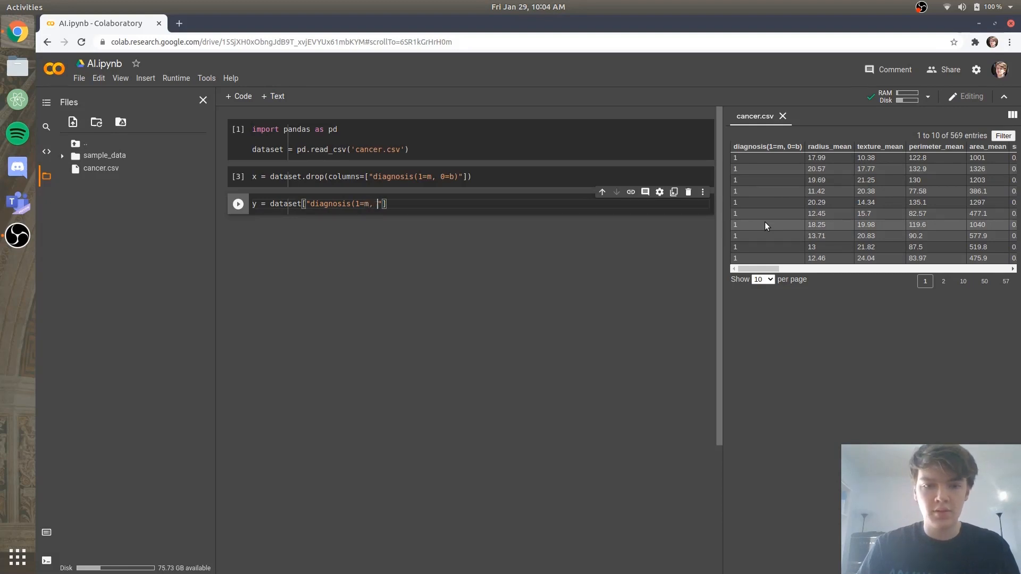
text(0=b)
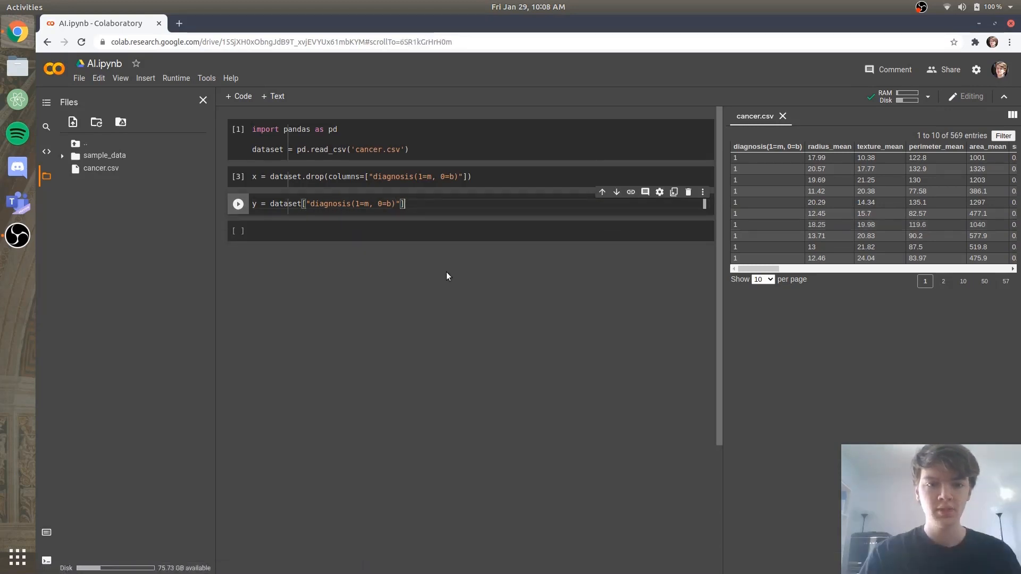
click(238, 204)
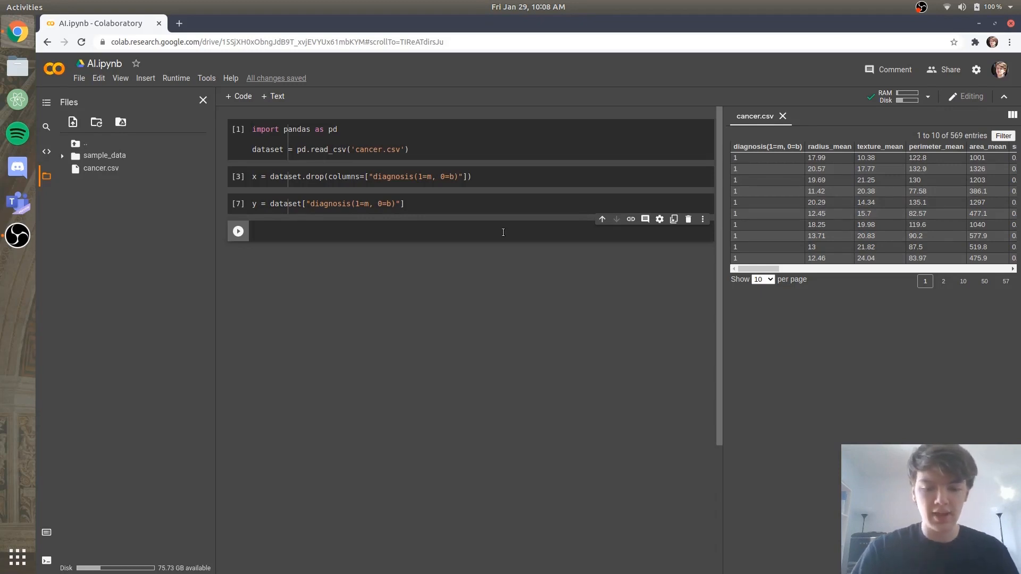
Import train_test_split from sklearn.model_selection and split x, y into train/test sets with test_size=0.2
text(from sklearn)
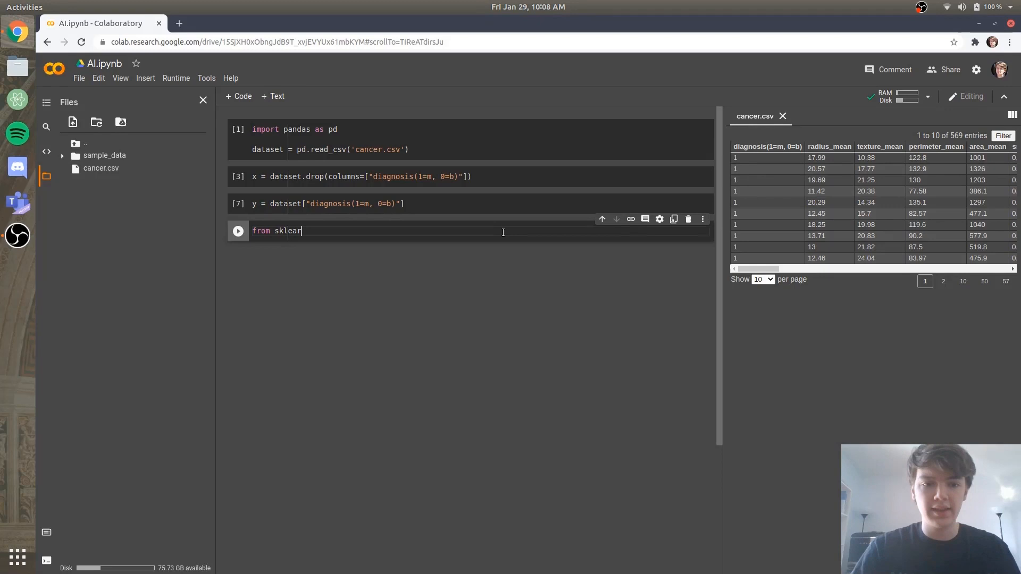
text(n.model)
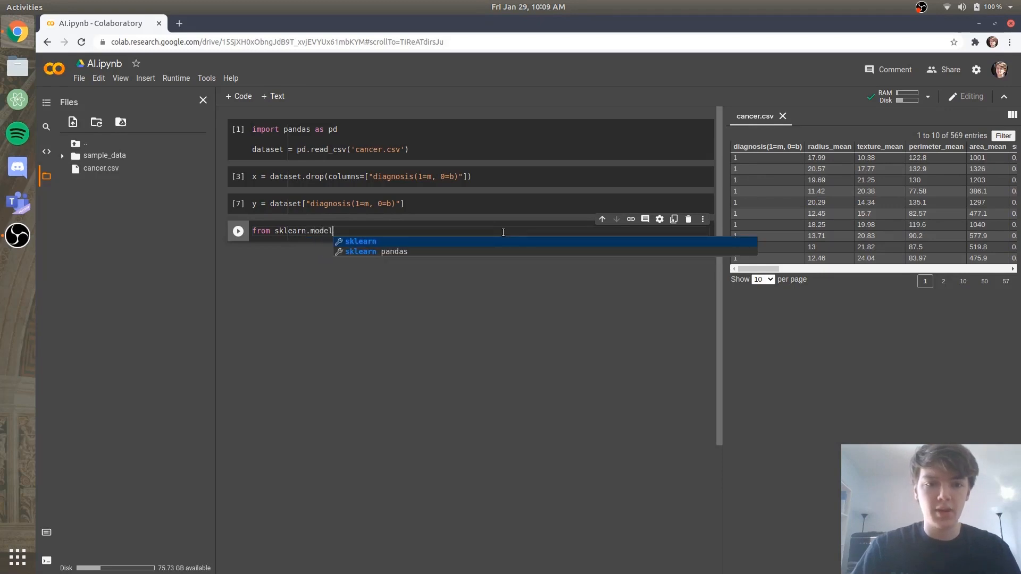
text(_selection)
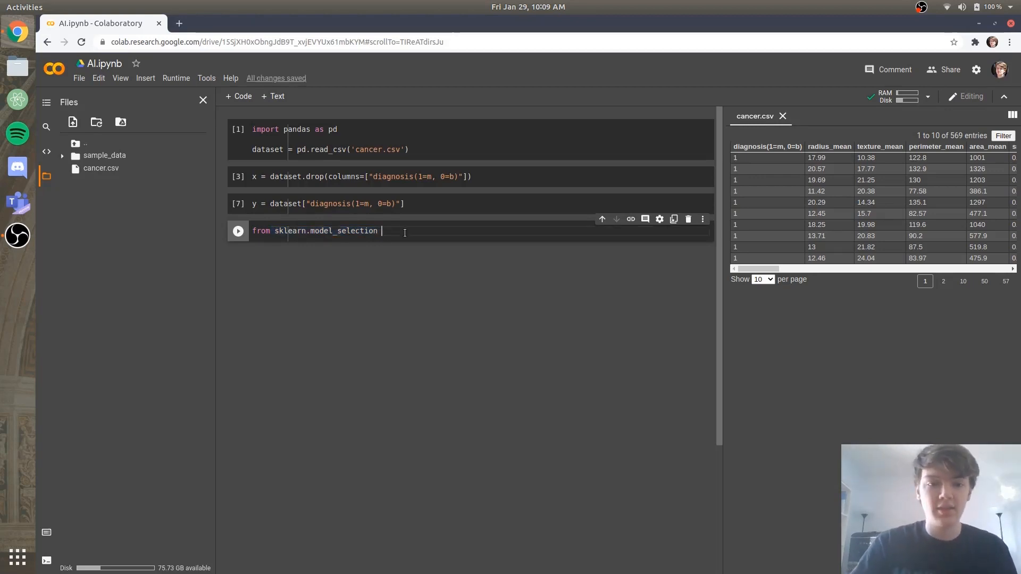
text(import train_test_split)
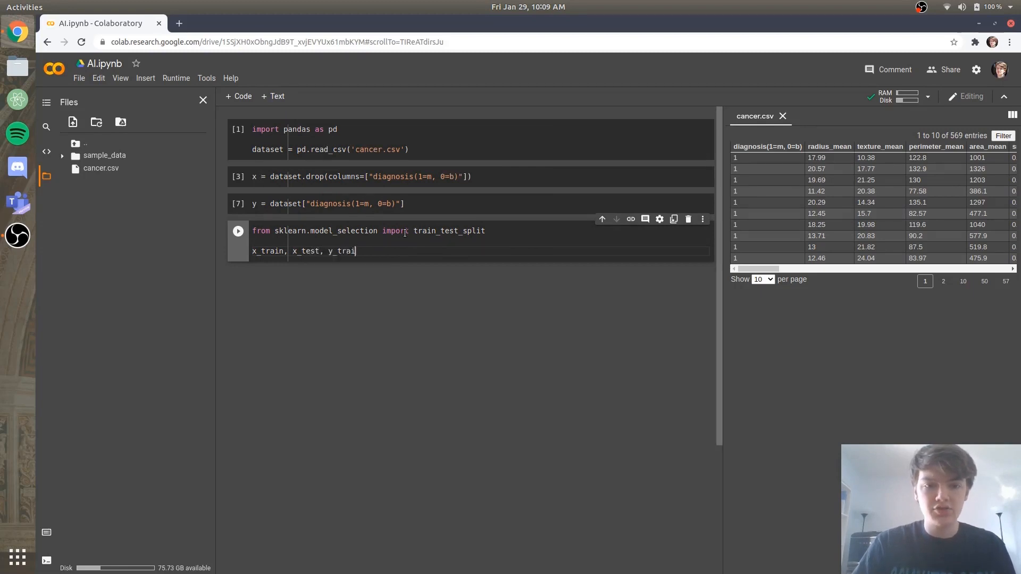
text(n, y_test = train)
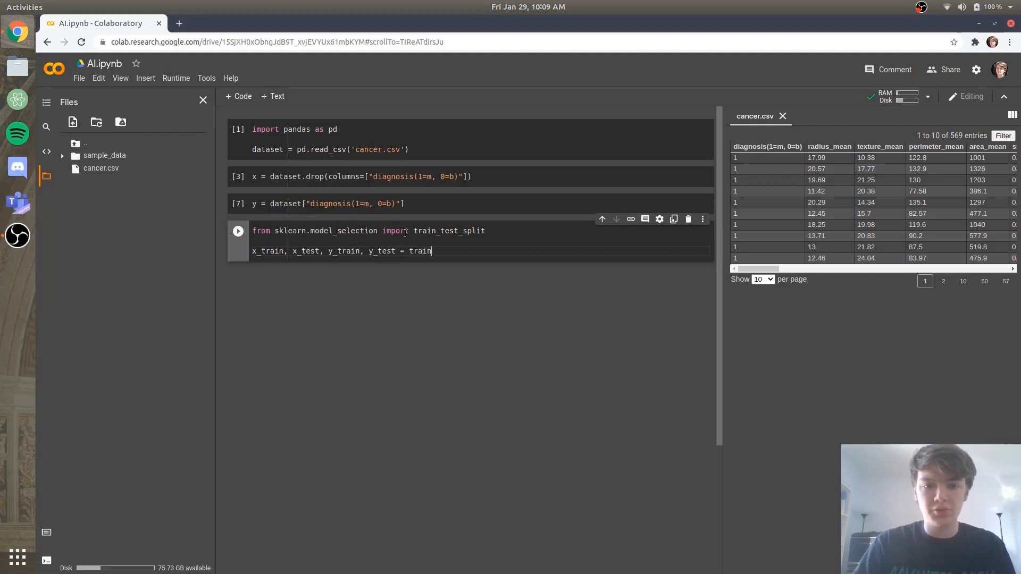
text(_test_sl)
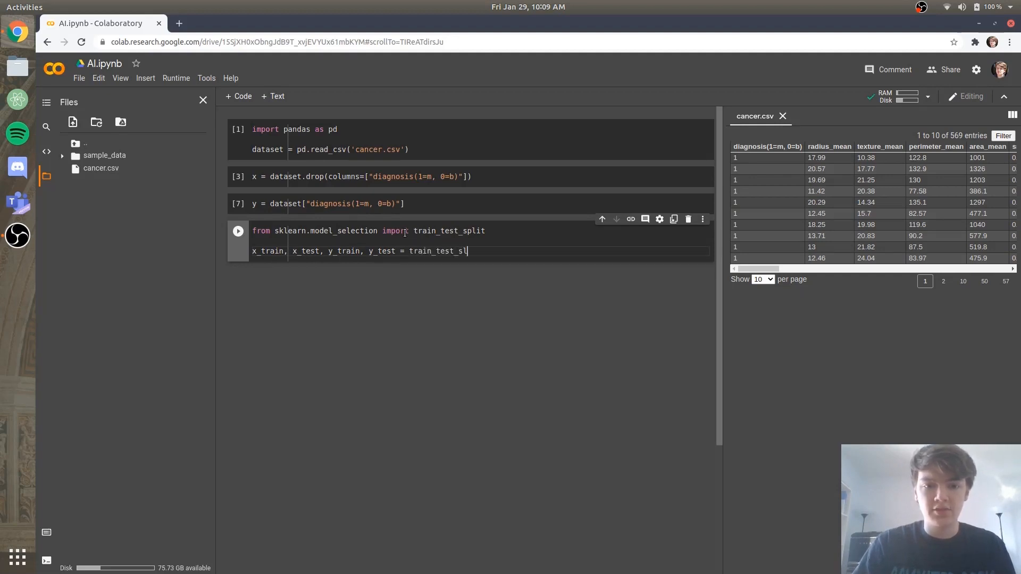
text(it)
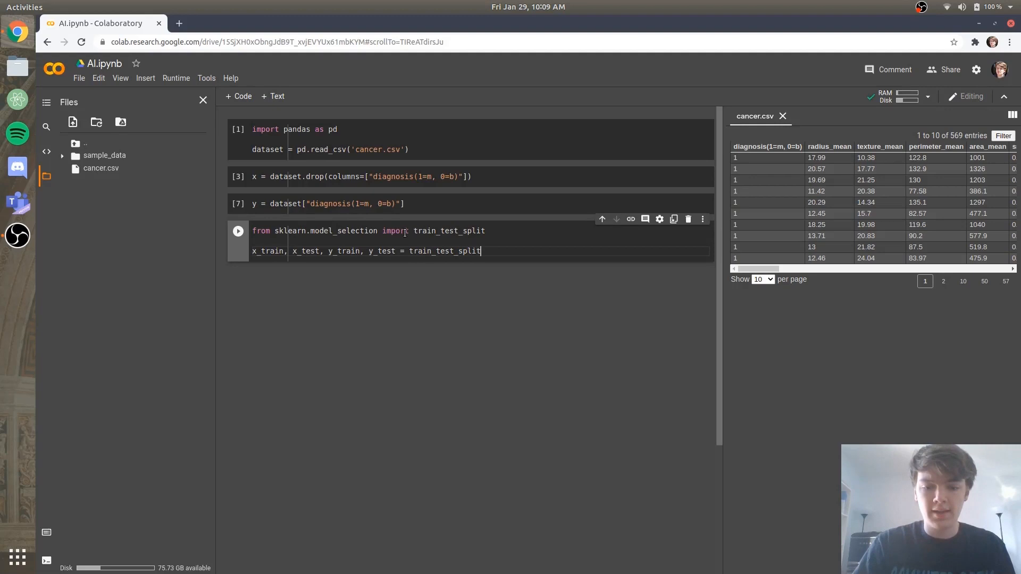
text((x, y, test_size=)
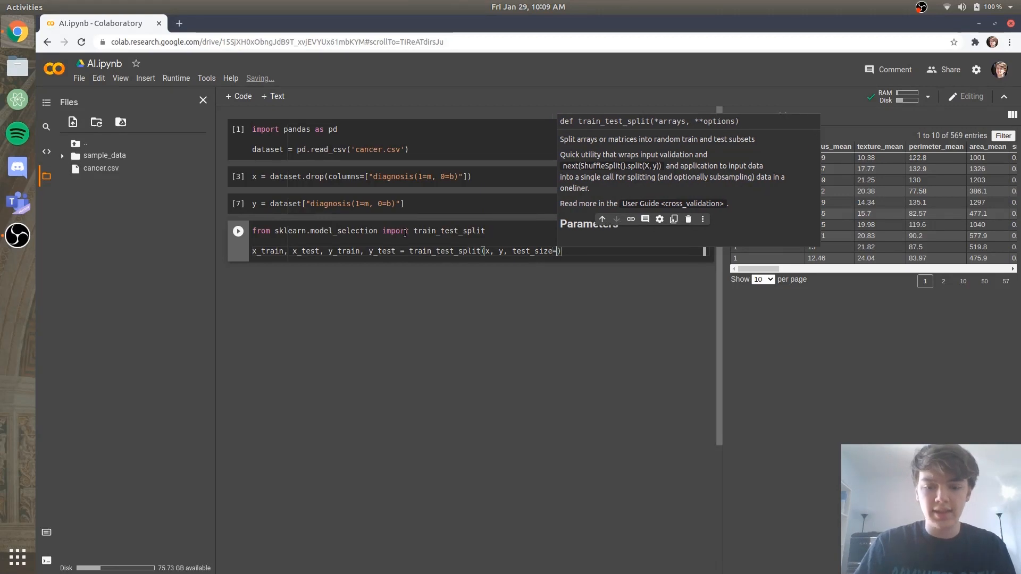
text(0.2)
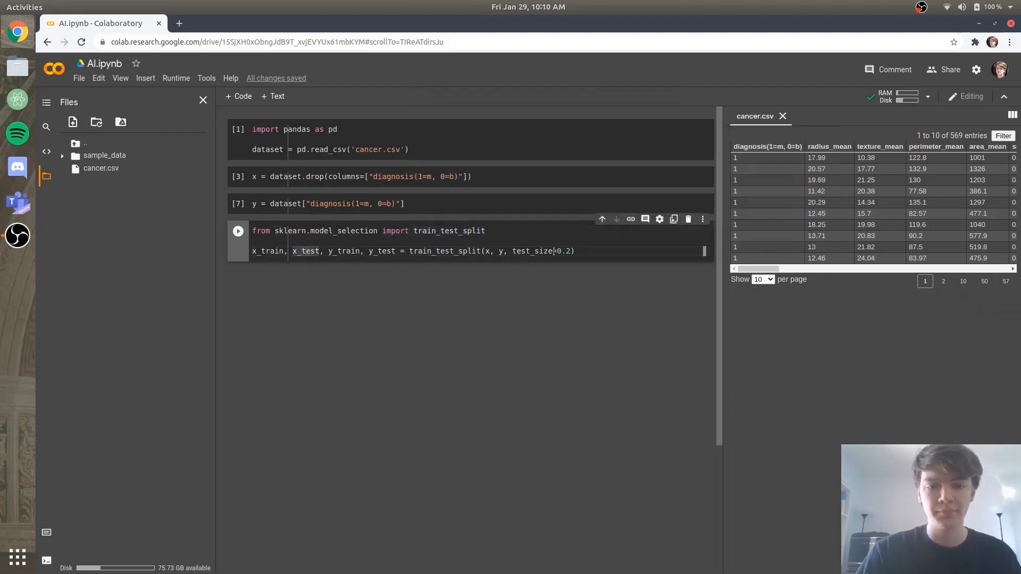
click(579, 251)
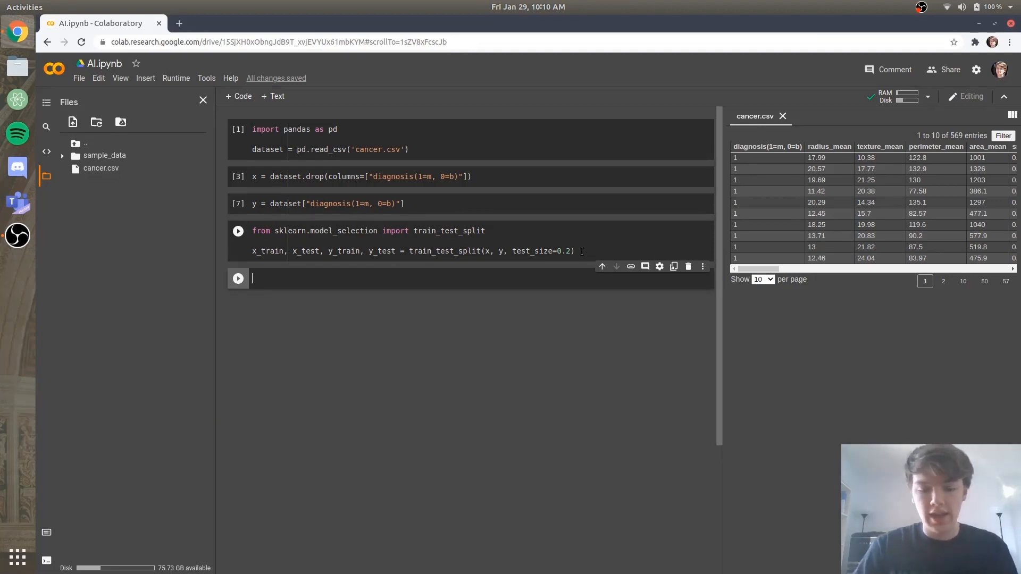
Write import tensorflow as tf and model = tf.keras.models.Sequential() in the fifth cell
text(import tens)
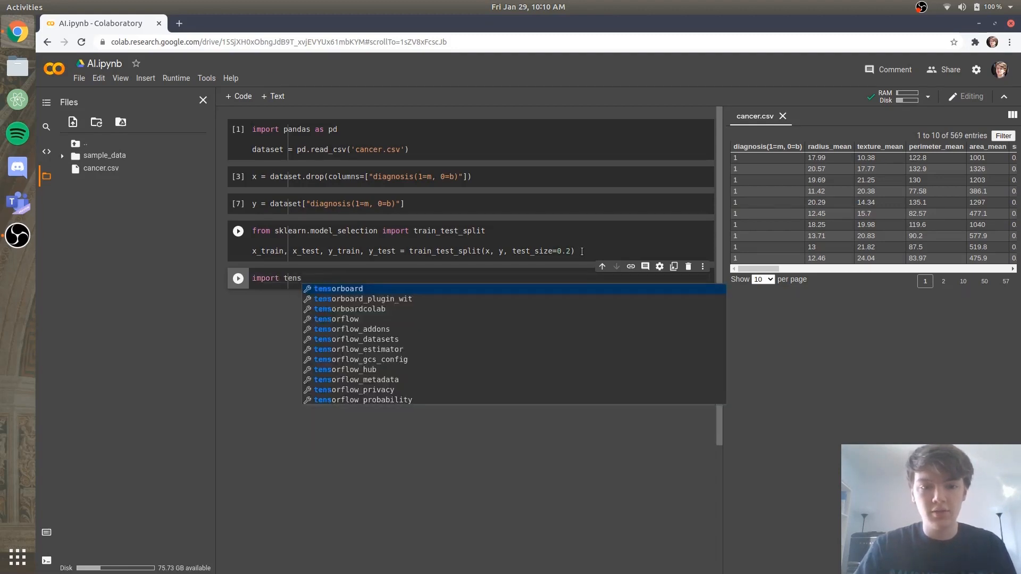
text(orflow as tf)
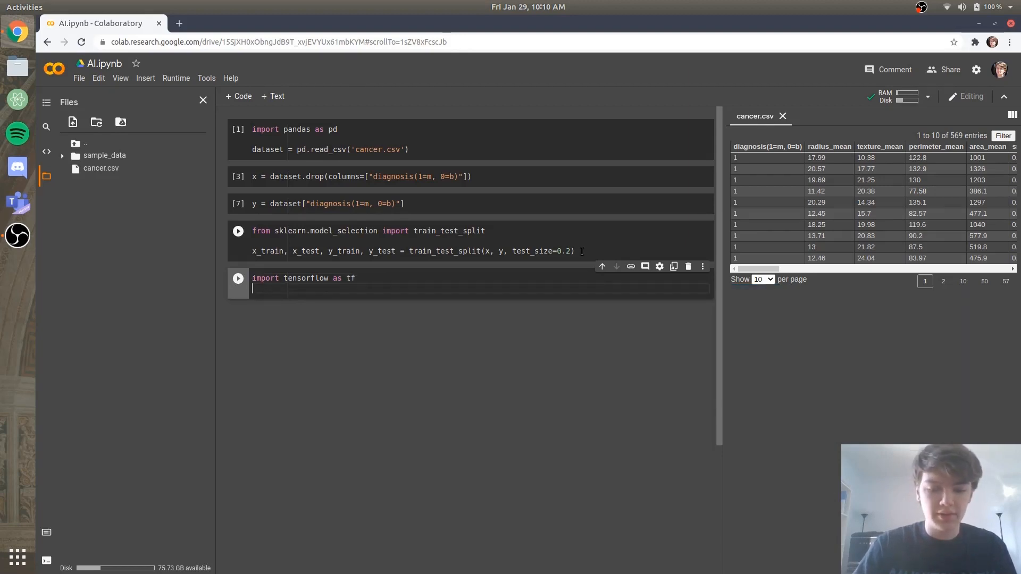
text(model)
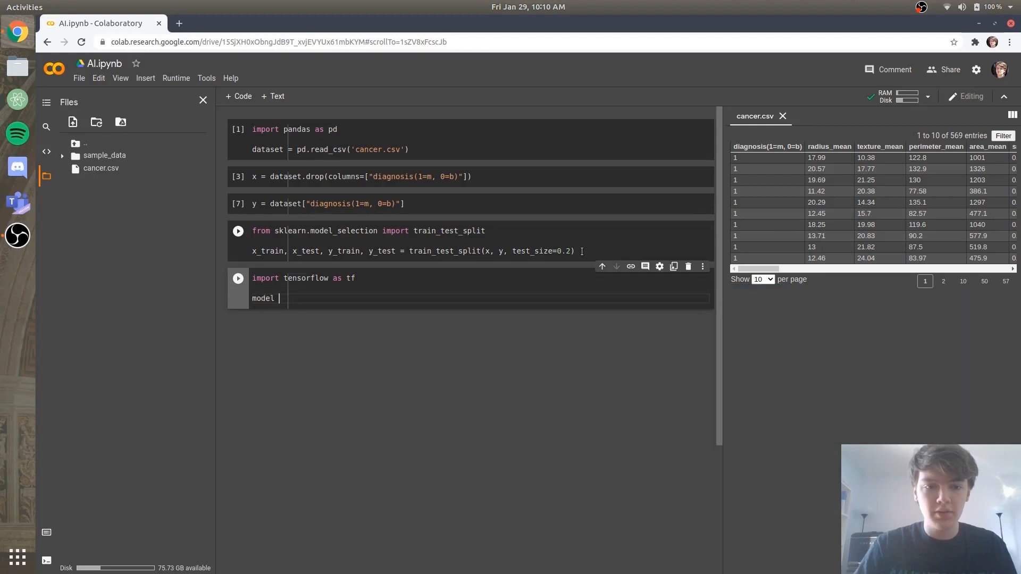
text(= tf.)
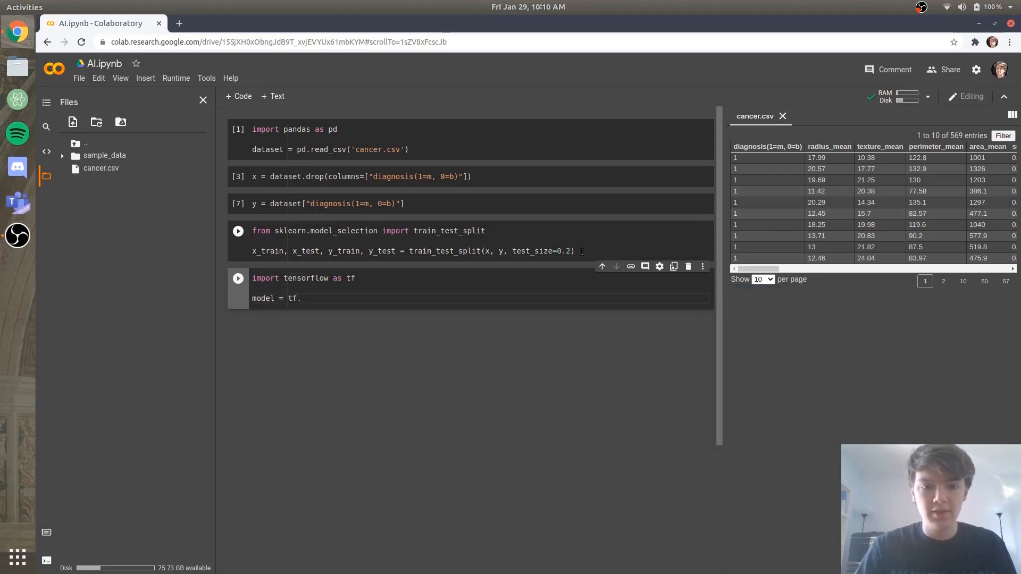
text(keras.mod)
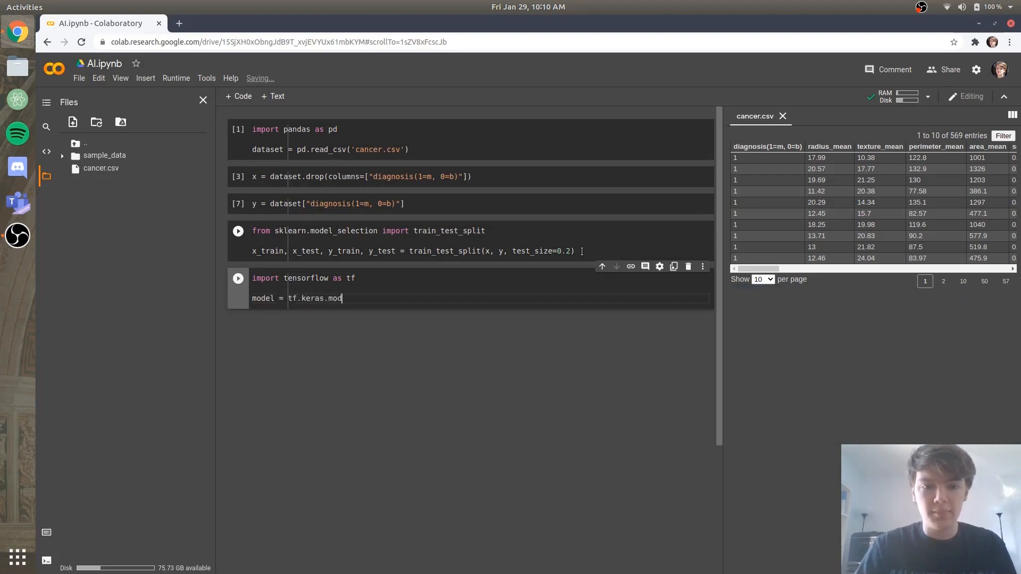
text(els.Seqe)
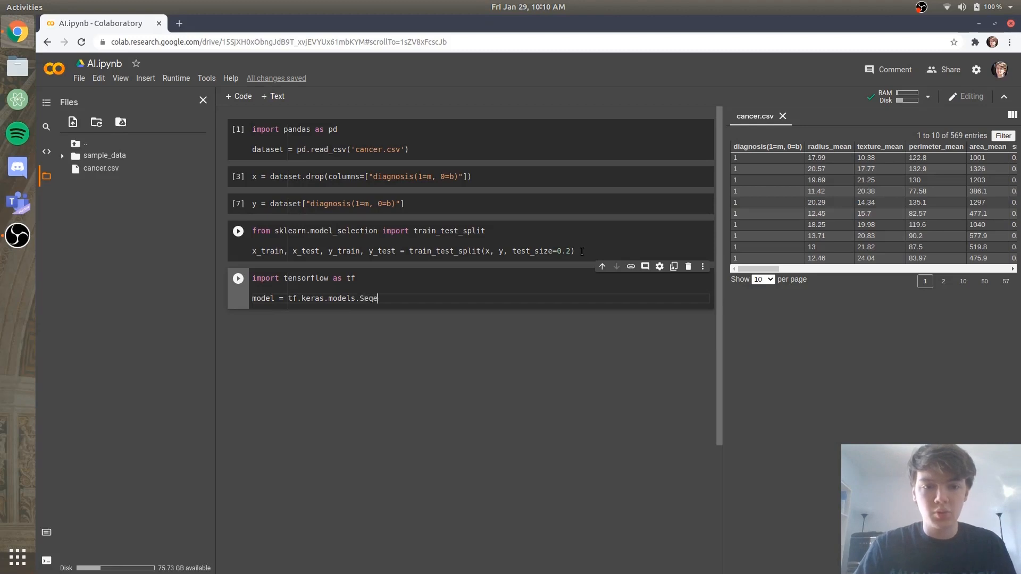
text(uential)
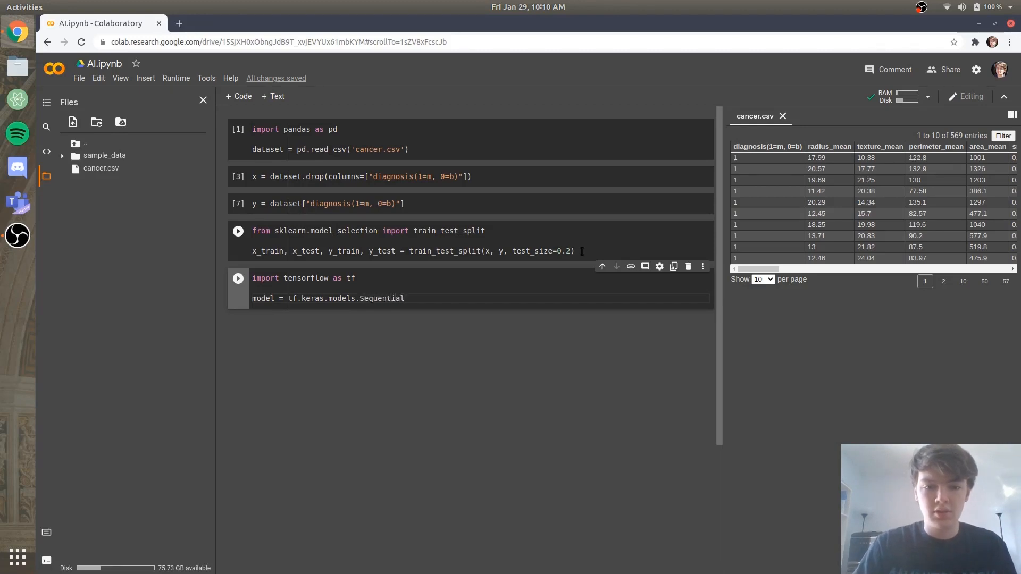
text(())
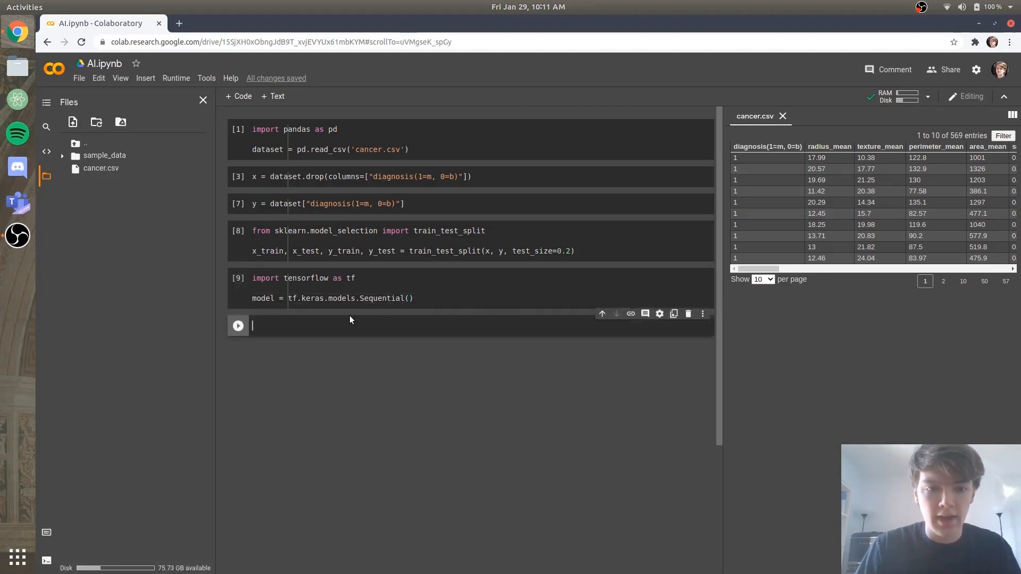
mouse_move(335, 326)
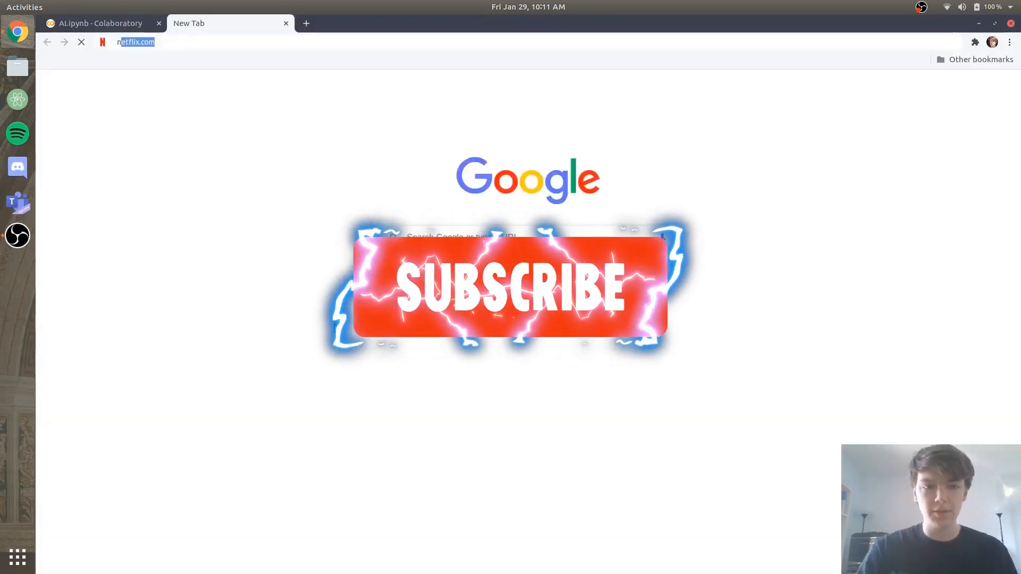
Search Google Images for 'neural network' and preview Investopedia's Neural Network Definition diagram
text(neural network)
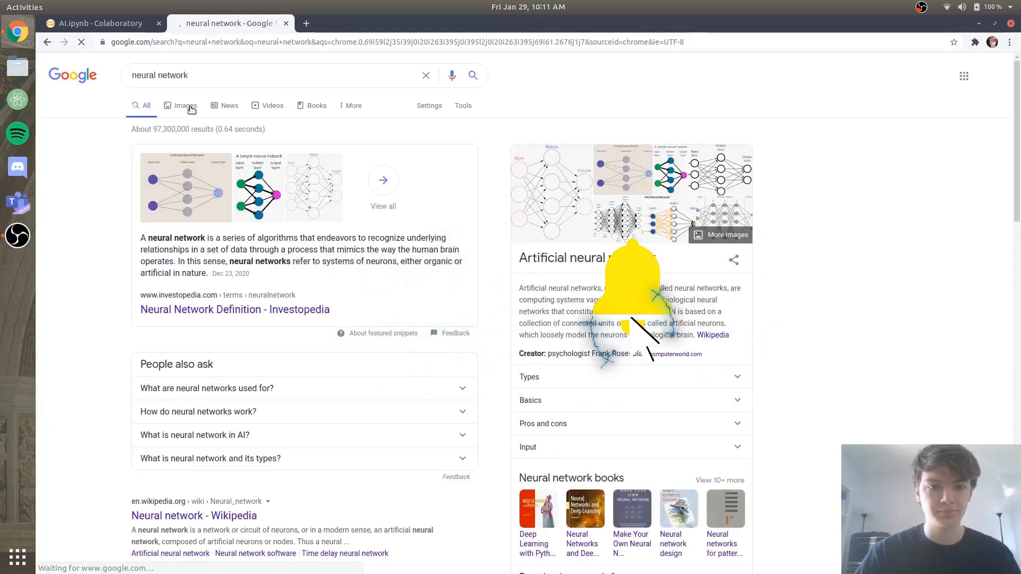
click(184, 106)
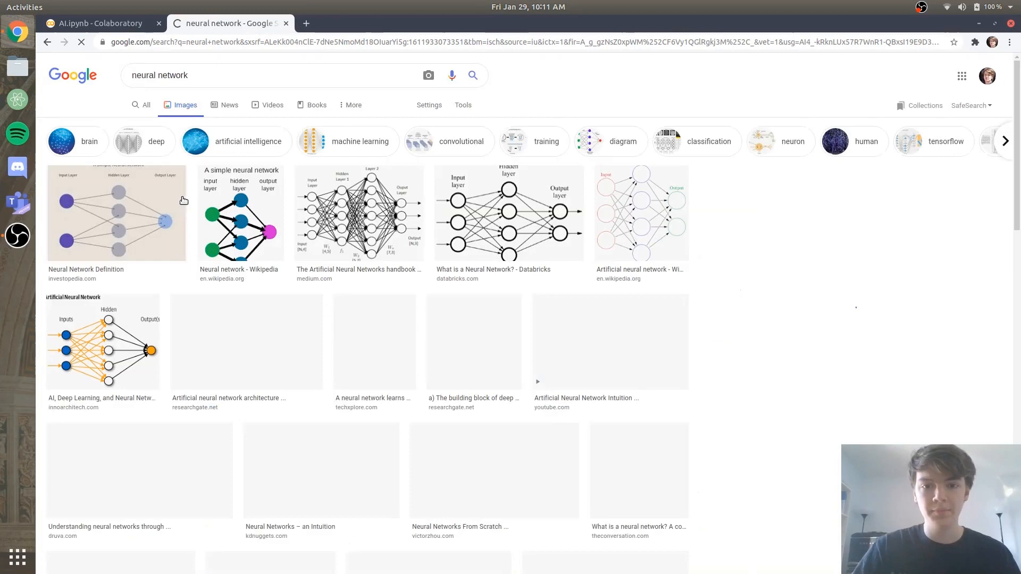
click(116, 212)
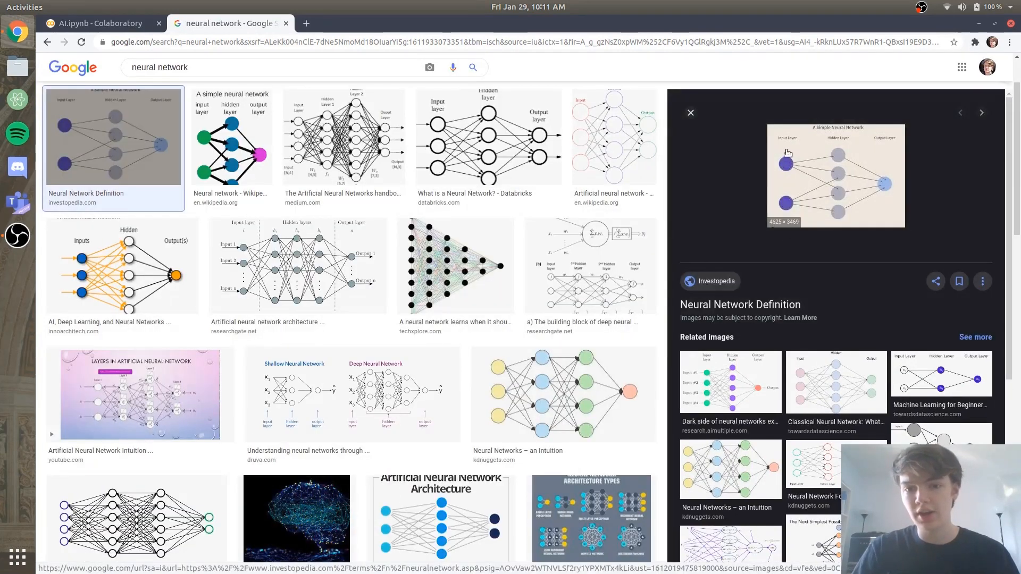
mouse_move(172, 25)
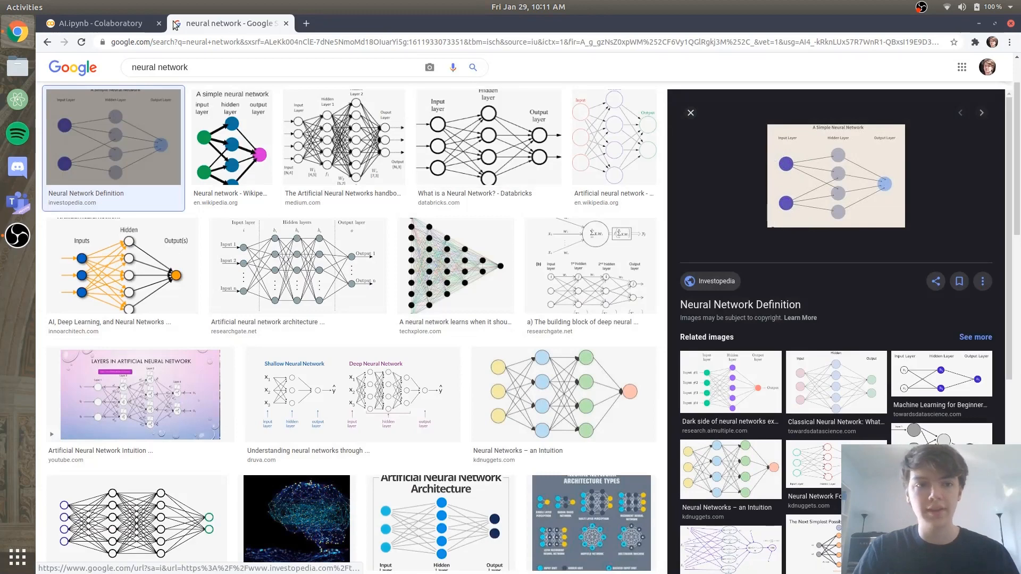
Flip between the notebook and the diagram, ending back in Colab
click(98, 22)
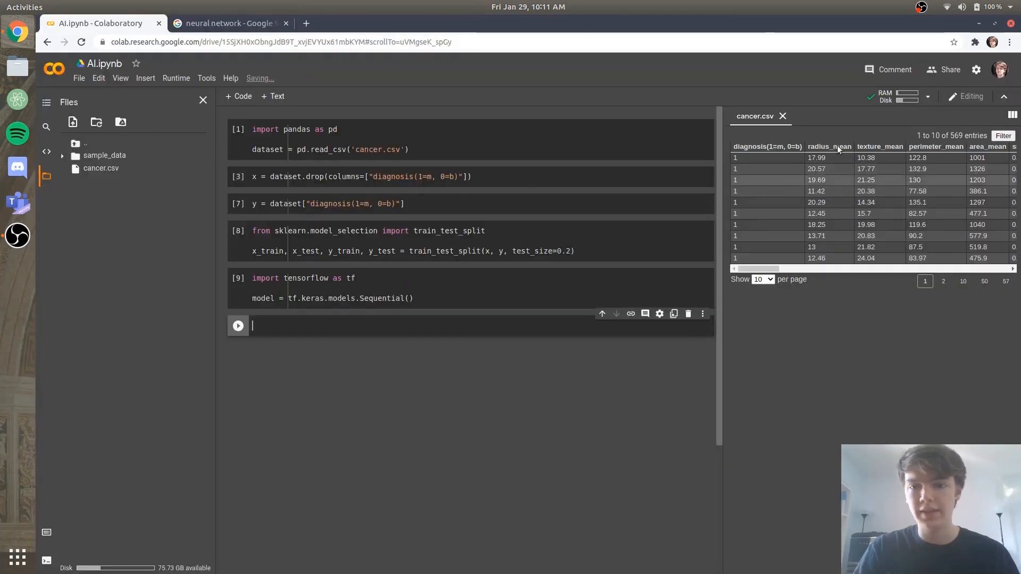
click(228, 23)
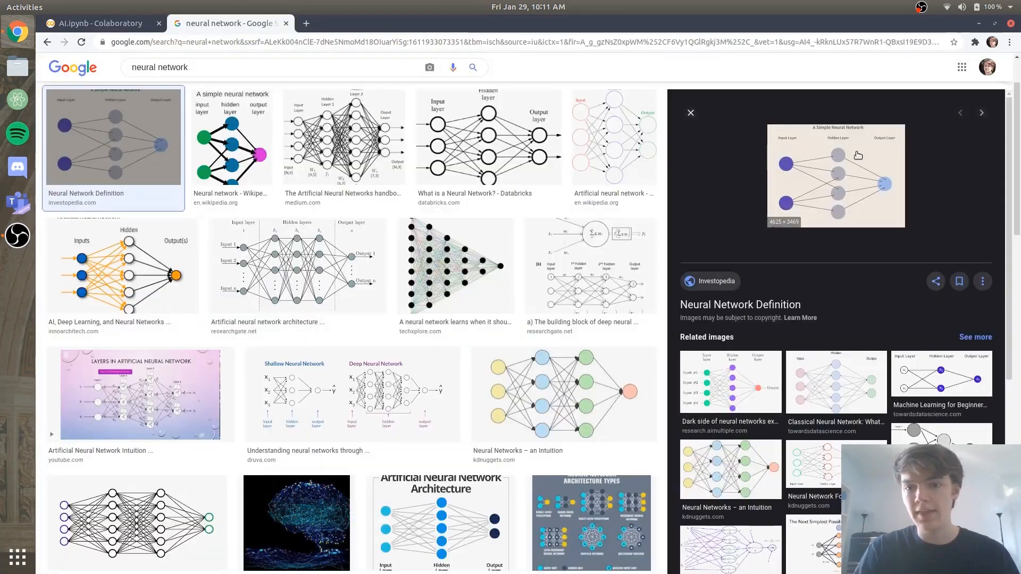
mouse_move(840, 130)
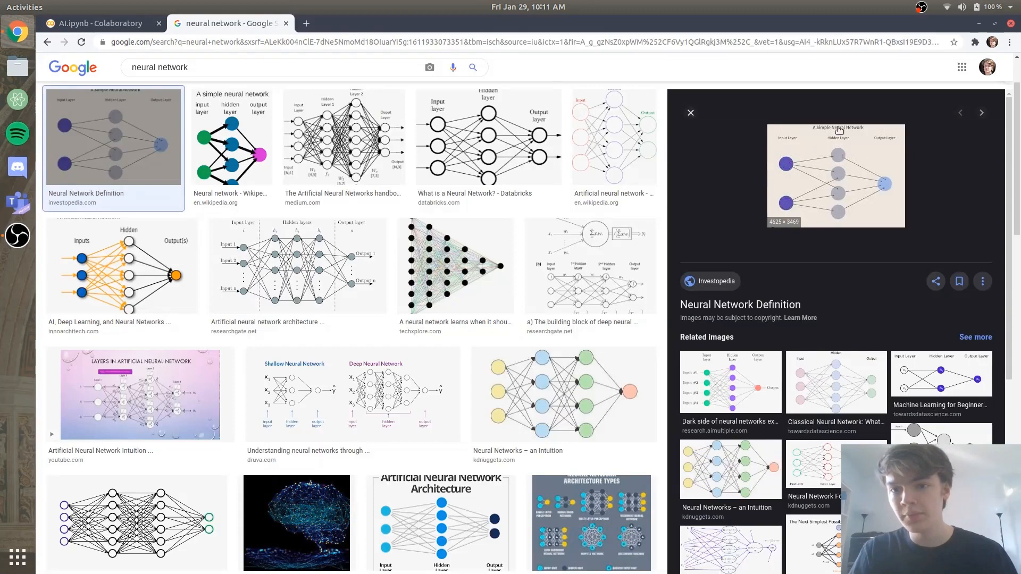
mouse_move(880, 157)
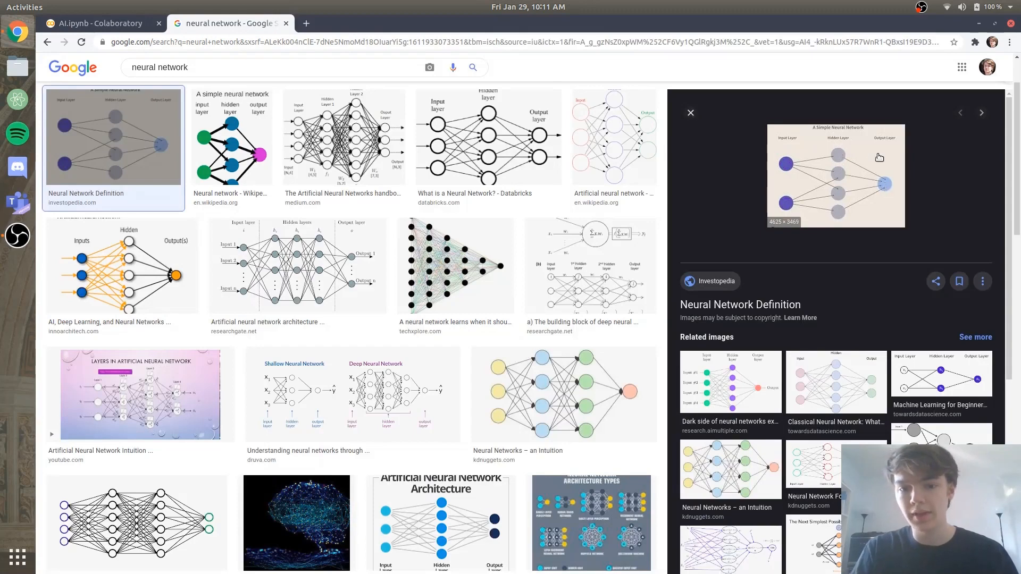
mouse_move(860, 175)
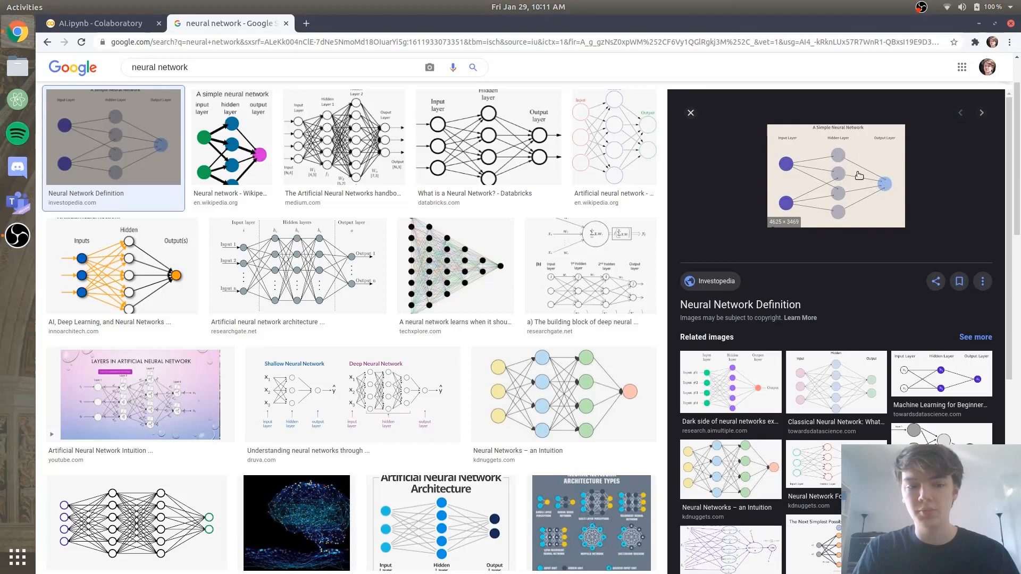
click(98, 22)
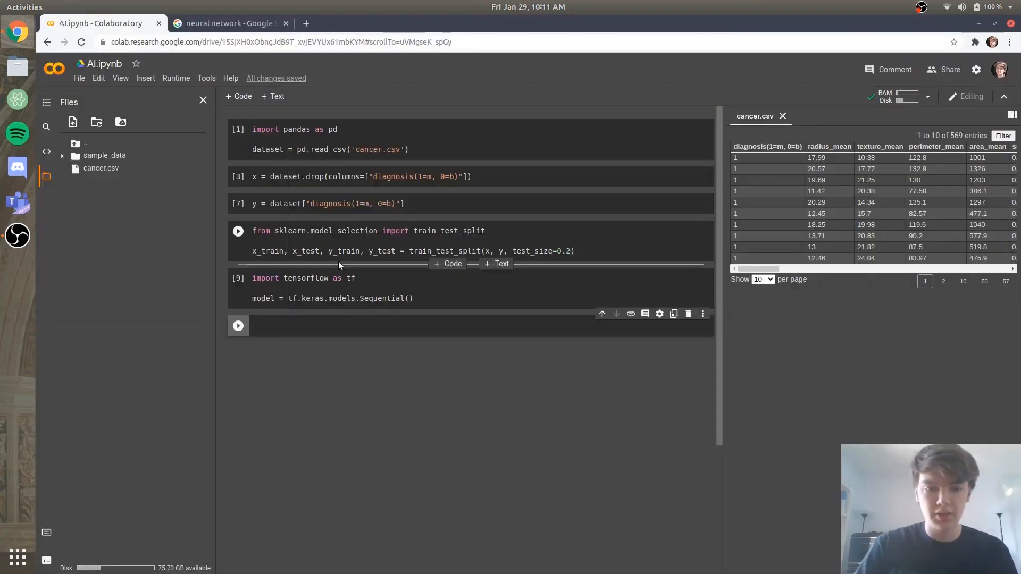
Begin model.add(tf.keras.layers.Dense in the new cell, checking the Databricks layer diagram
text(model.add()
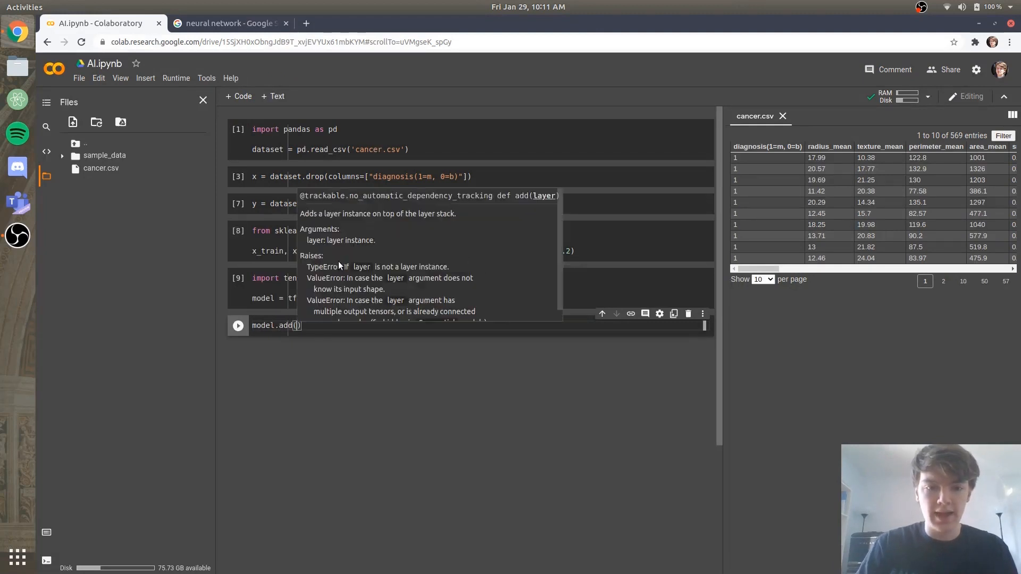
text(tf.keras.layers)
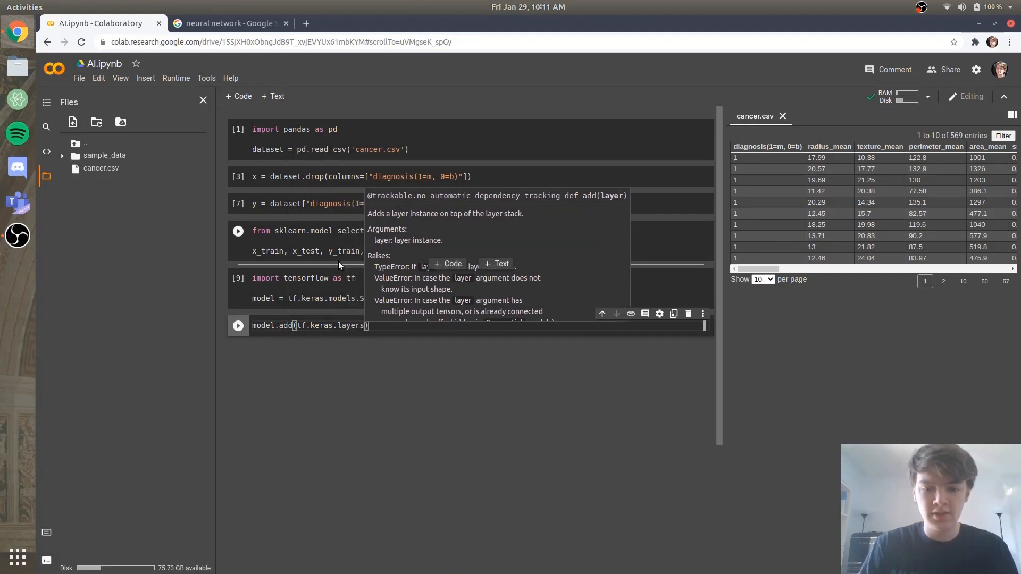
text(.Dense()
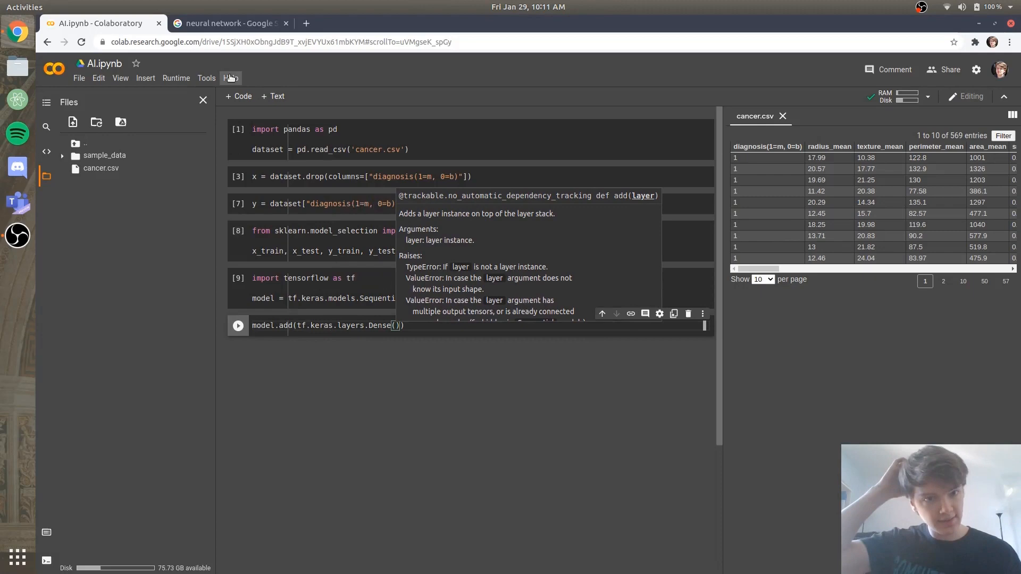
click(227, 22)
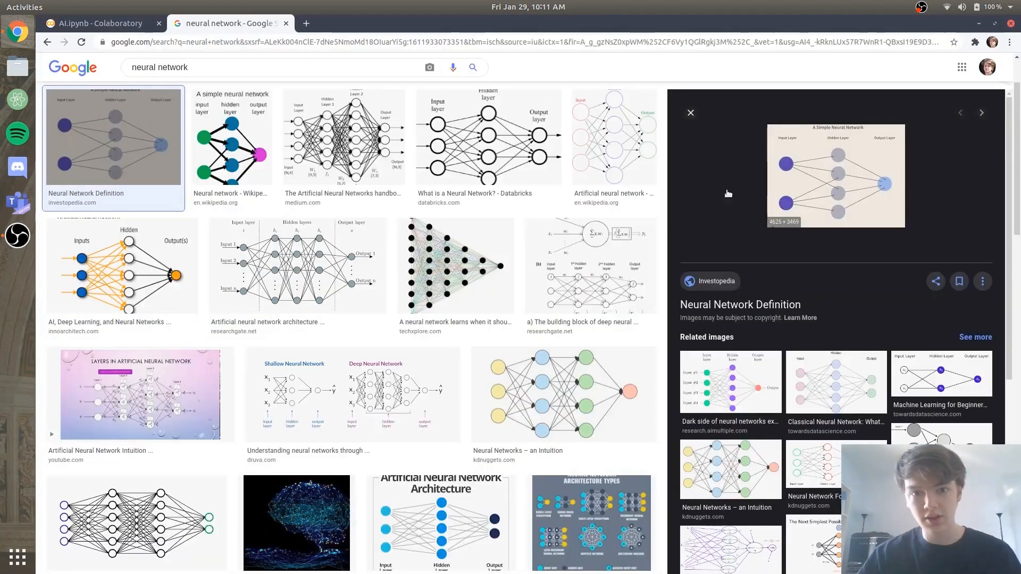
click(488, 138)
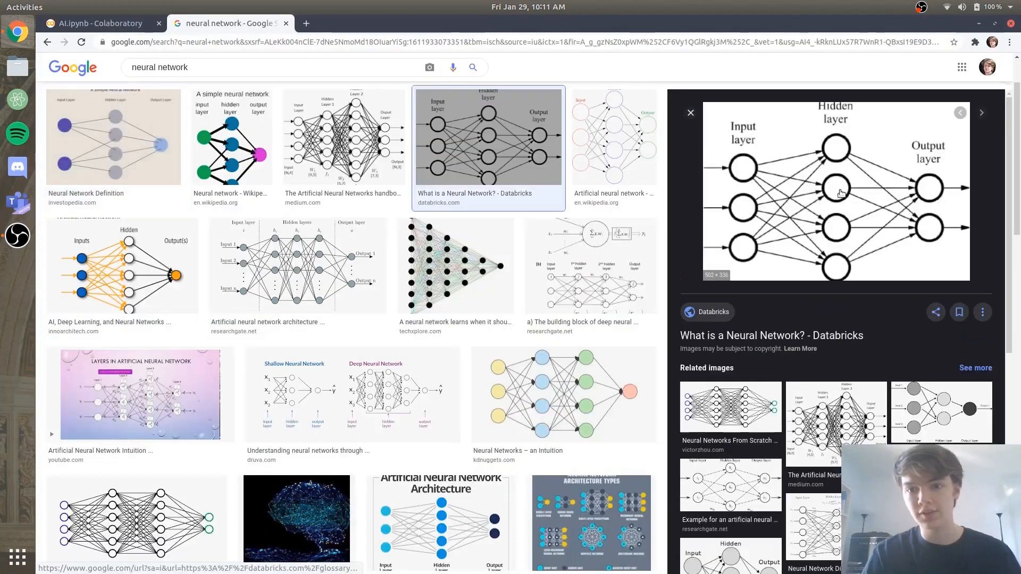
click(97, 23)
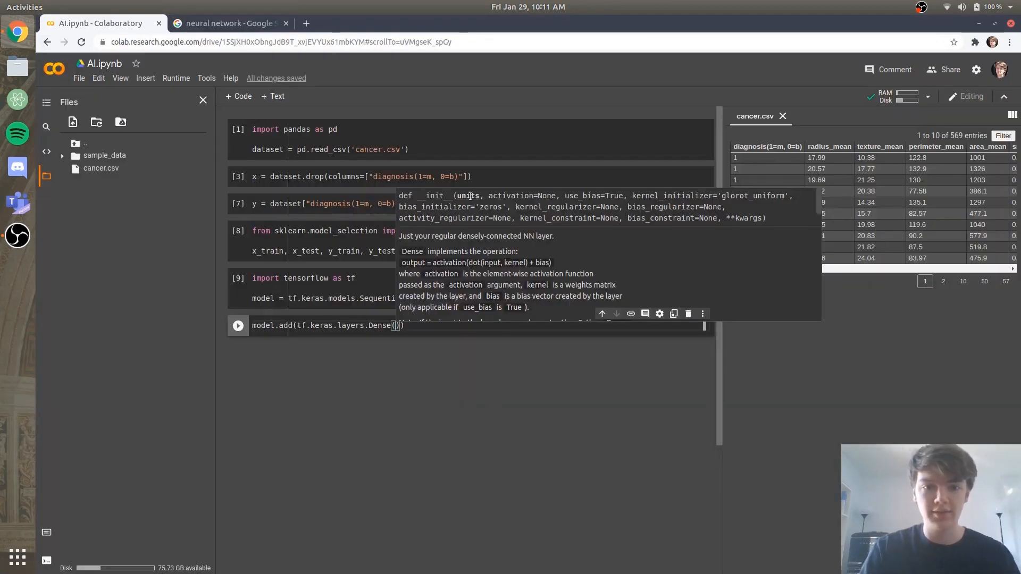
mouse_move(370, 314)
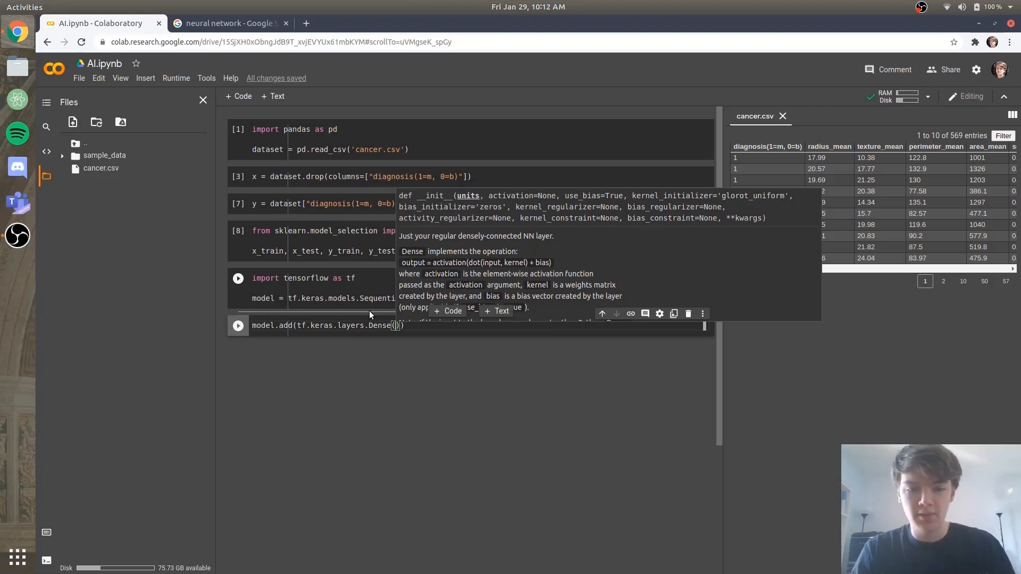
Continue the layer with 256 units and input_shape=x_train.shape, glancing at the diagram again
text(25)
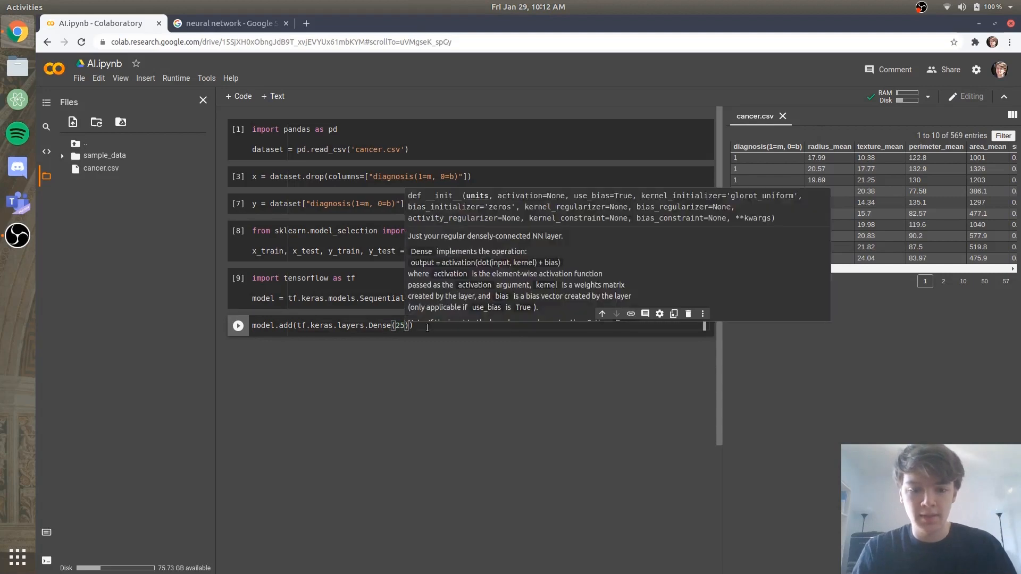
click(229, 23)
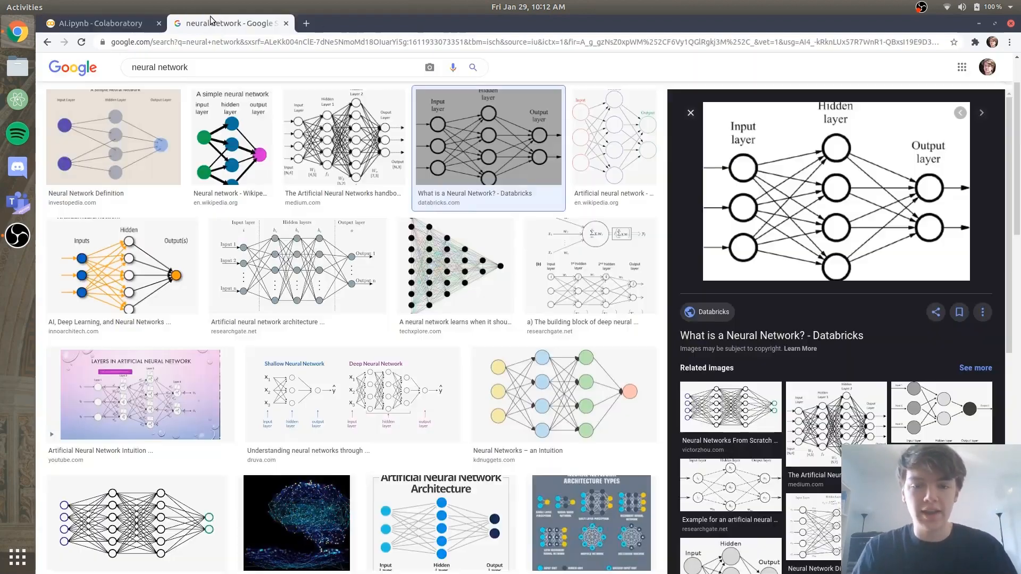
click(101, 22)
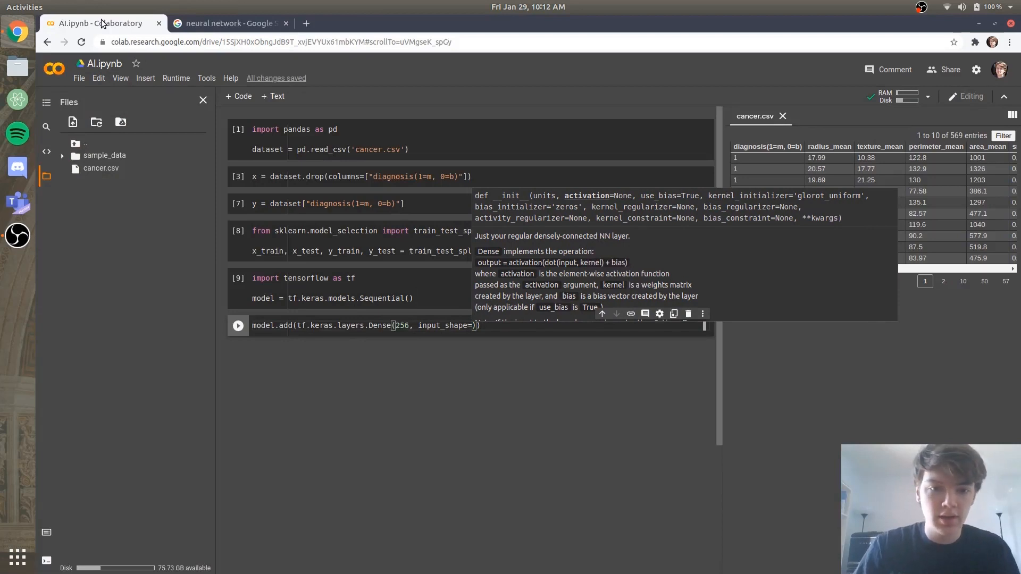
text(x_train.shape)
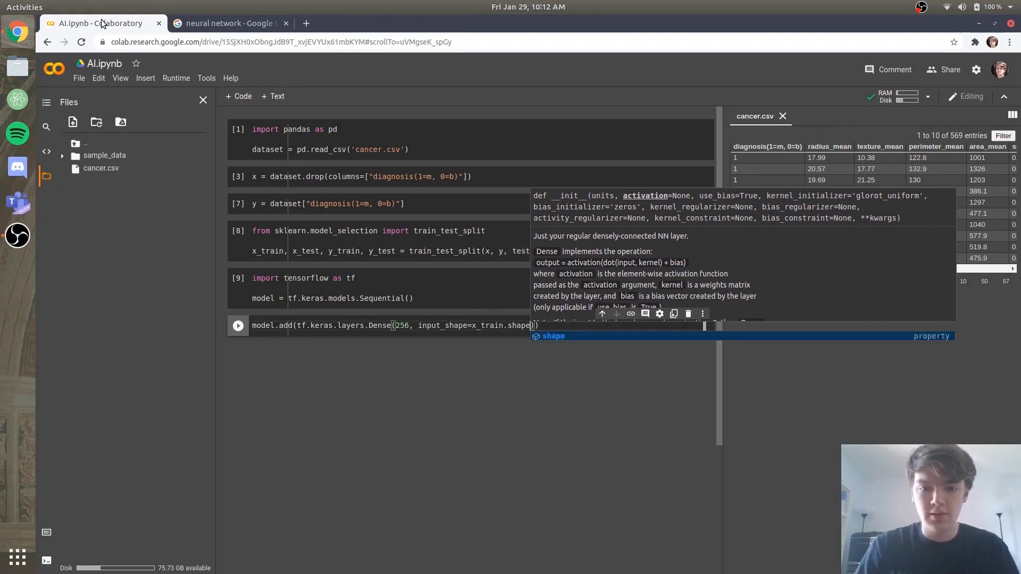
mouse_move(243, 96)
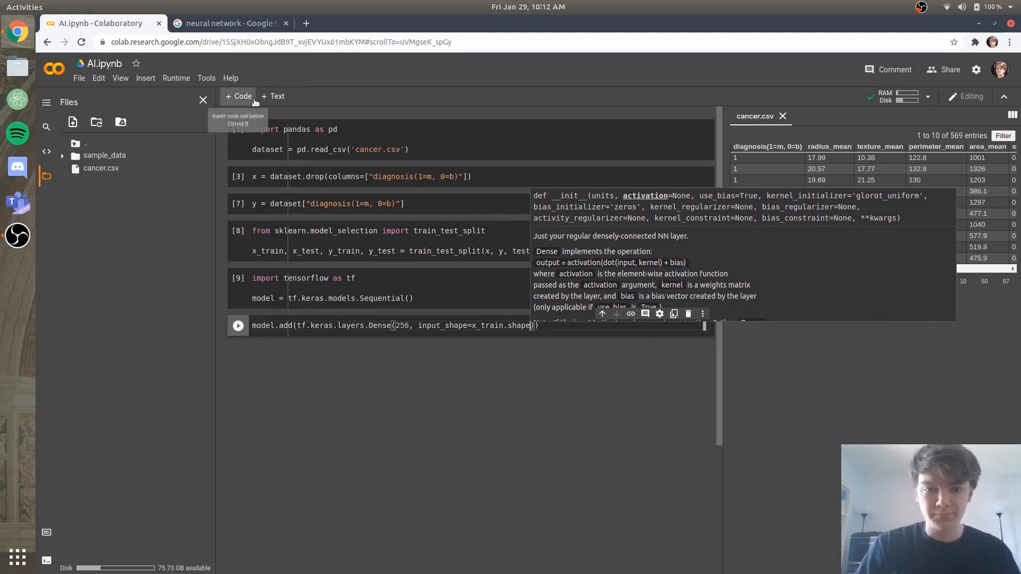
Confirm the x_train name against the train/test split line above
click(485, 326)
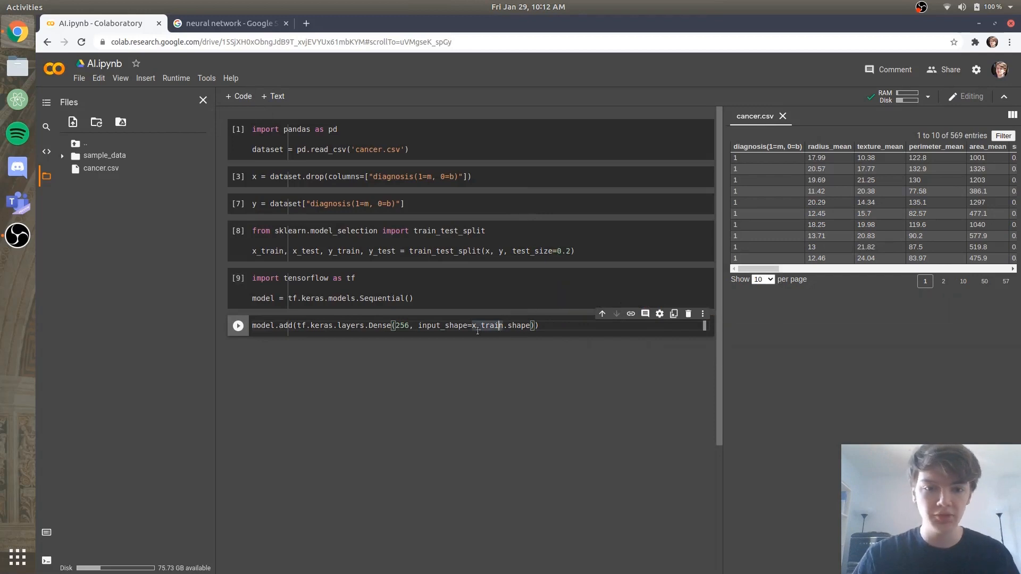
double_click(488, 326)
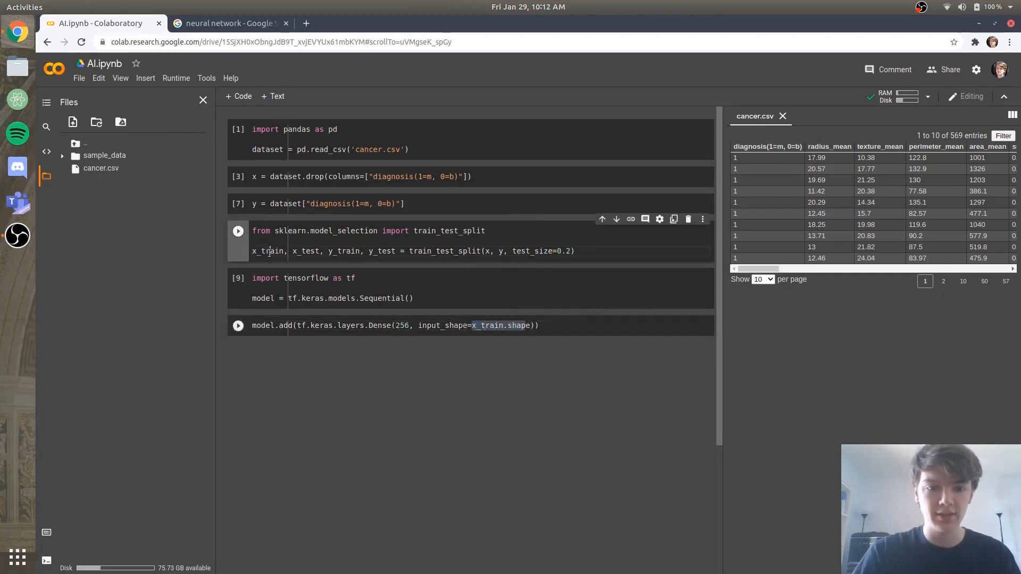
double_click(269, 251)
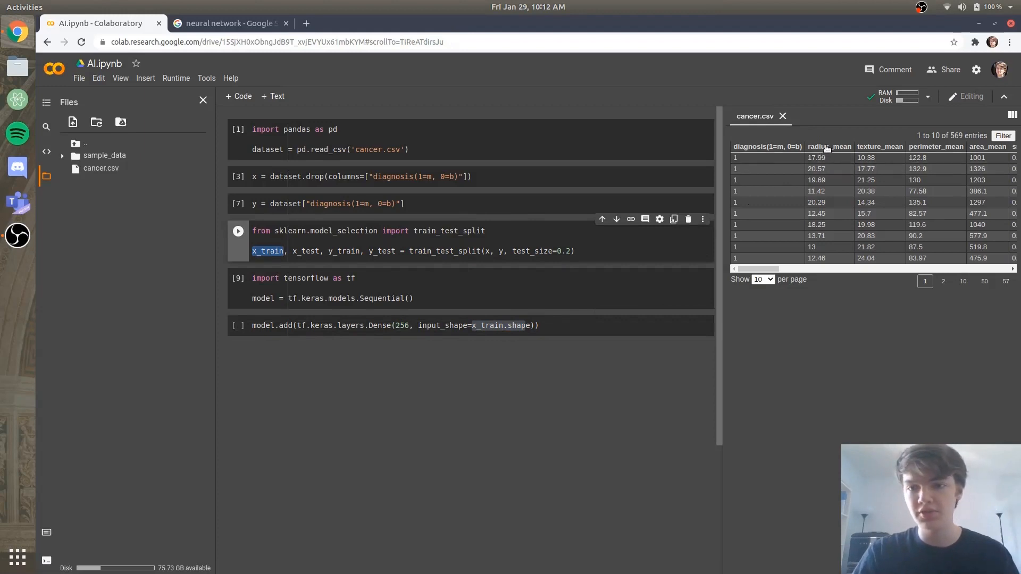
scroll(right, 3)
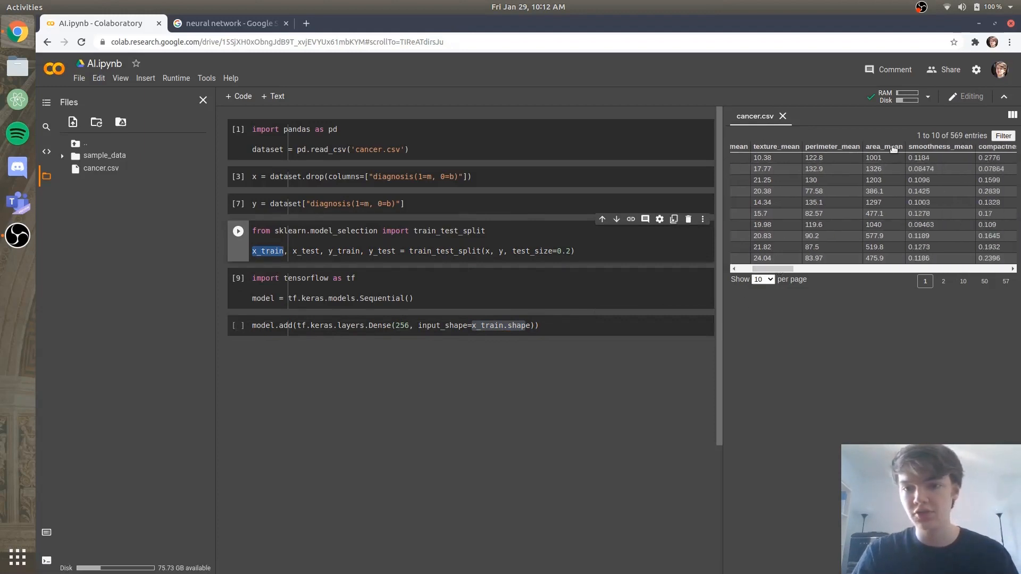
scroll(right, 3)
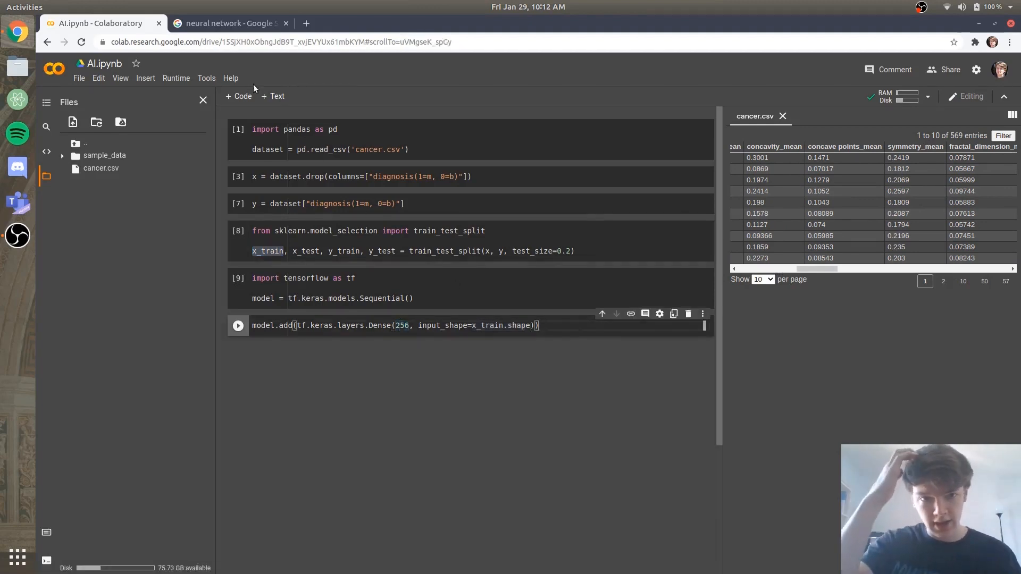
Finish the first Dense layer with activation='sigmoid'
text(,)
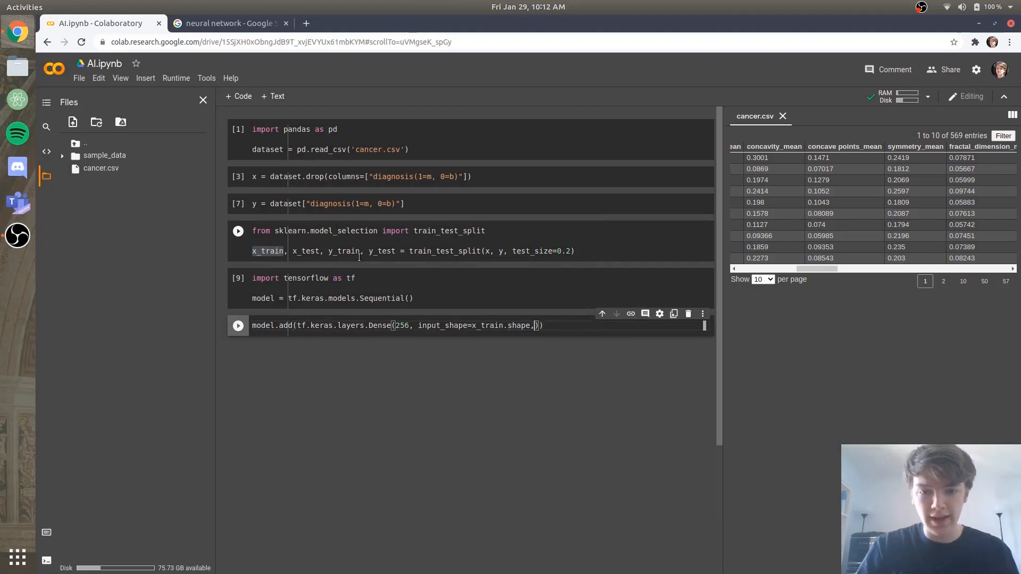
text(activation)
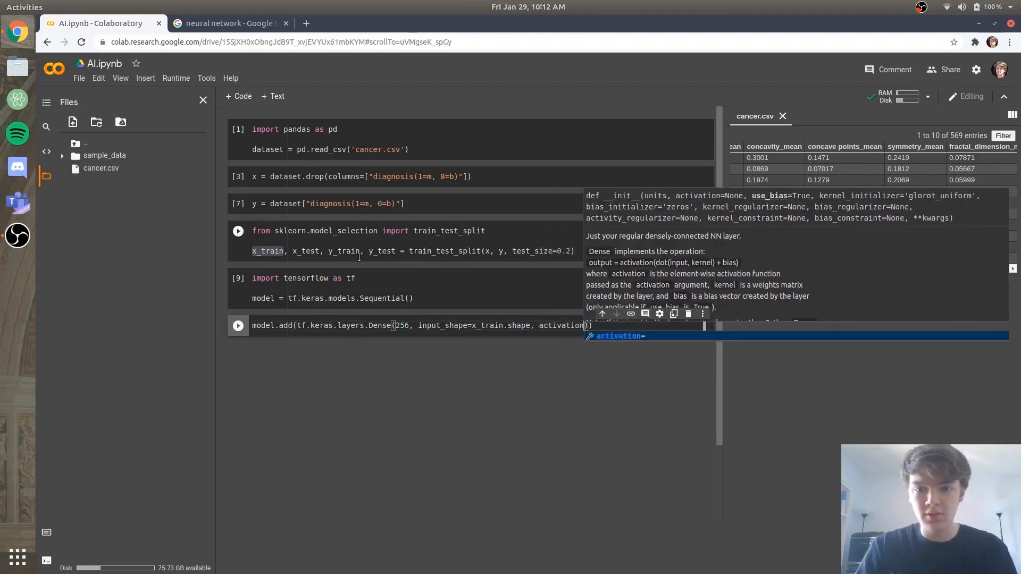
text(sigmoid')
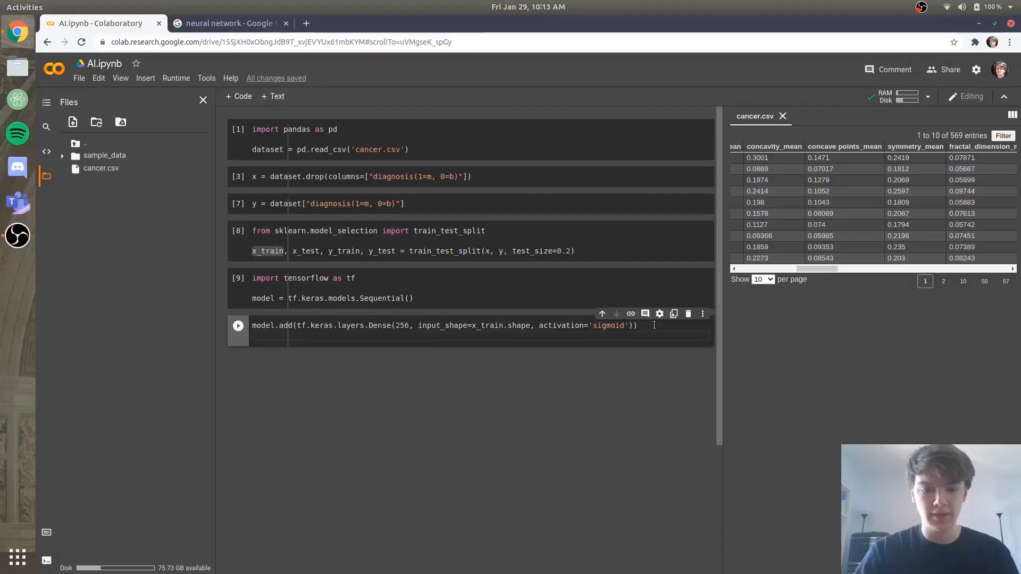
Add a second line model.add(tf.keras.layers.Dense(256, activation='sigmoid'))
text(model)
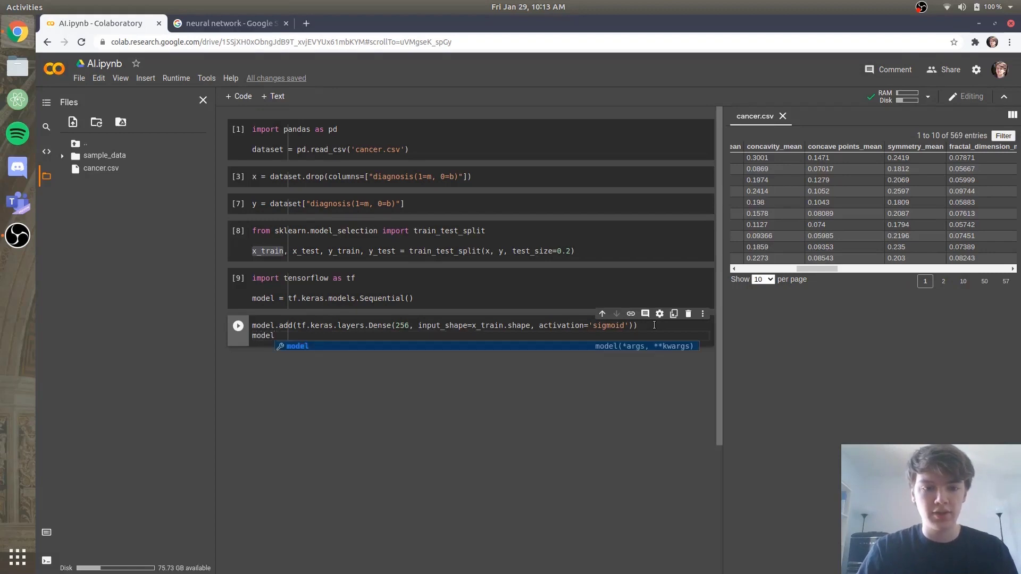
text(.add)
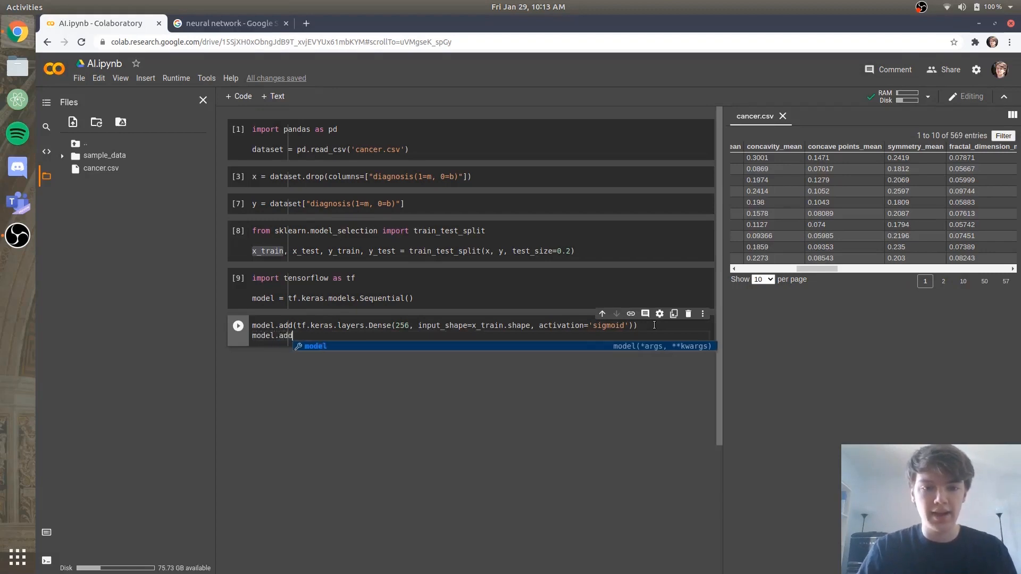
text((tf.l)
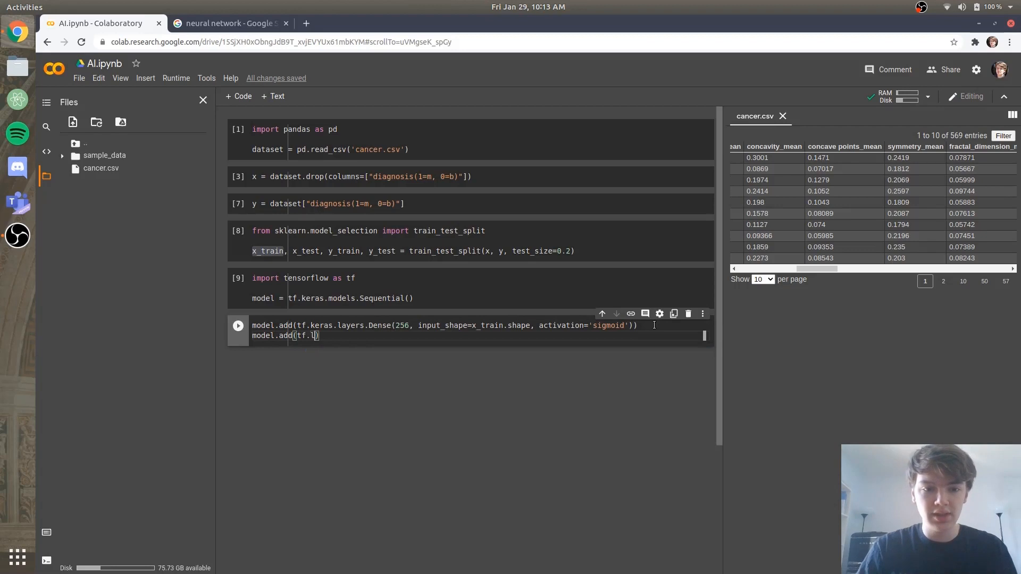
text(eras.layers.Dense)
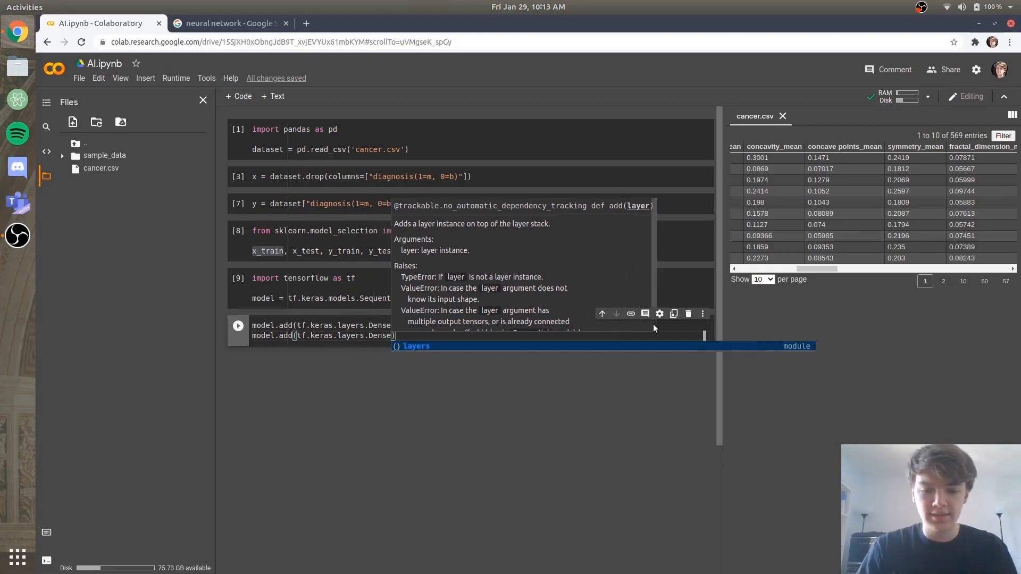
text(2)
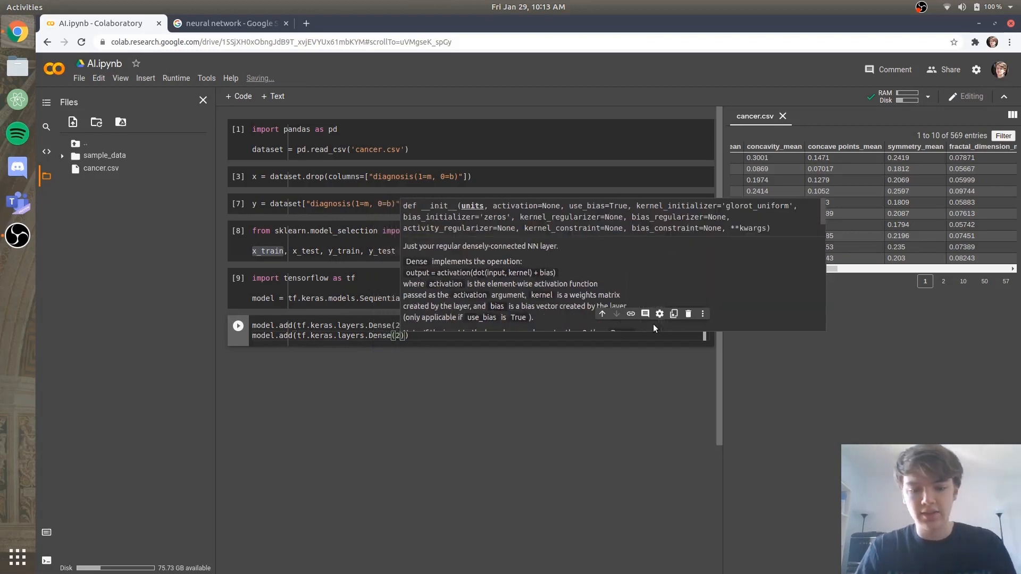
text(56)
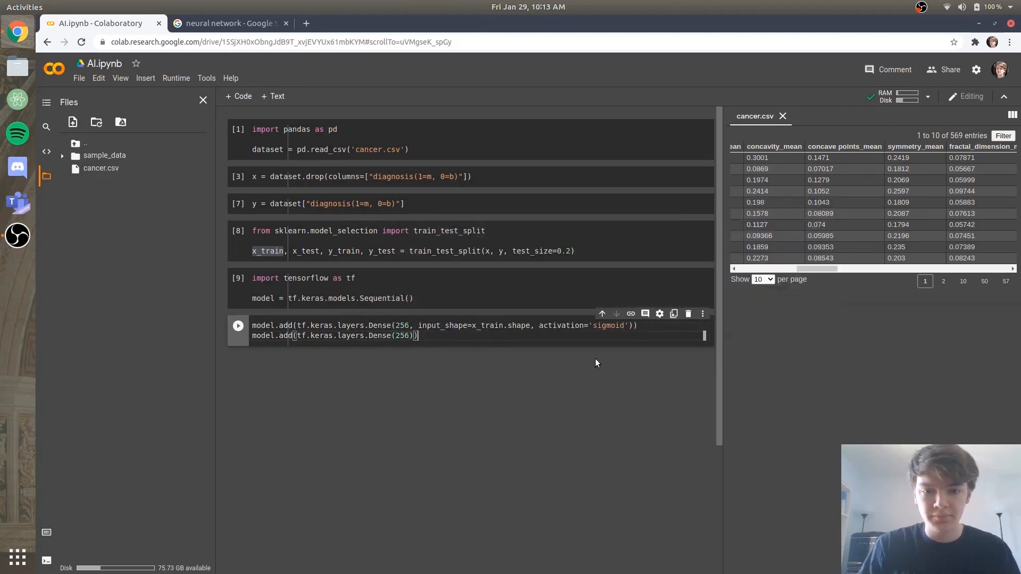
text(, activation='sig)
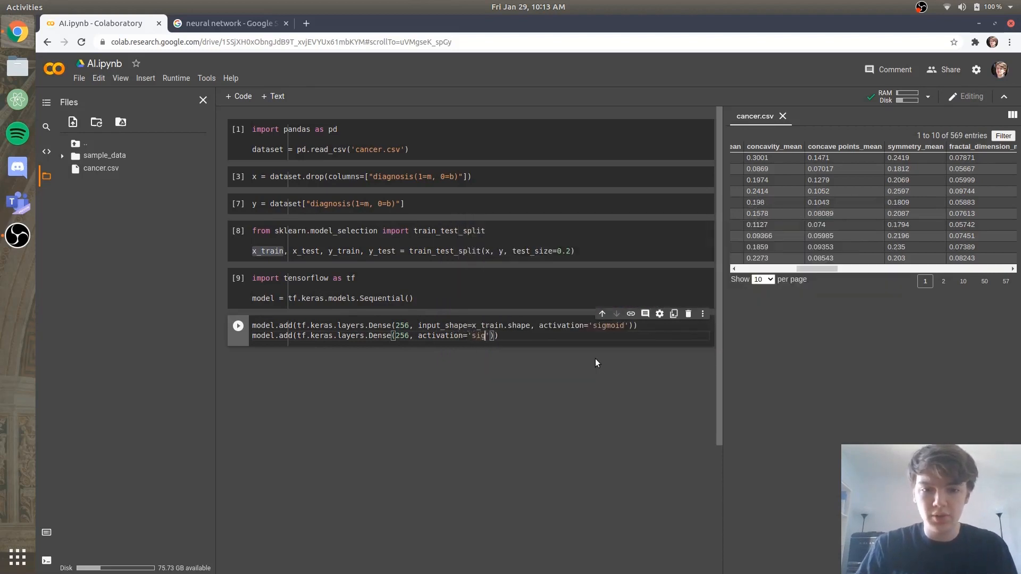
text(moid)
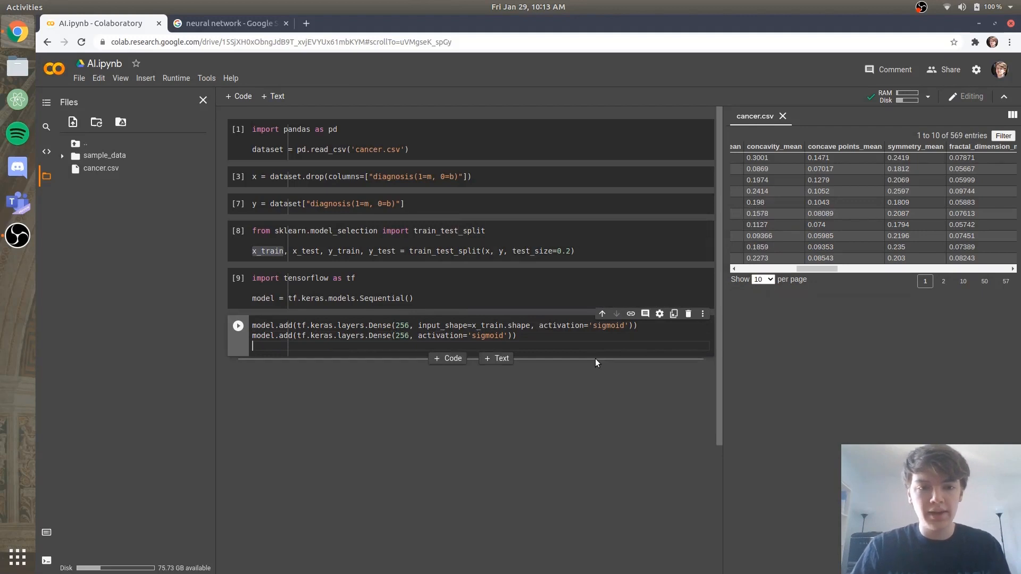
Begin the output layer line model.add(tf.keras.layers.Dense(1, activation=...))
text(model.add)
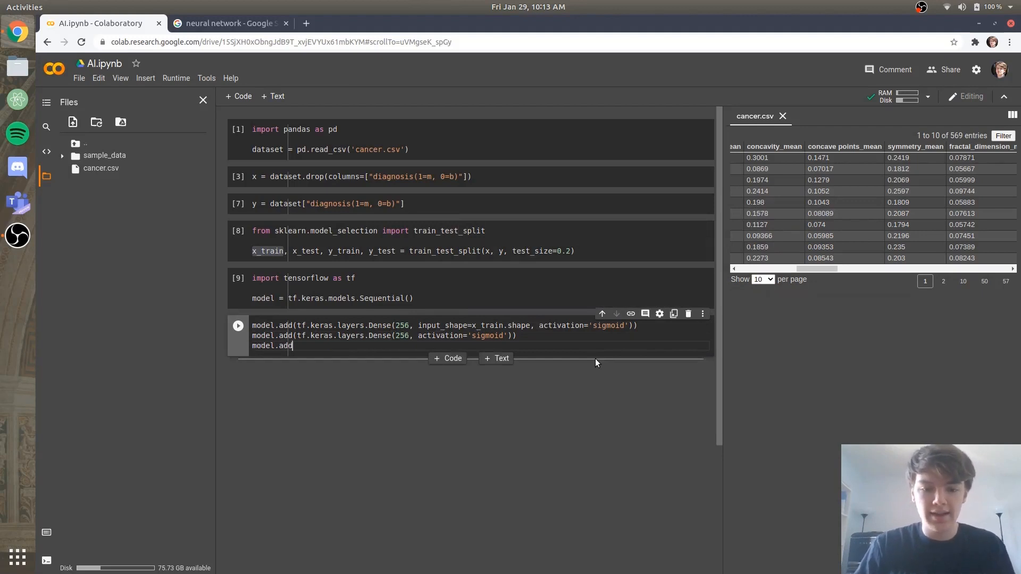
text((tf.keras.layers.Dense(1, acti)
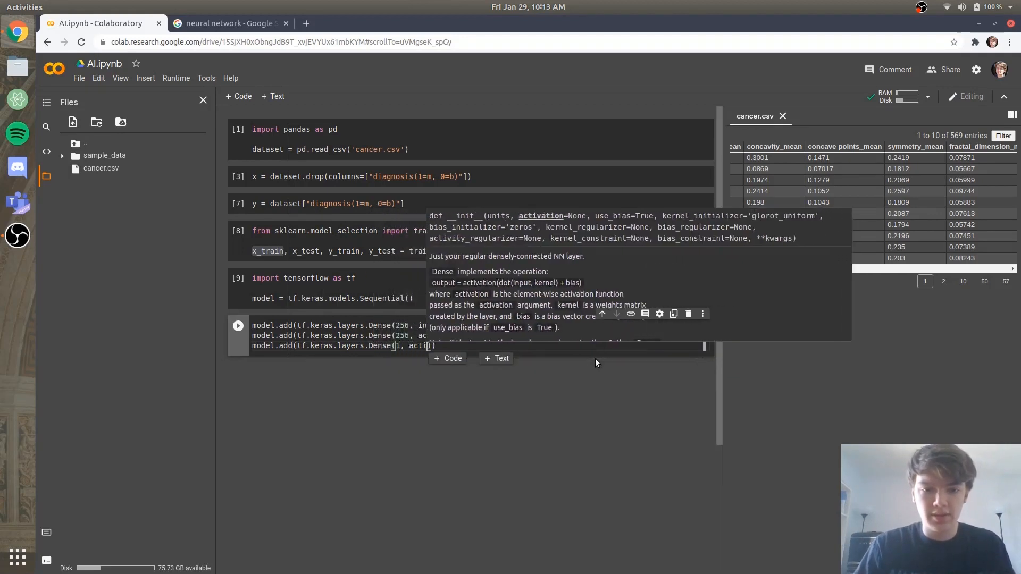
text(activation='sigmoid)
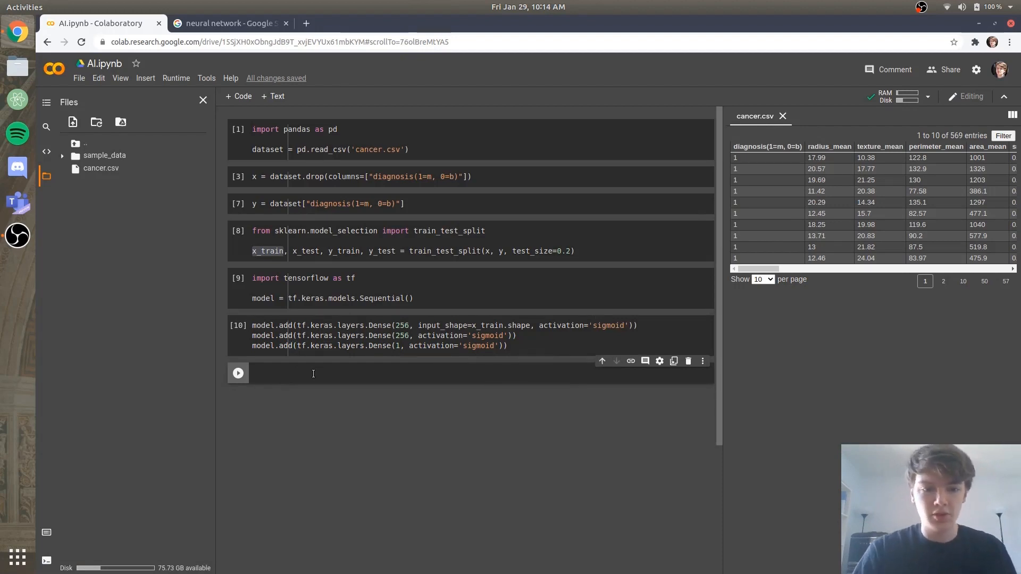
Start model.compile(optimizer='adam', with a quick look at the diagram results
text(model.)
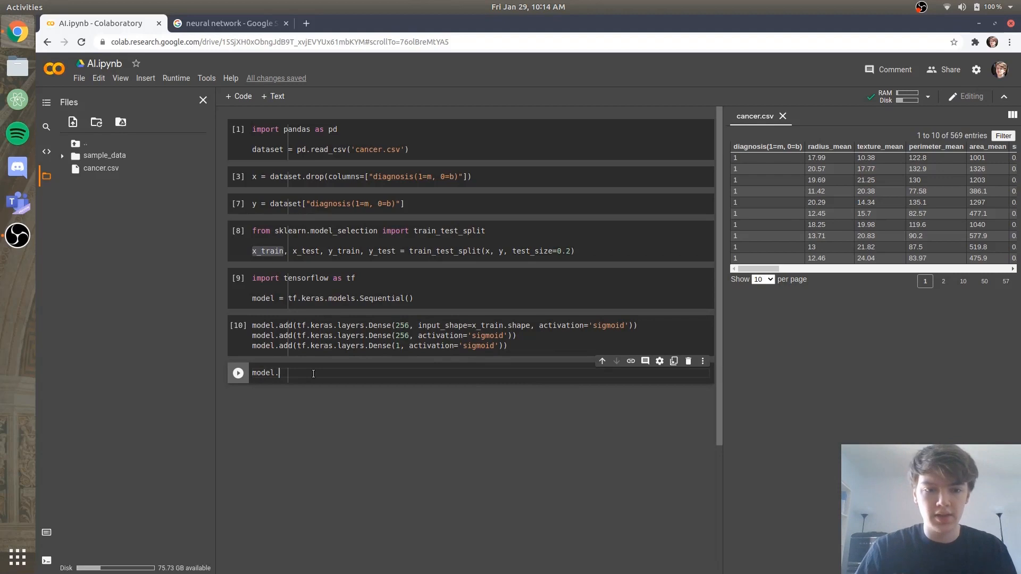
text(compile)
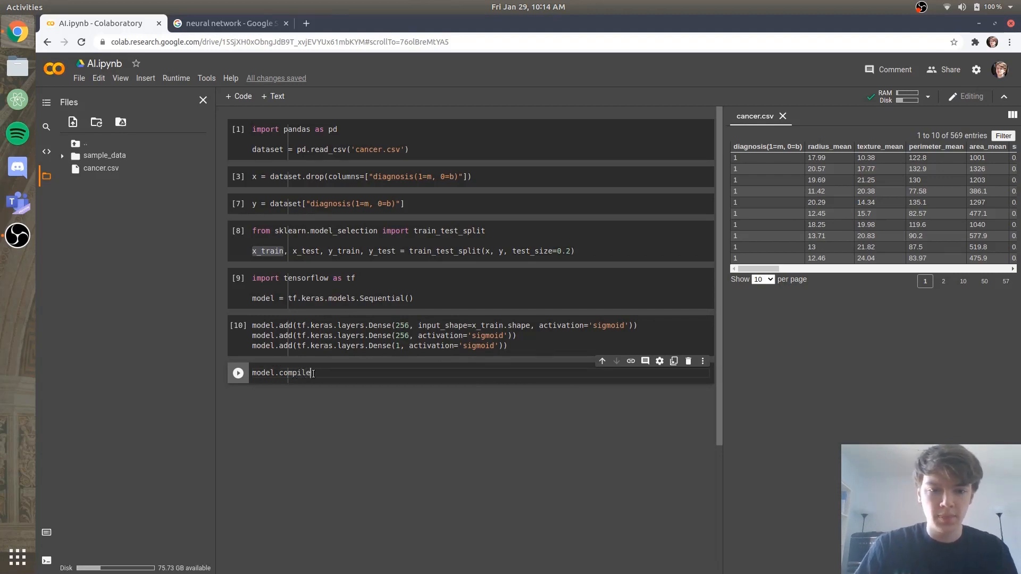
text(()
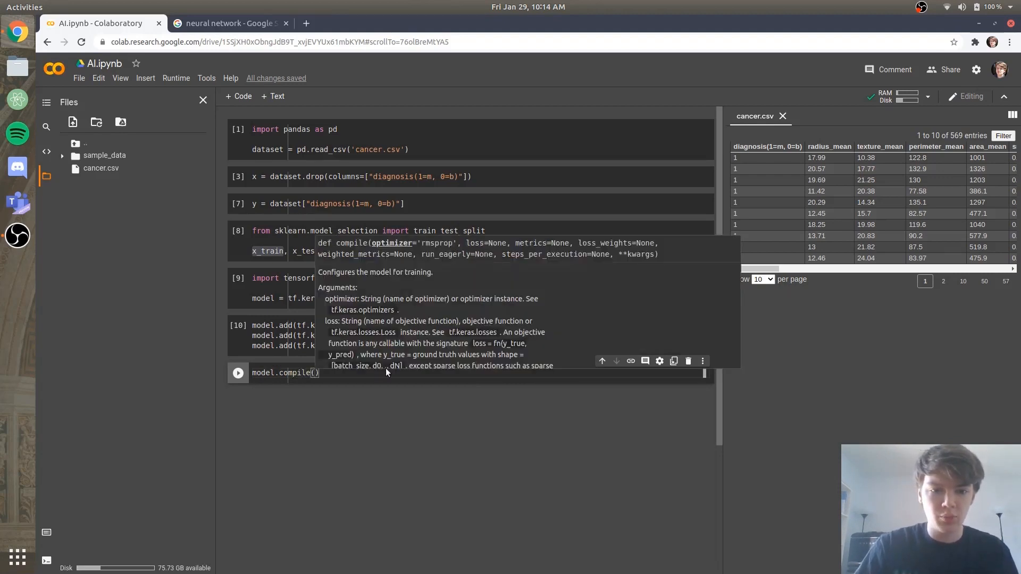
text(optimizer=')
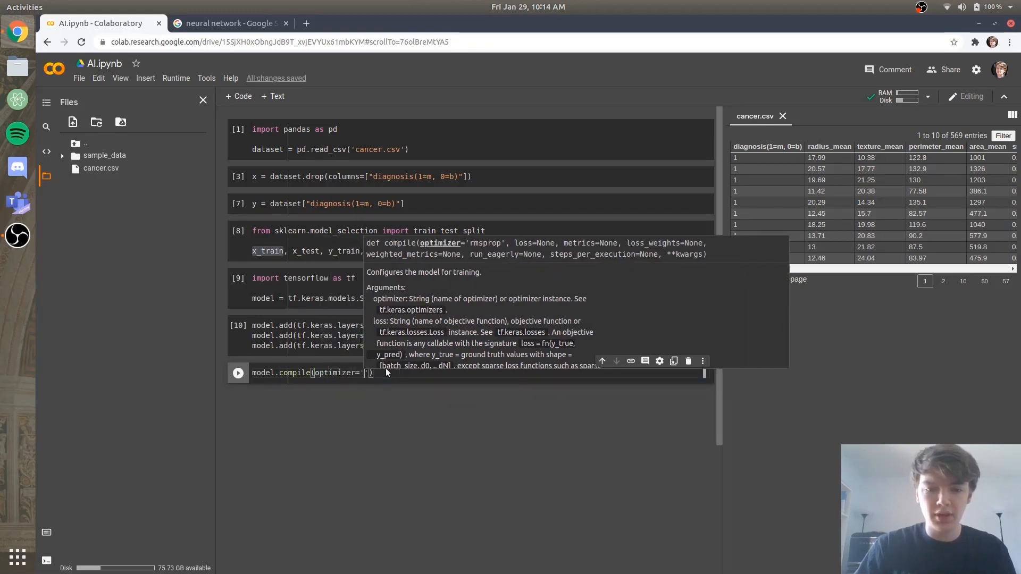
text(adam)
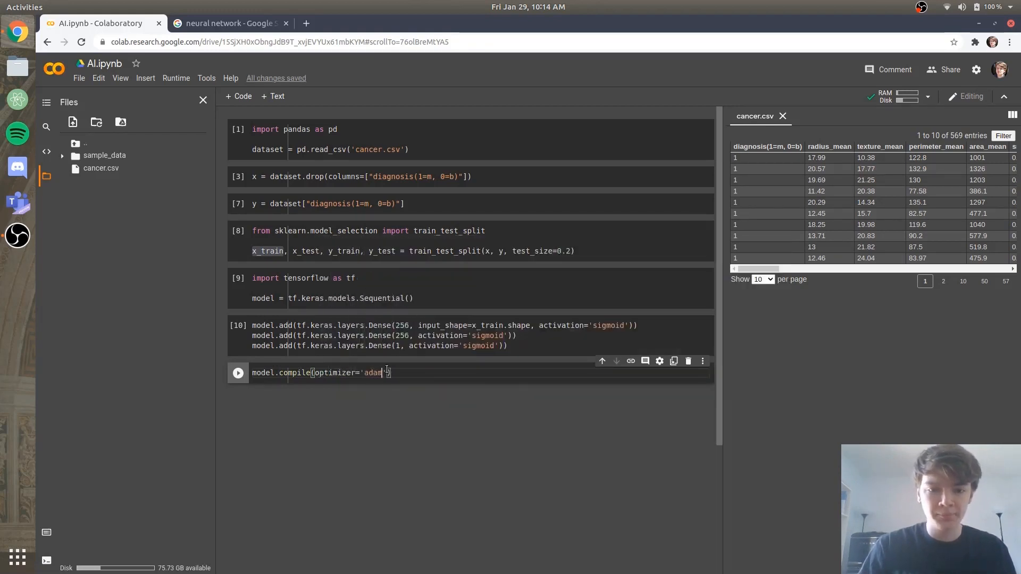
text(,)
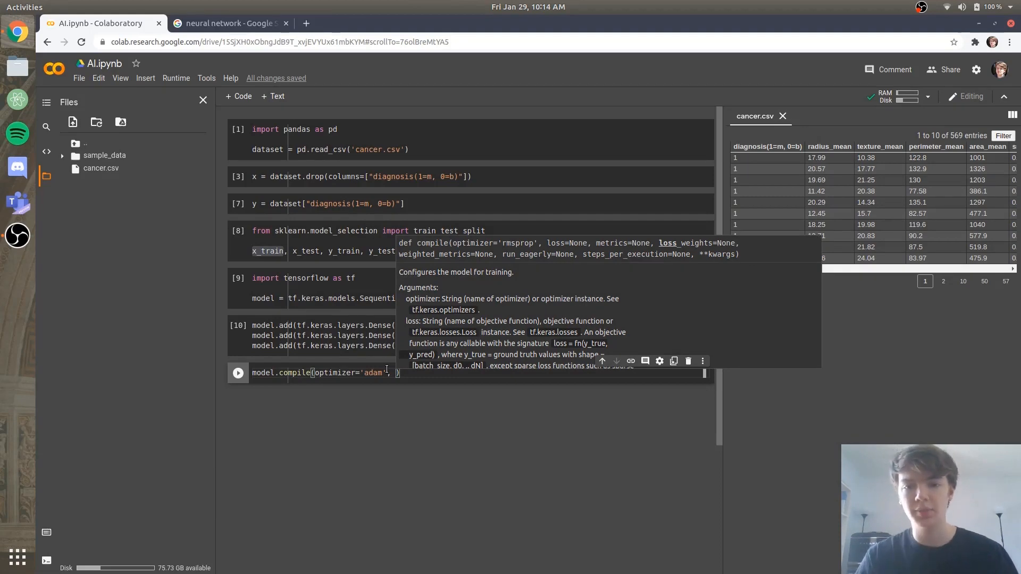
click(228, 23)
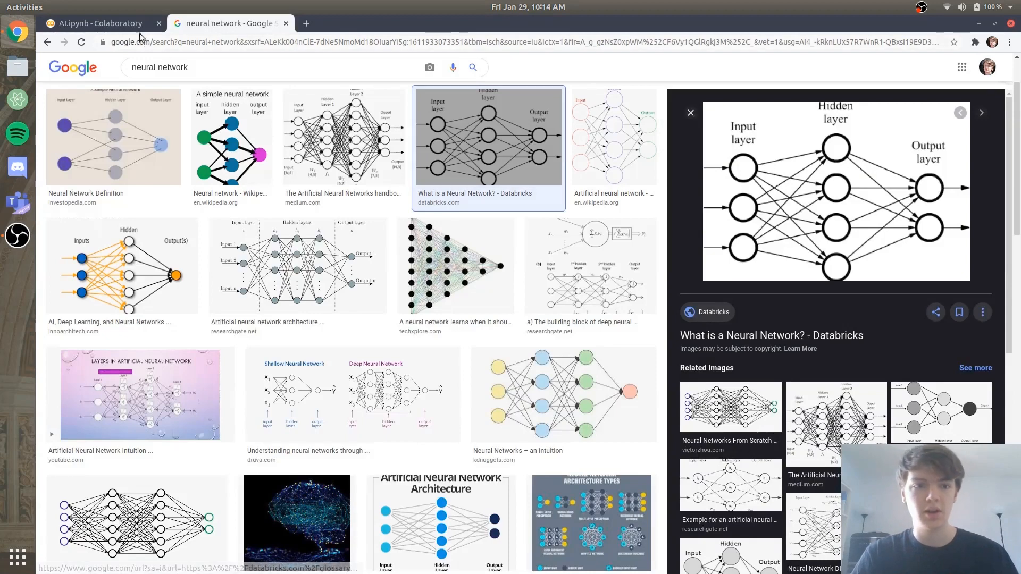
click(98, 22)
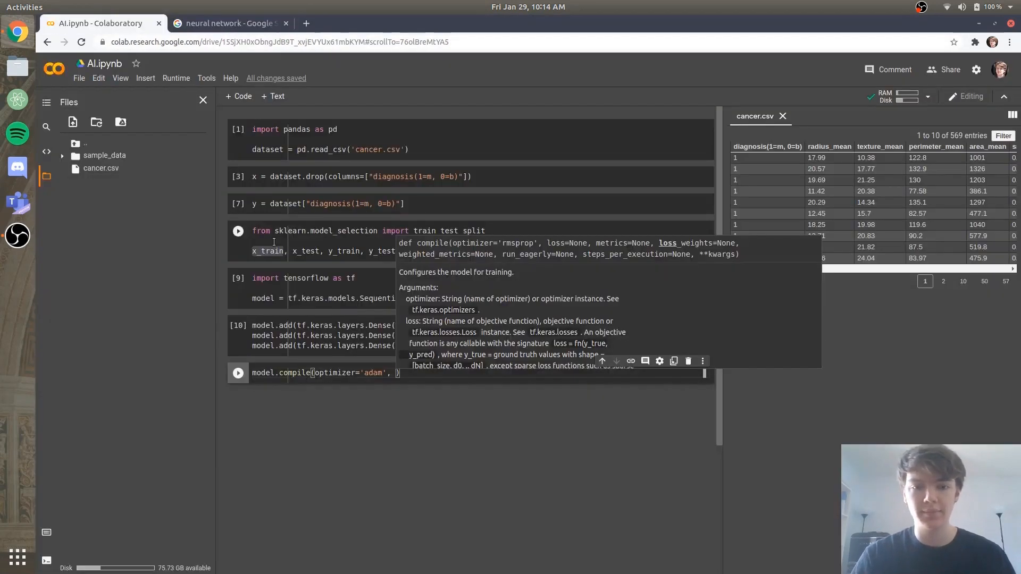
Complete the compile call with loss='binary_crossentropy' and metrics=['accuracy']
text(loss=')
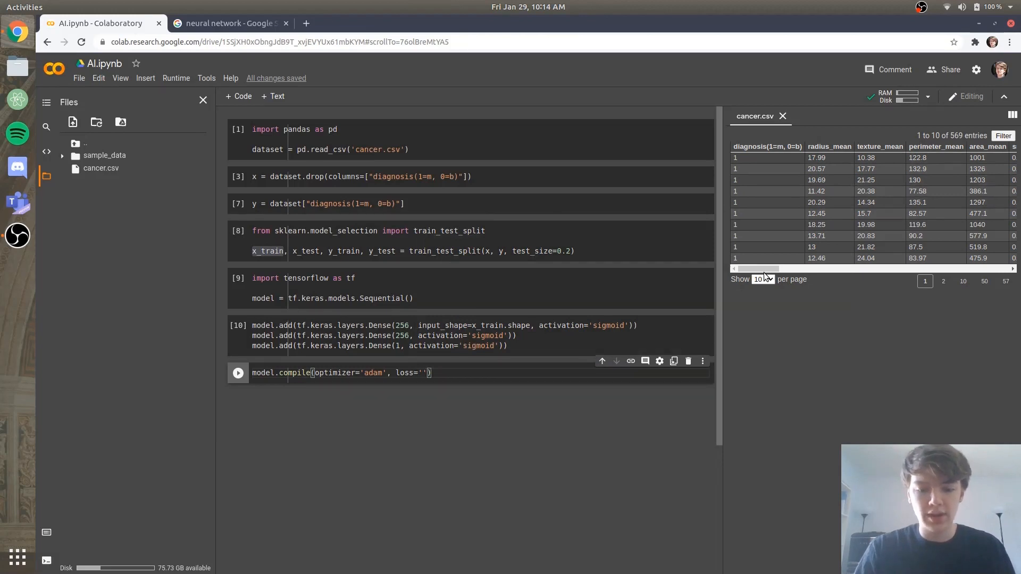
text(binary)
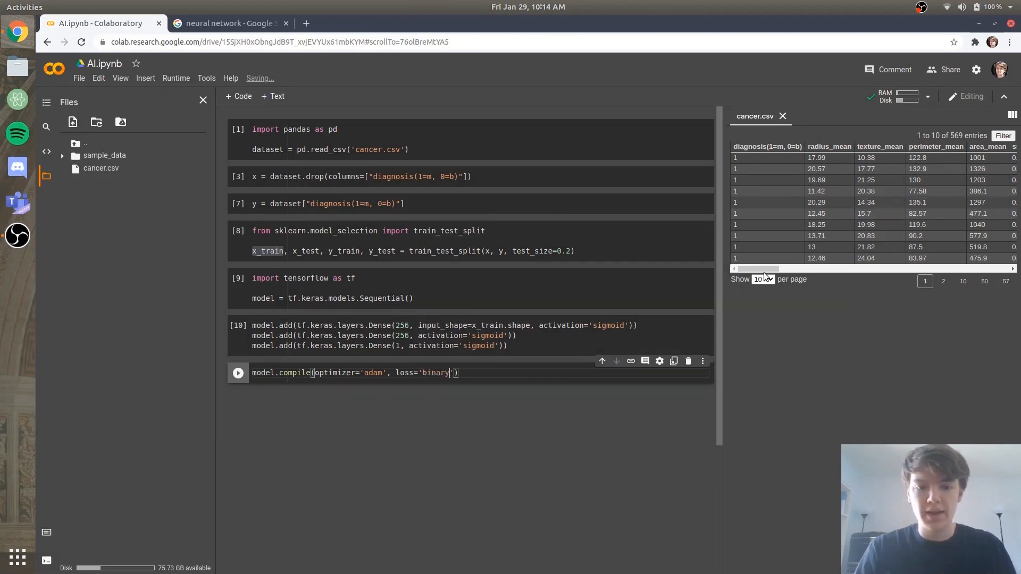
text(cross)
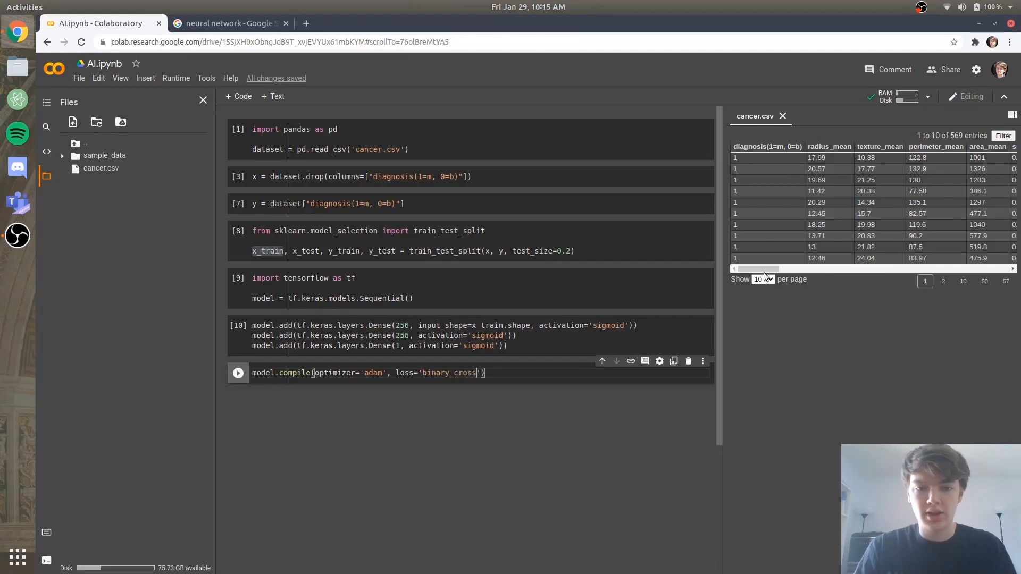
text(entropy)
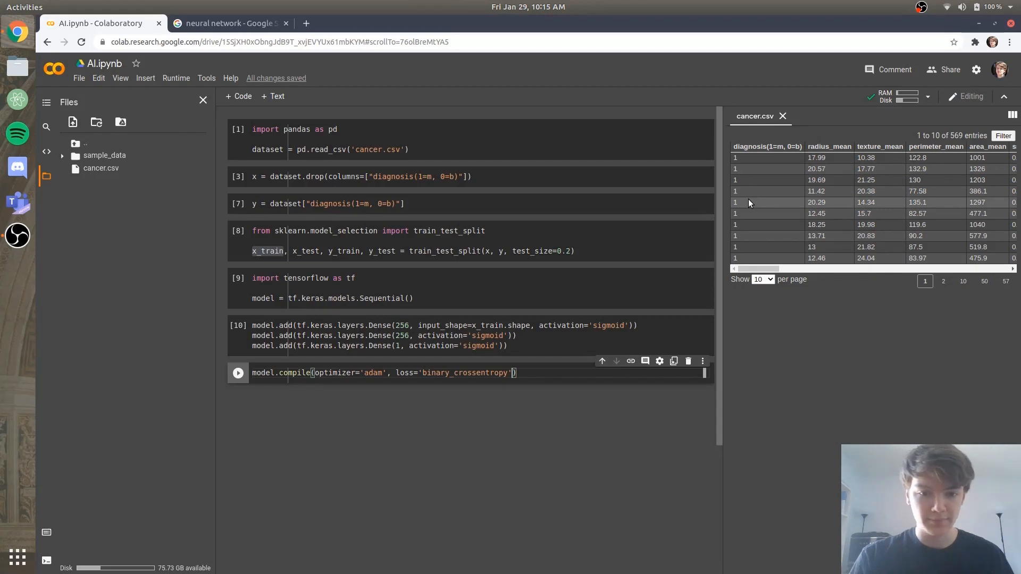
text(,)
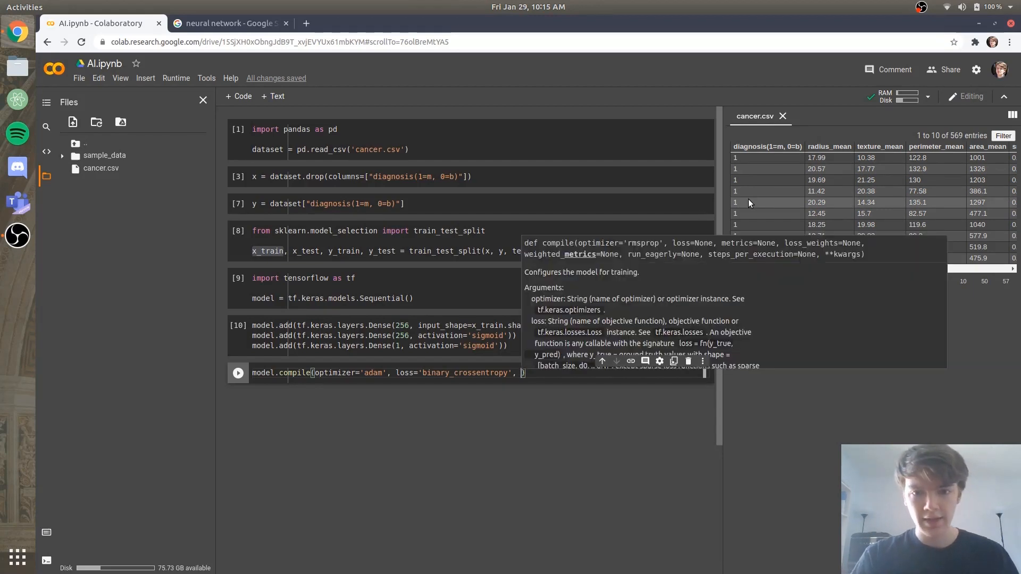
text(metrics=[)
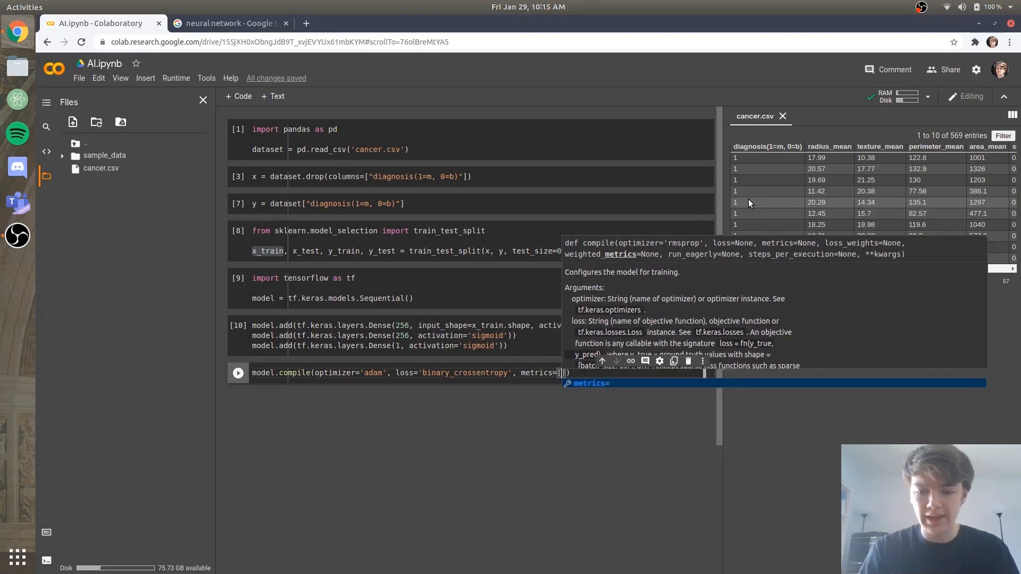
text('accuracy')
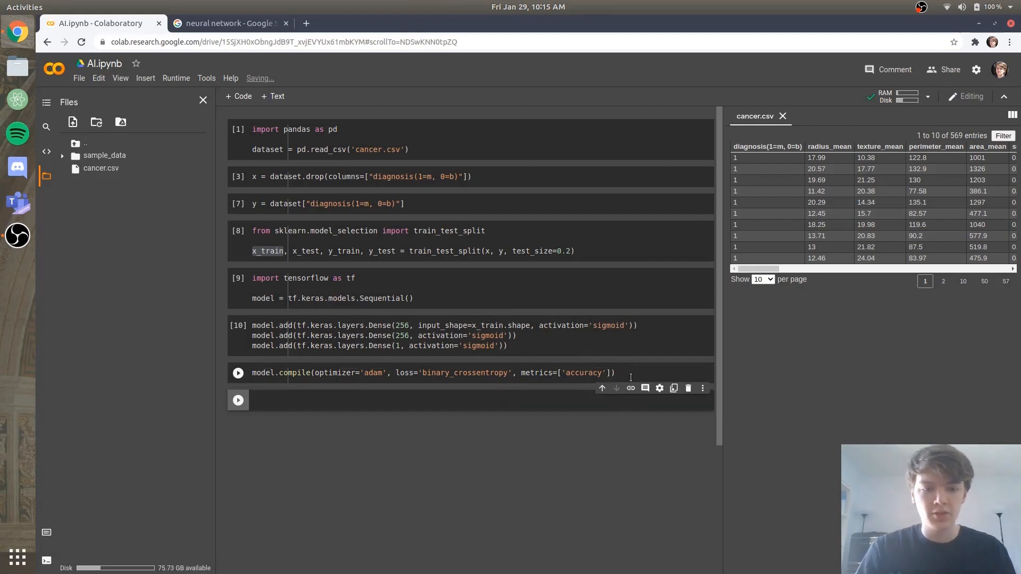
Write model.fit(x_train, y_train, epochs=1000) and start it running
text(model.fit)
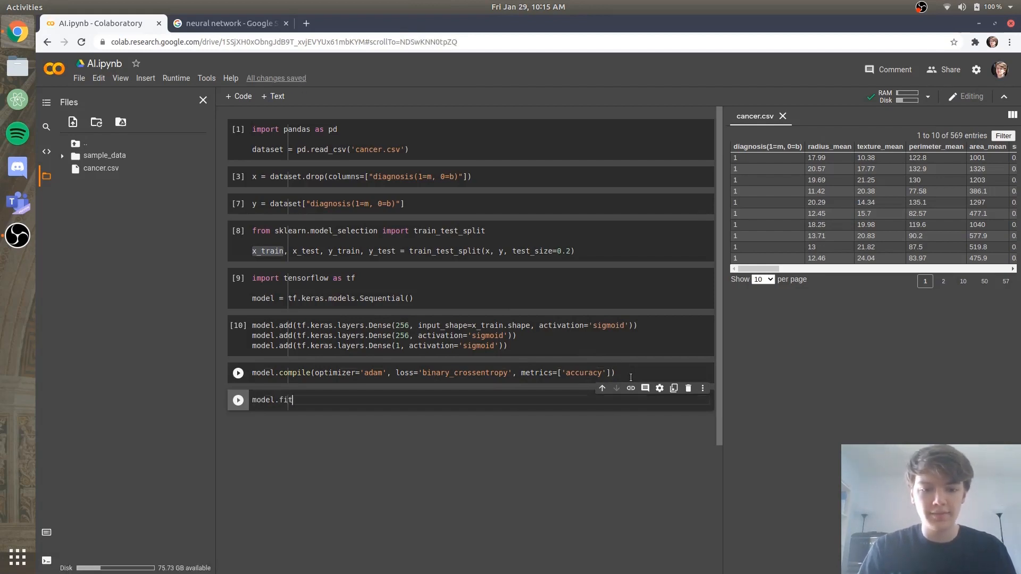
text(()
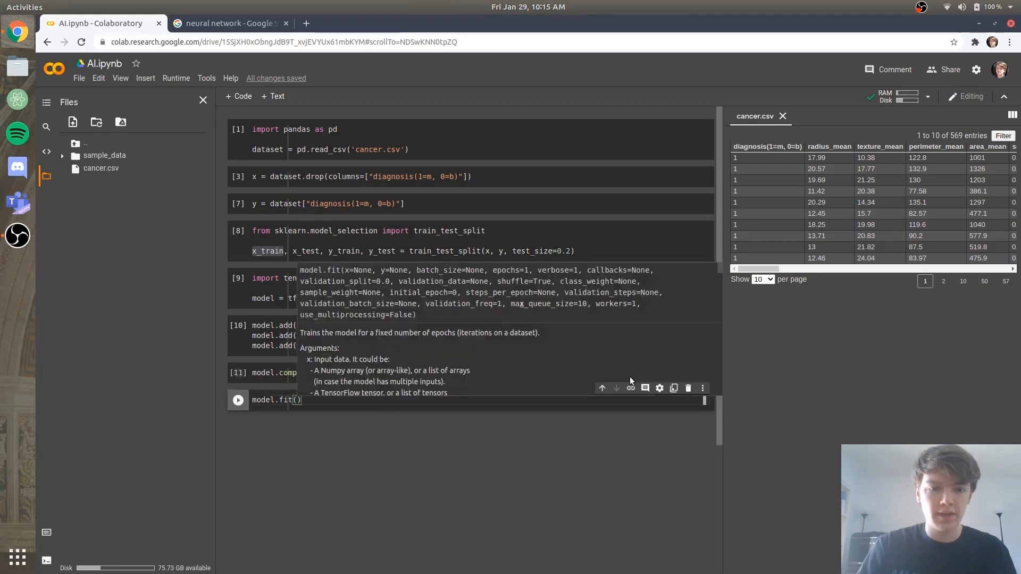
text(x_Train,)
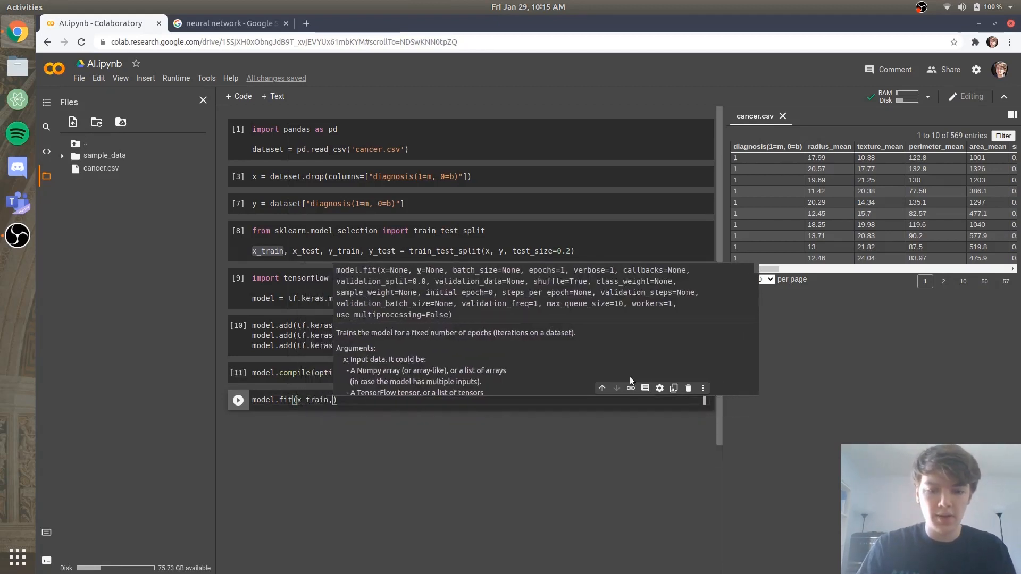
text(y_train,)
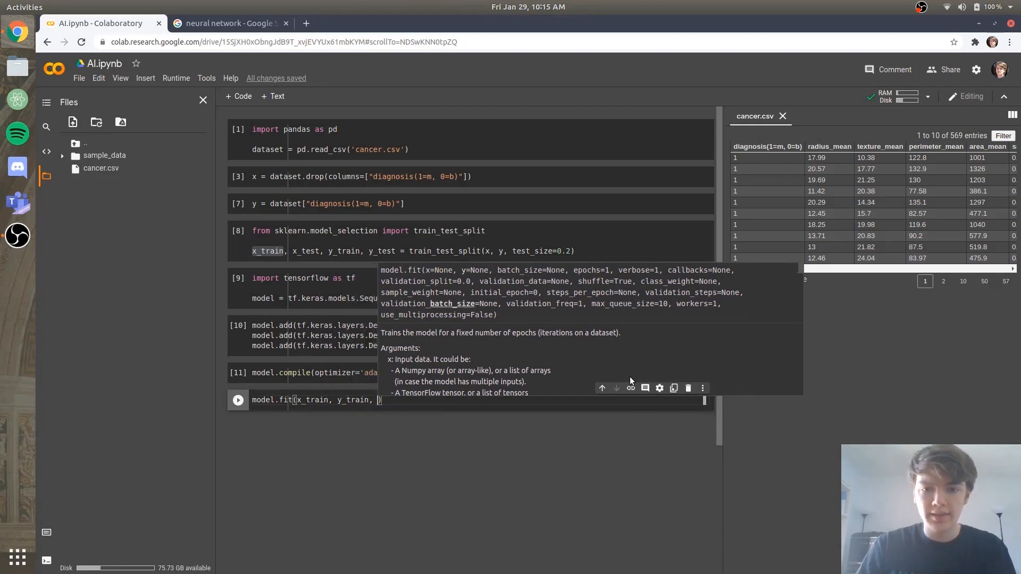
text(epochs)
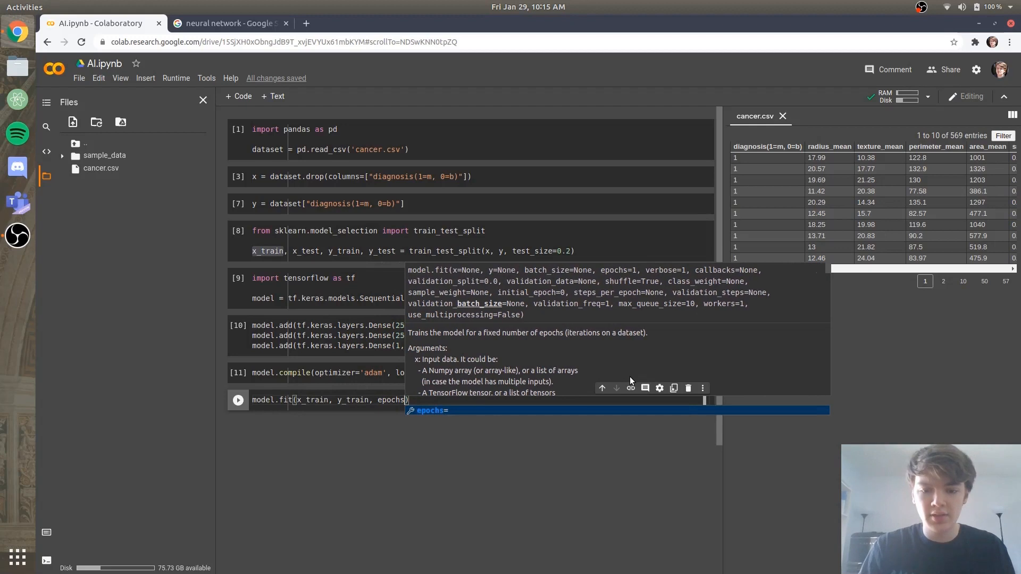
text(1000)
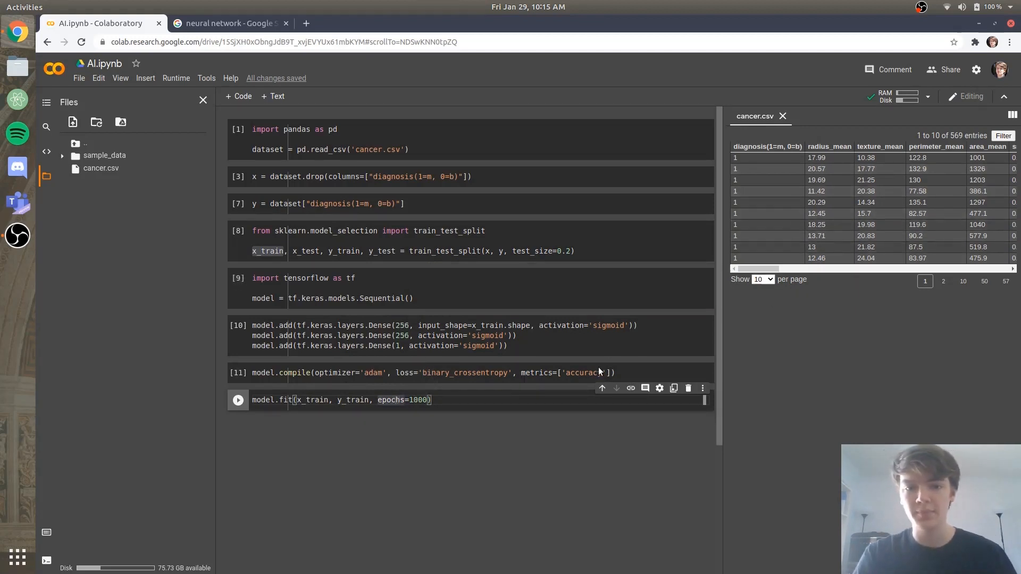
mouse_move(311, 415)
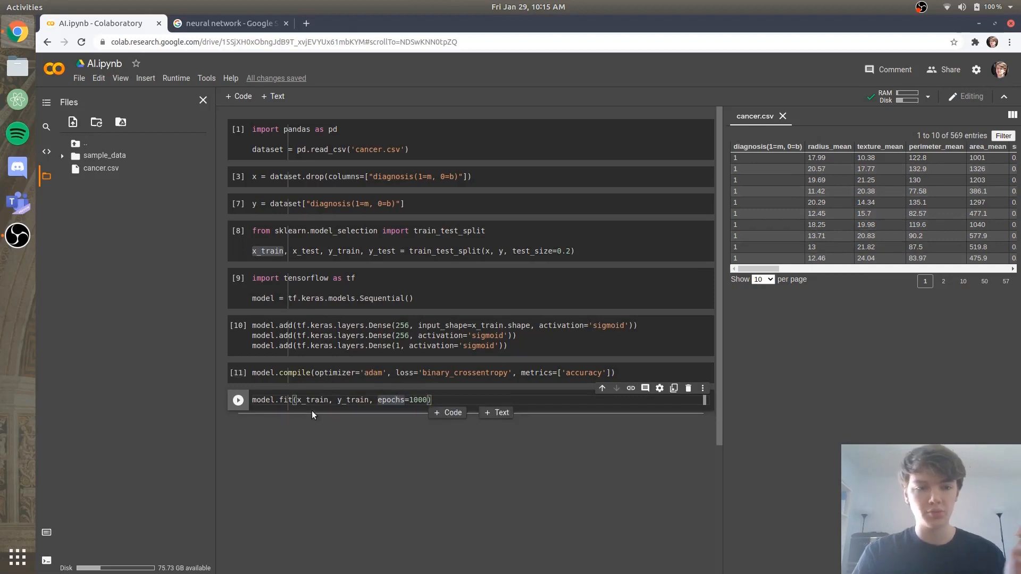
mouse_move(942, 130)
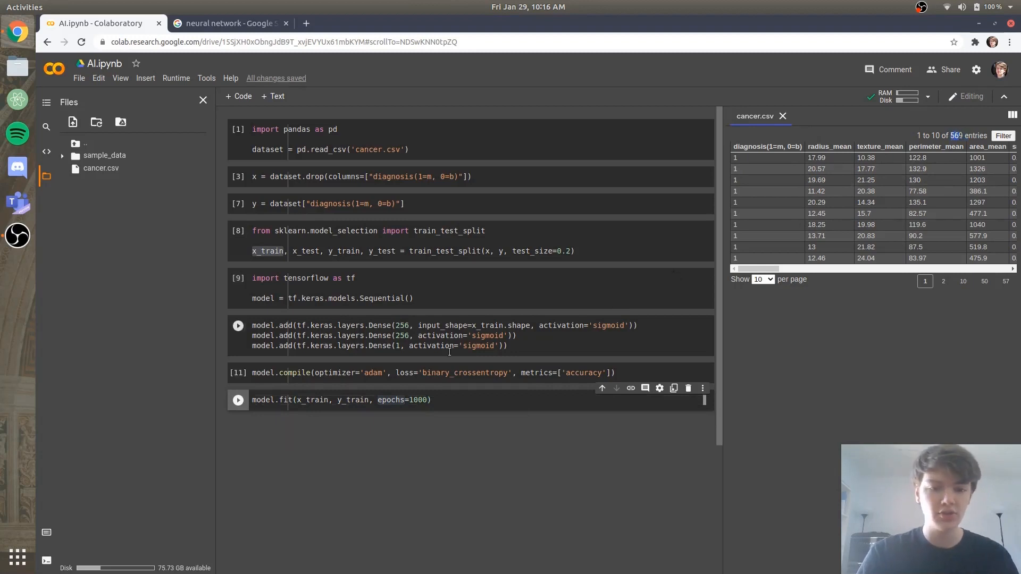
click(237, 326)
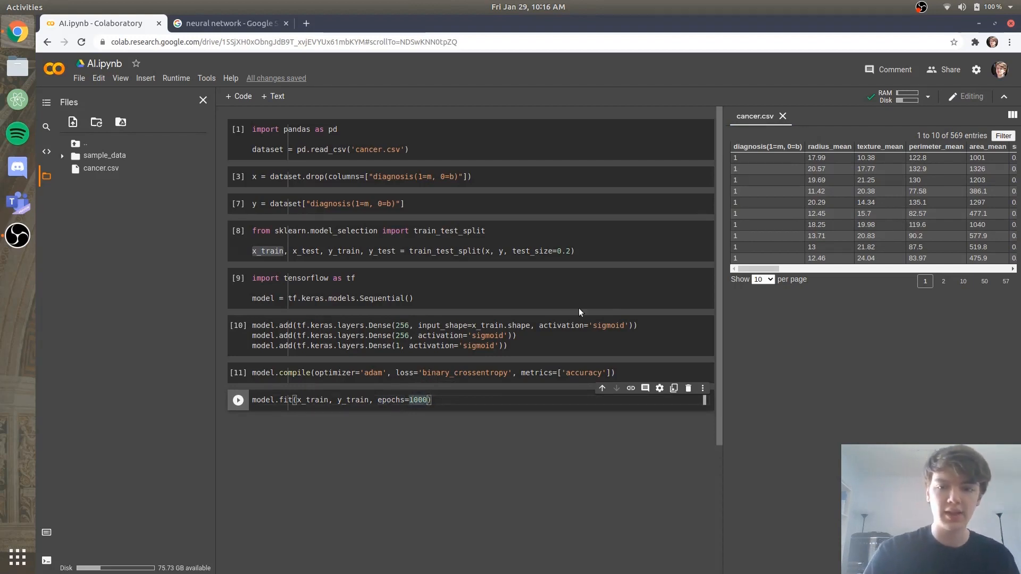
mouse_move(715, 242)
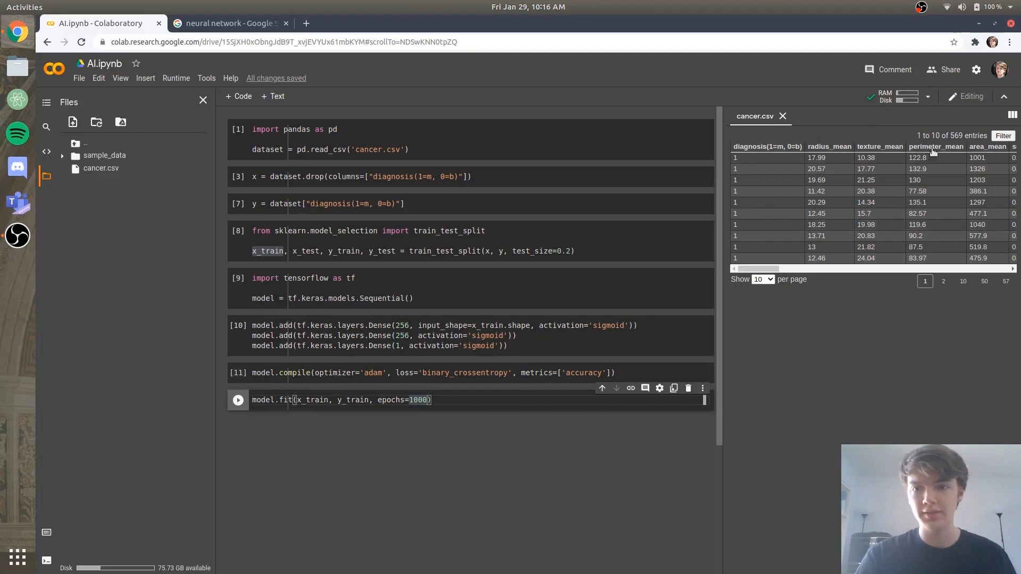
mouse_move(409, 392)
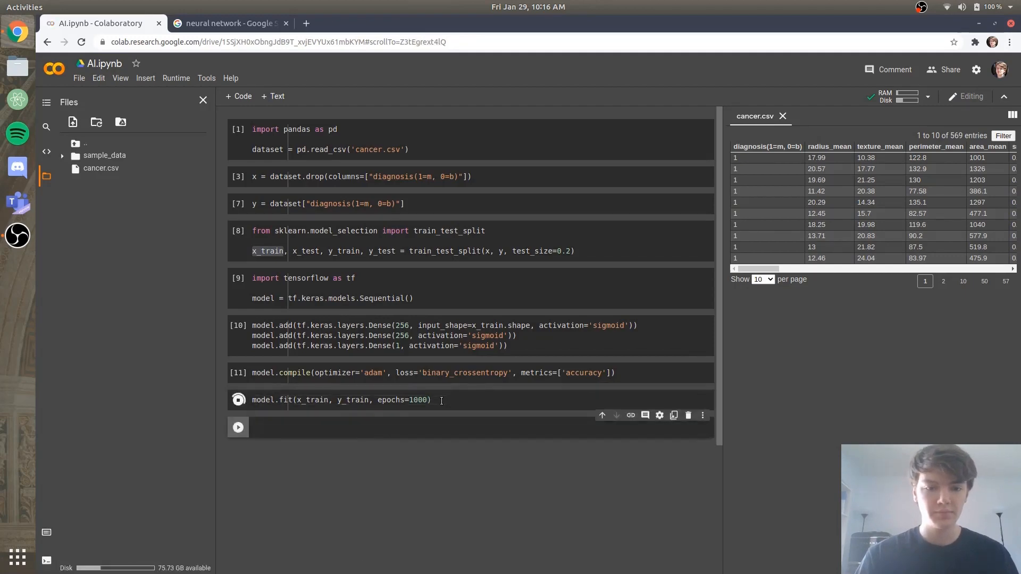
Scroll through the finished 1000-epoch training log and move into the new empty cell
click(238, 400)
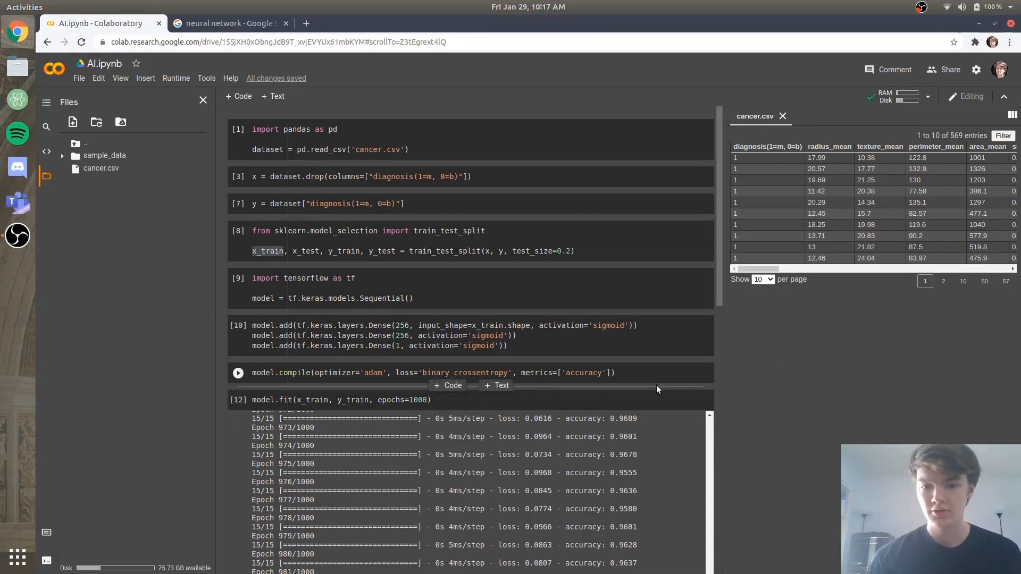
scroll(down, 3)
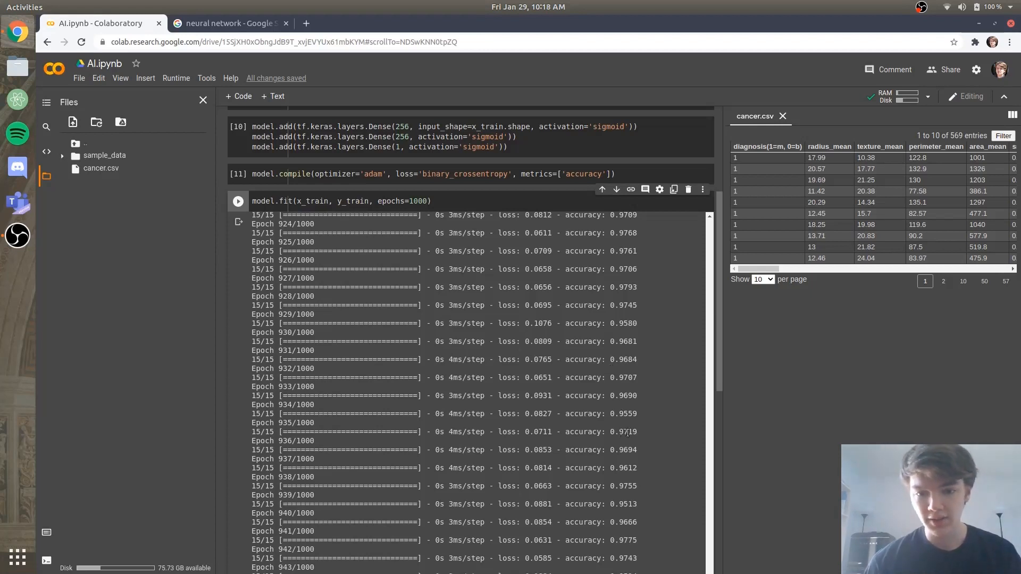
scroll(down, 3)
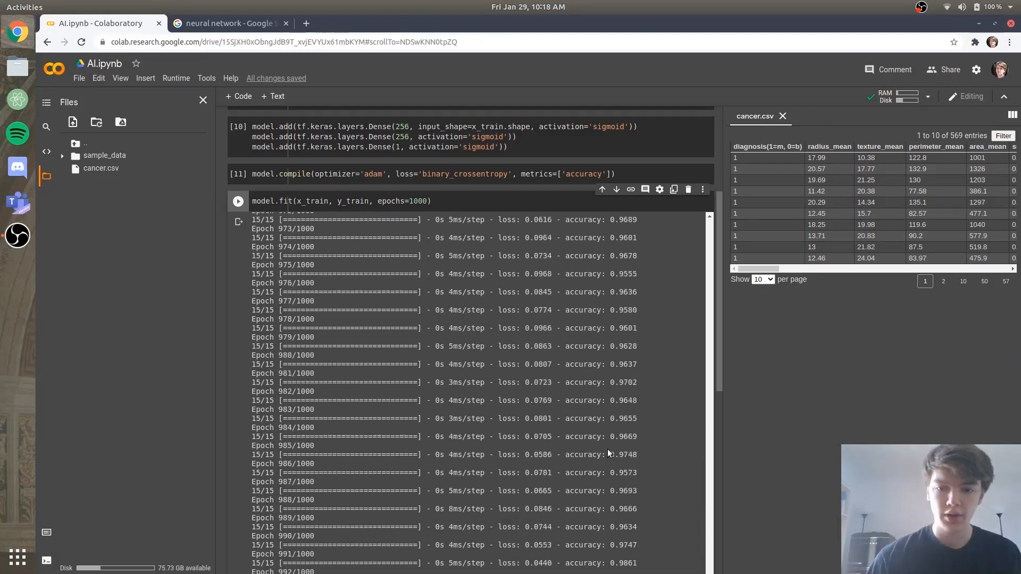
scroll(down, 3)
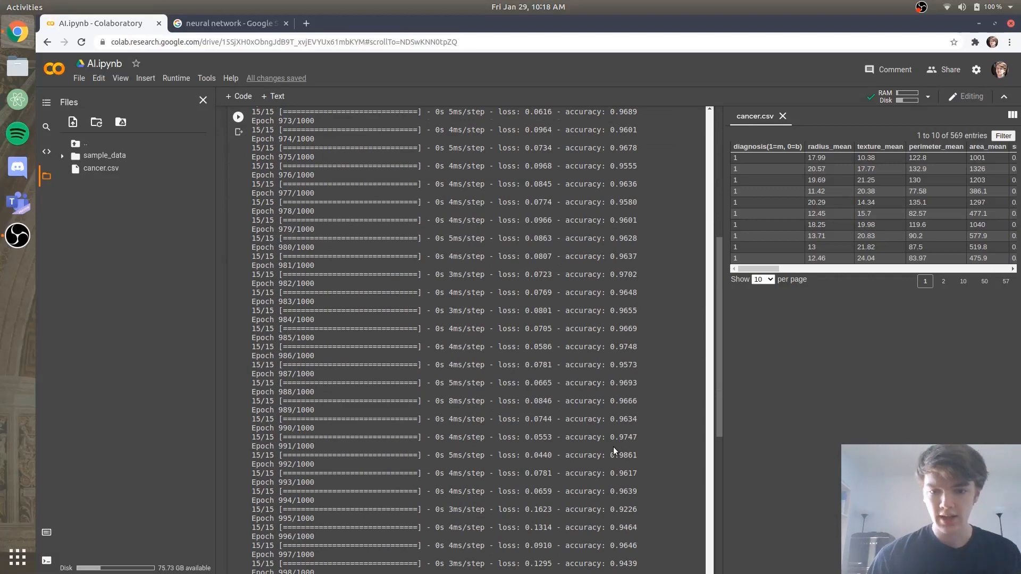
scroll(down, 3)
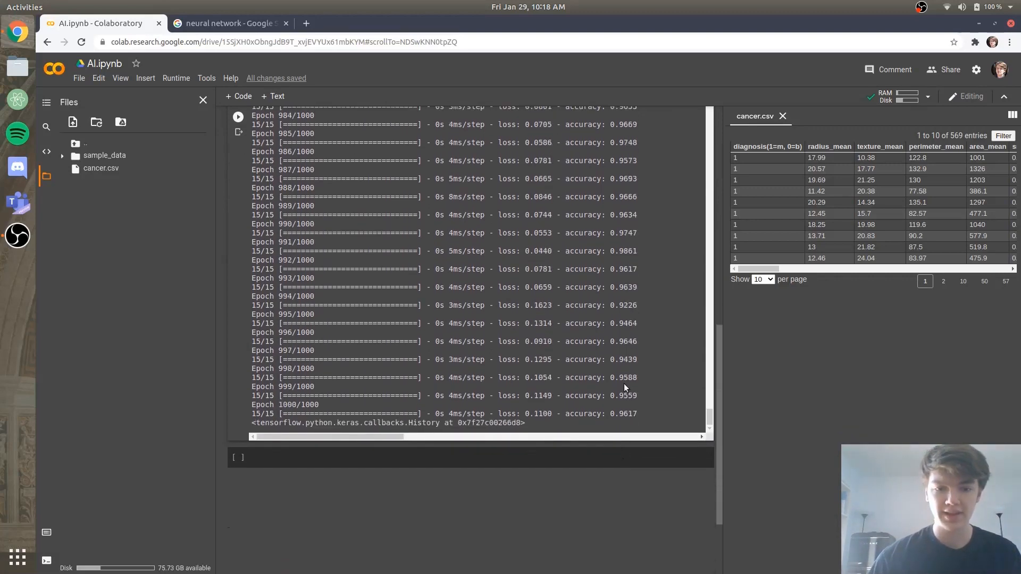
click(451, 456)
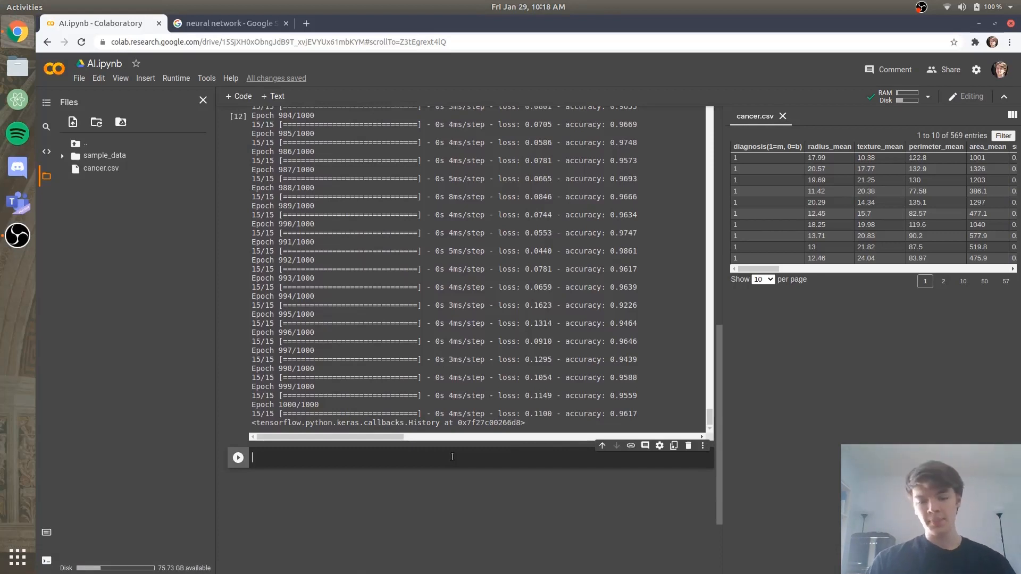
Run model.evaluate(x_test, y_test), reporting loss 0.0783 and accuracy 0.9737
text(model.)
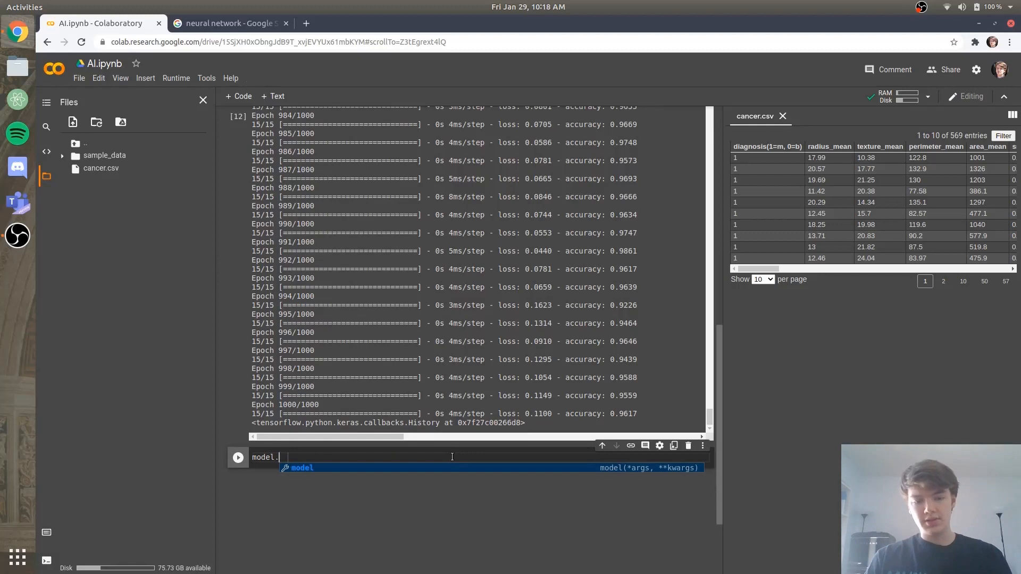
text(evaluate)
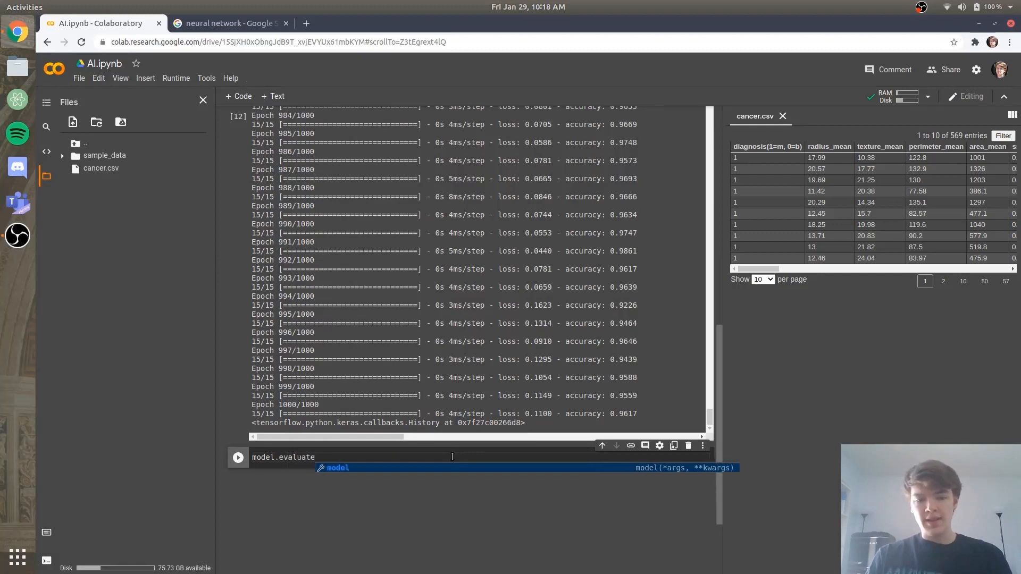
text((x_test,)
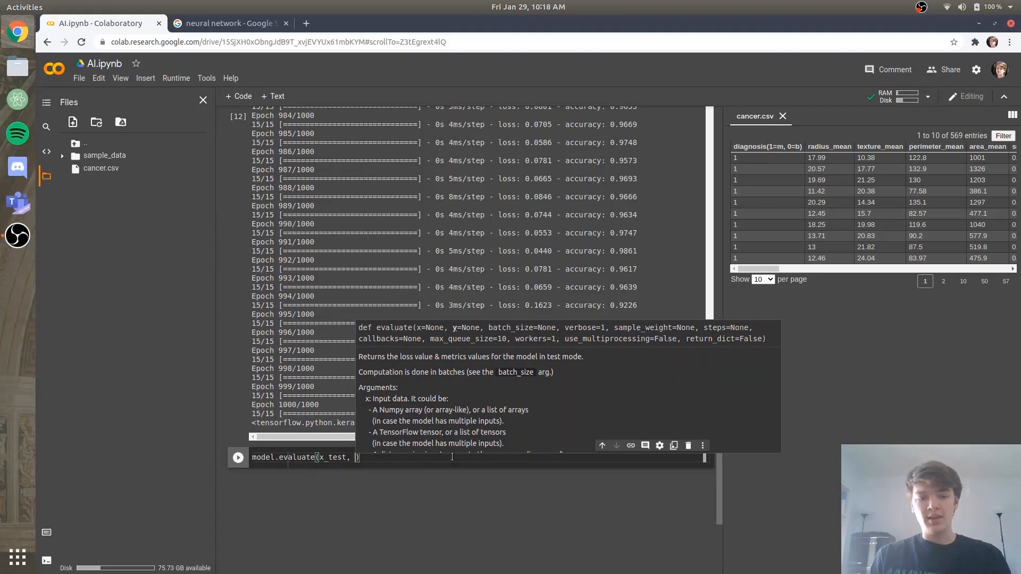
text(y_test)
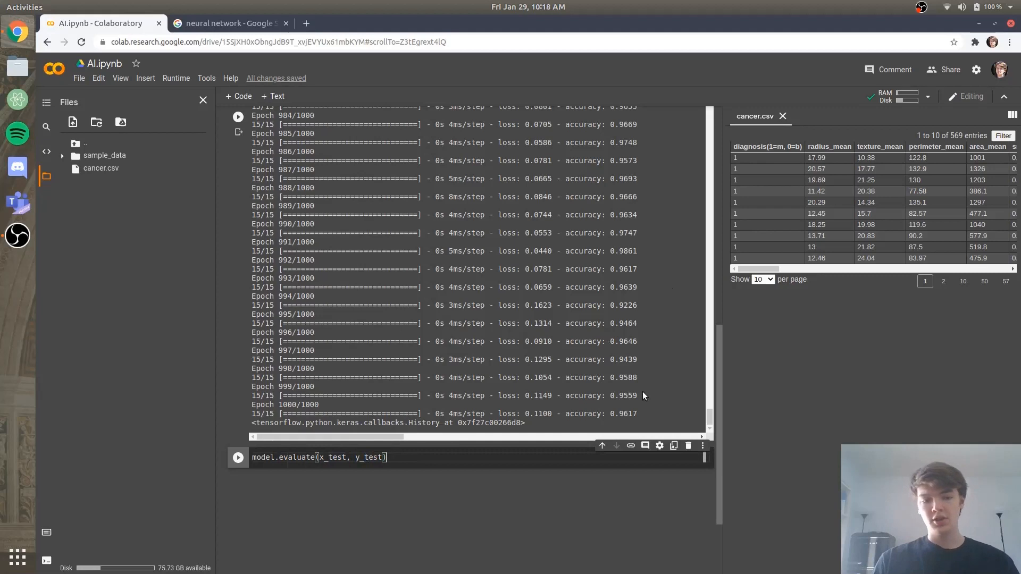
click(237, 457)
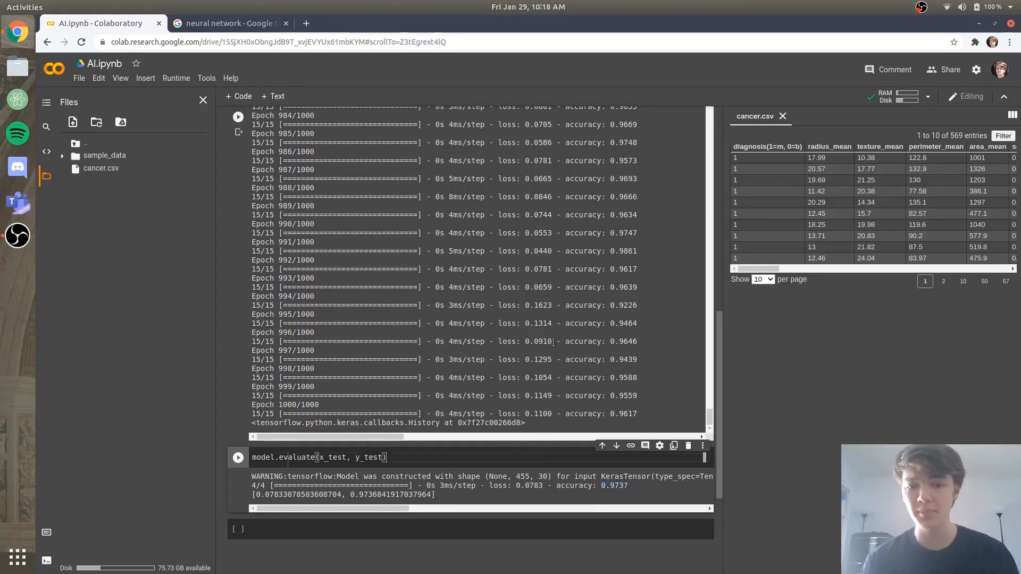
mouse_move(776, 202)
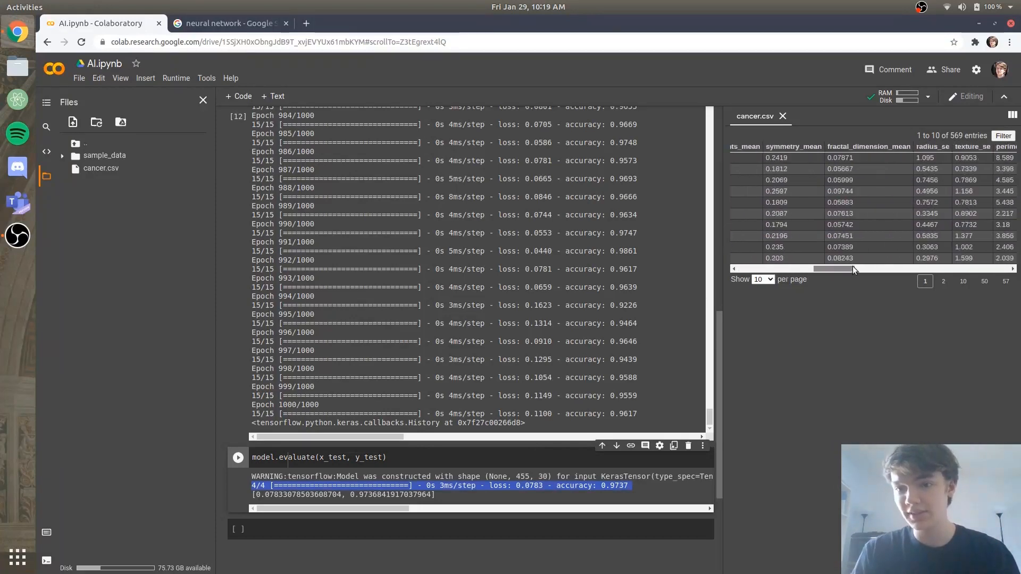
scroll(right, 3)
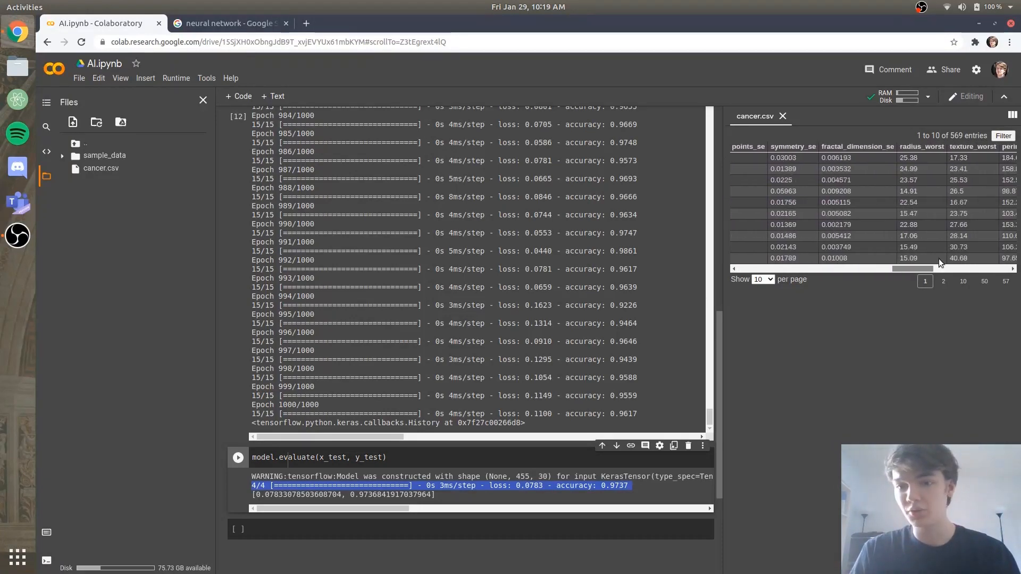
scroll(right, 3)
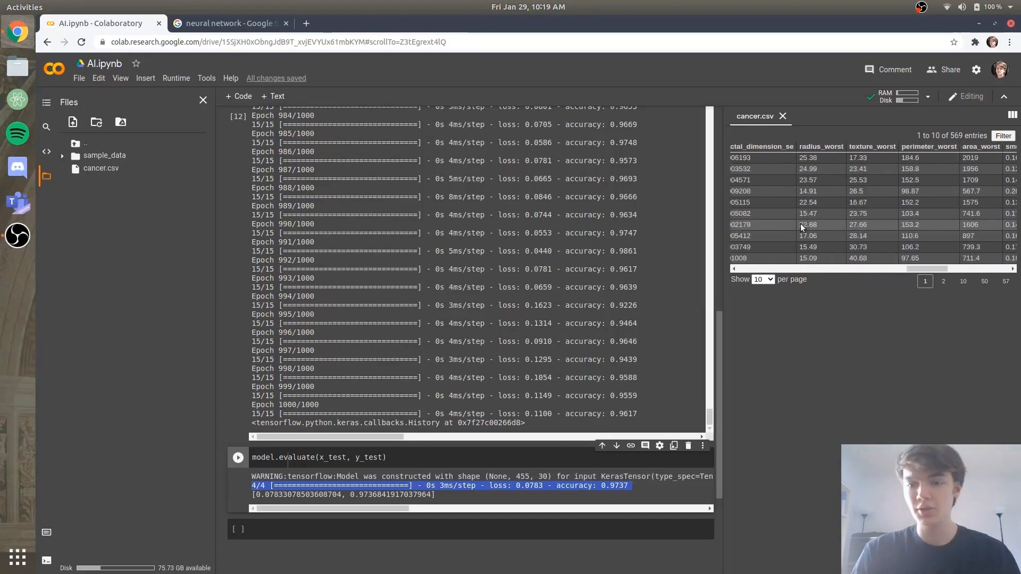
scroll(left, 3)
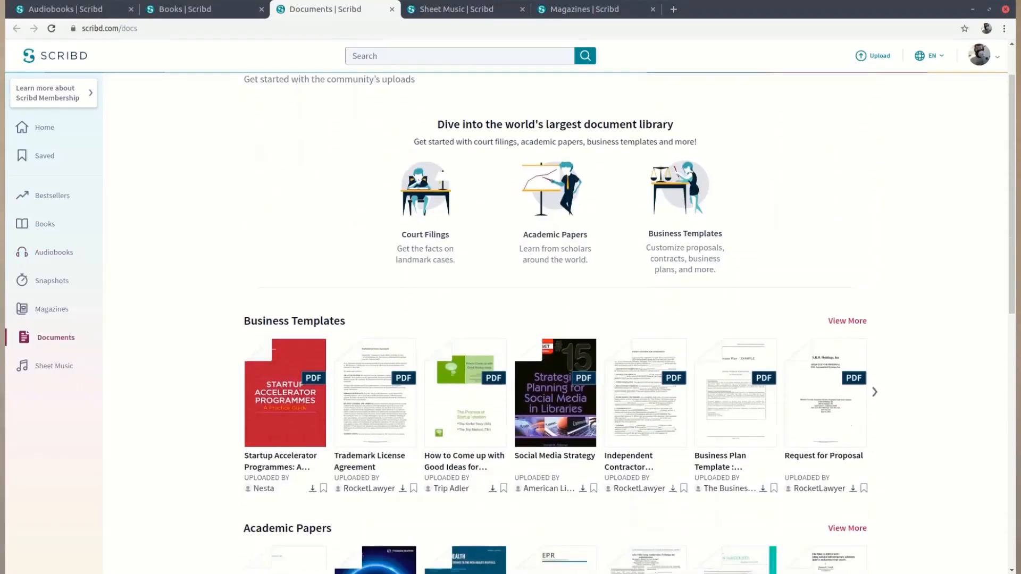
Switch to the Scribd Sheet Music page
click(464, 10)
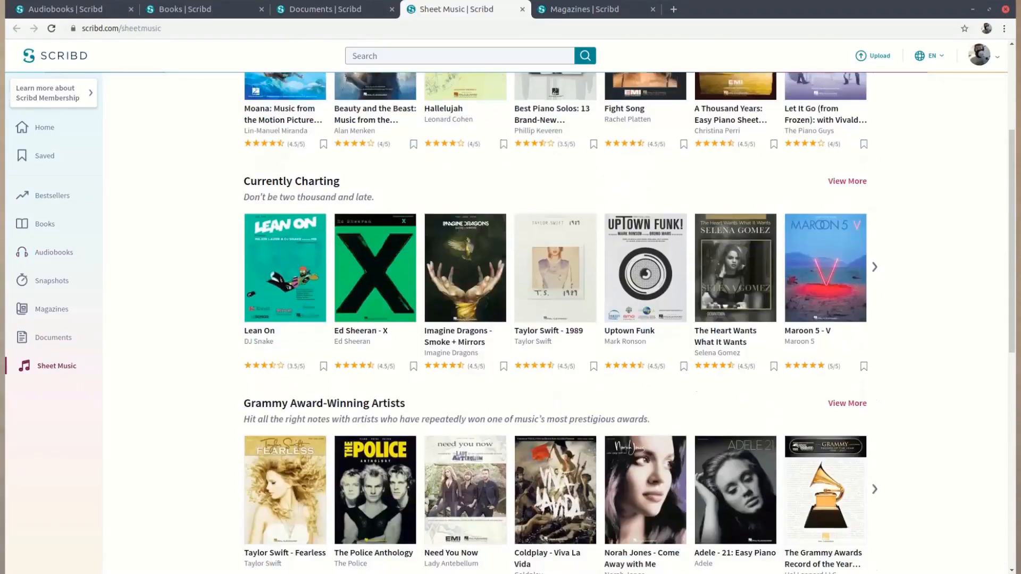